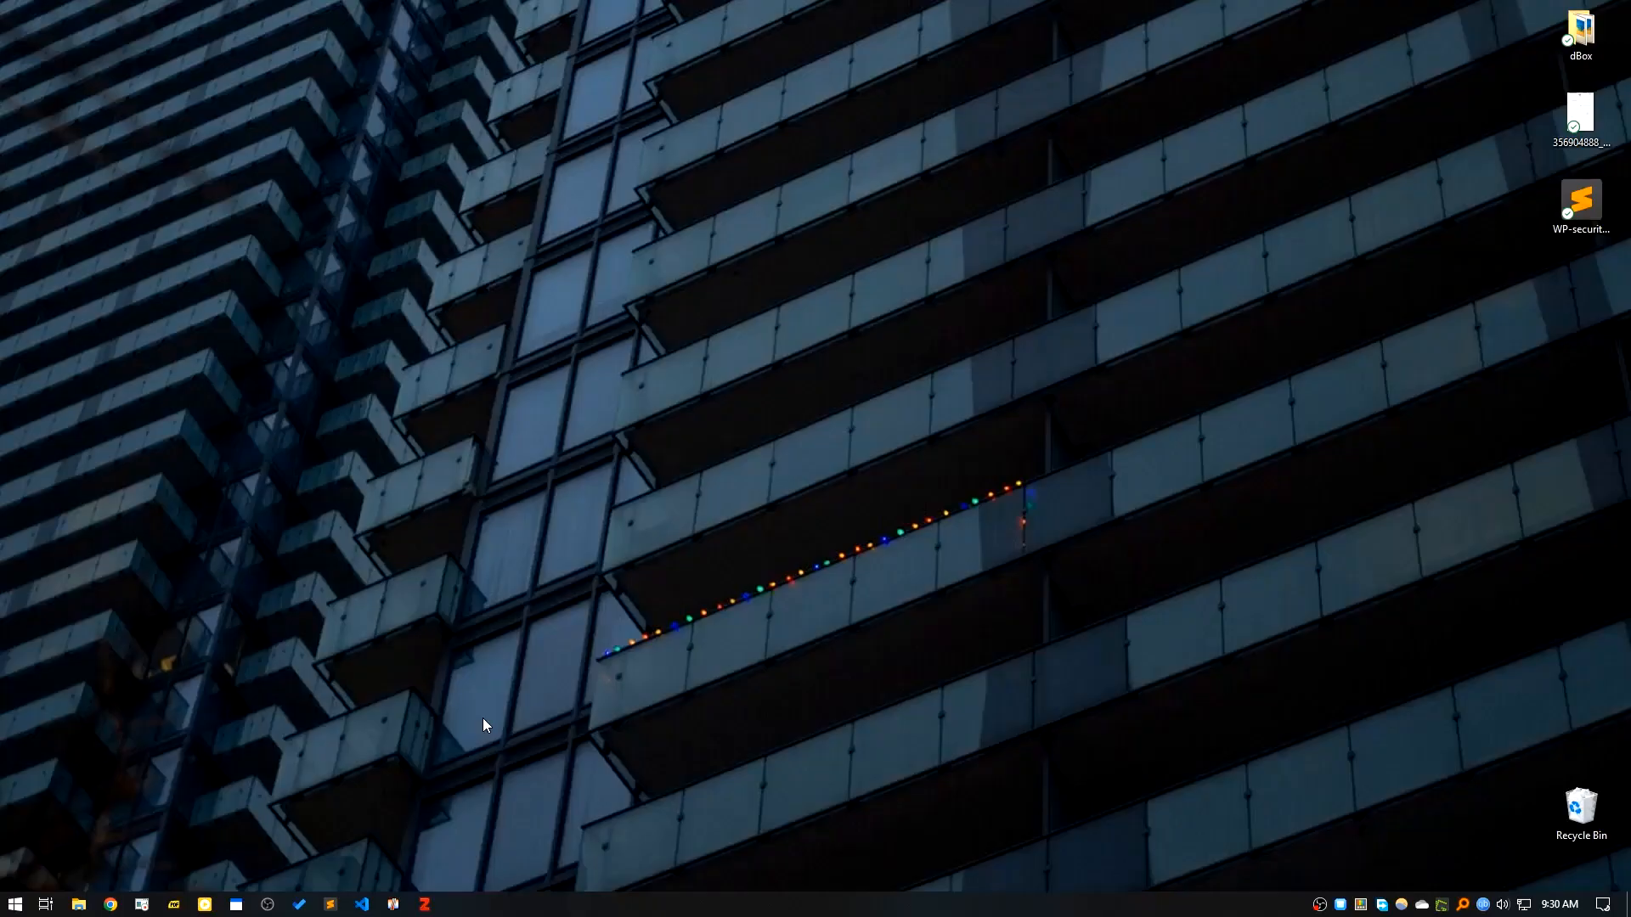
mouse_move(573, 585)
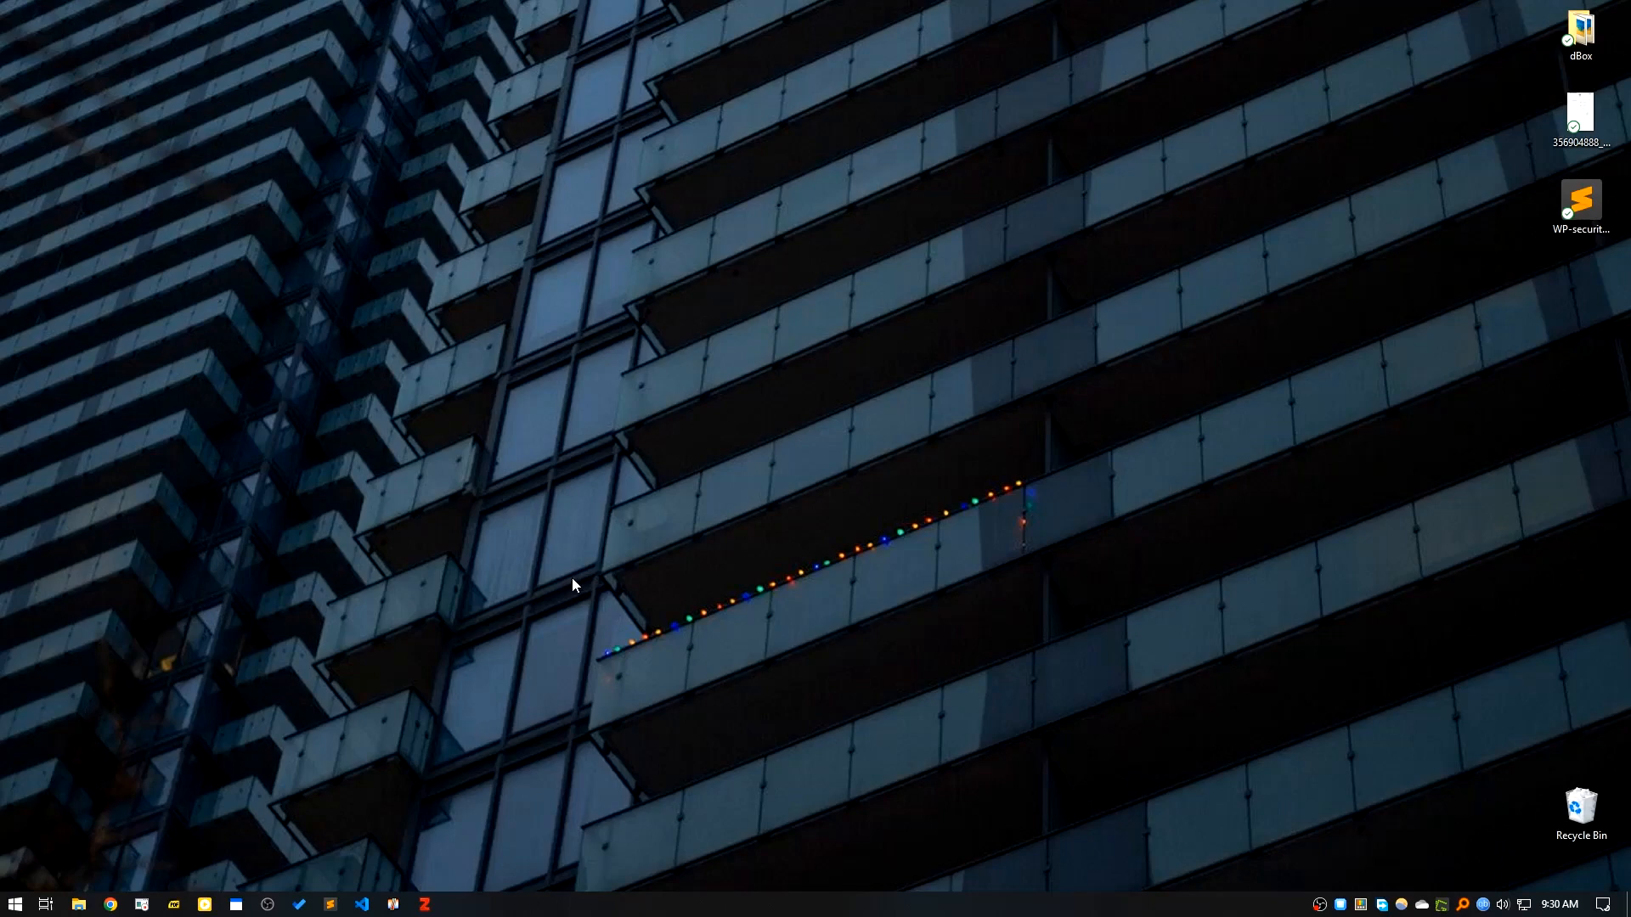
mouse_move(565, 579)
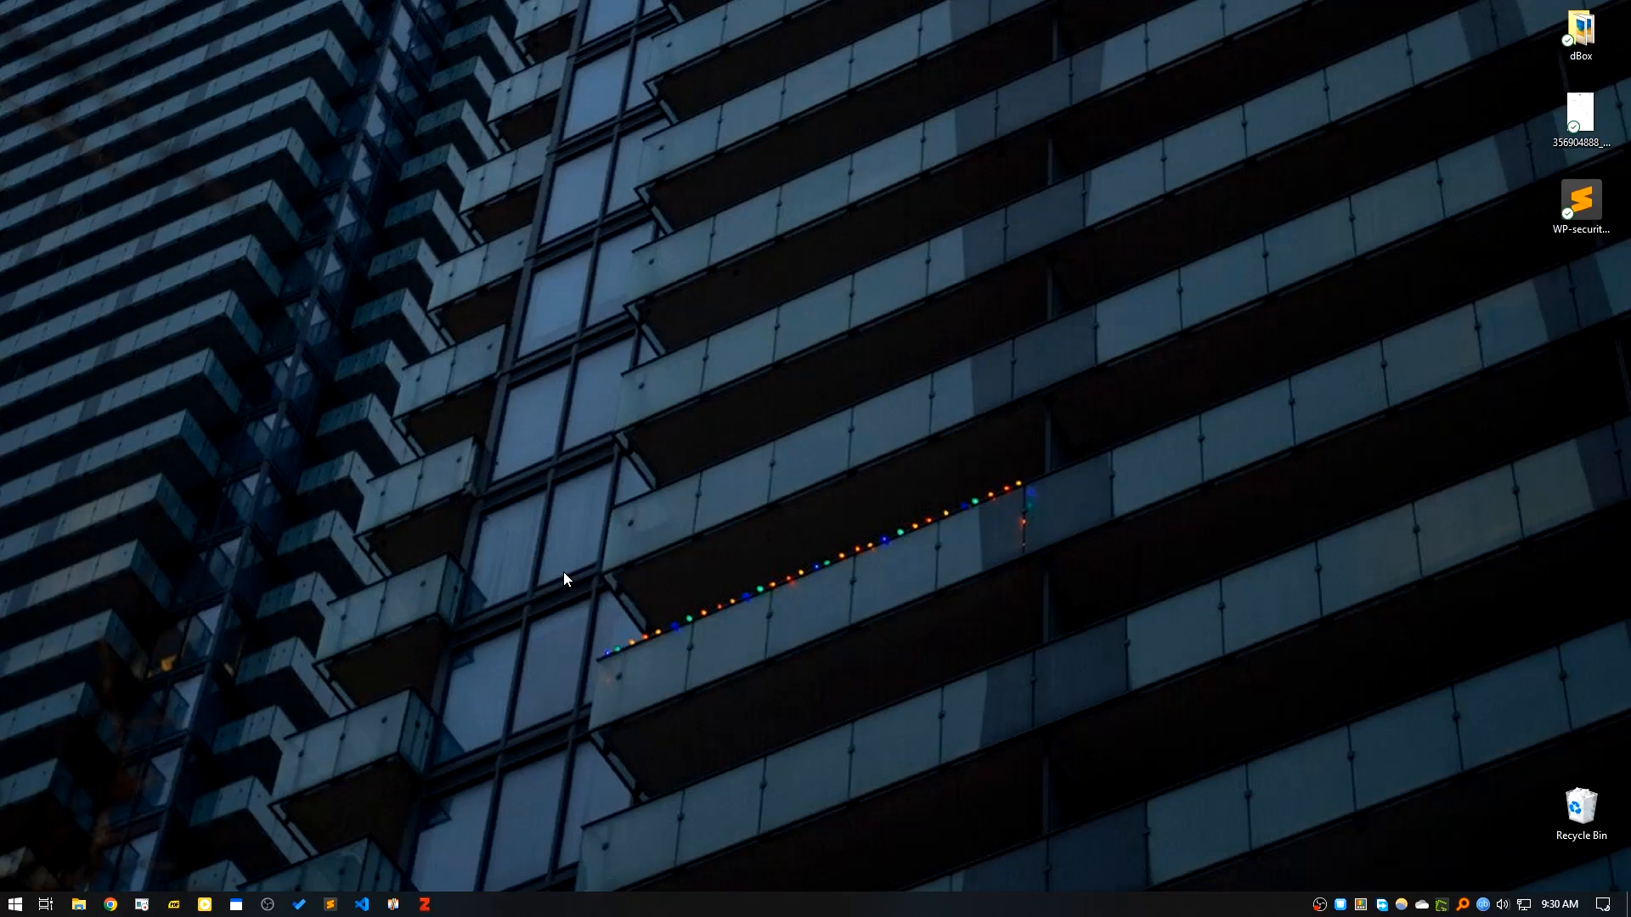
mouse_move(552, 561)
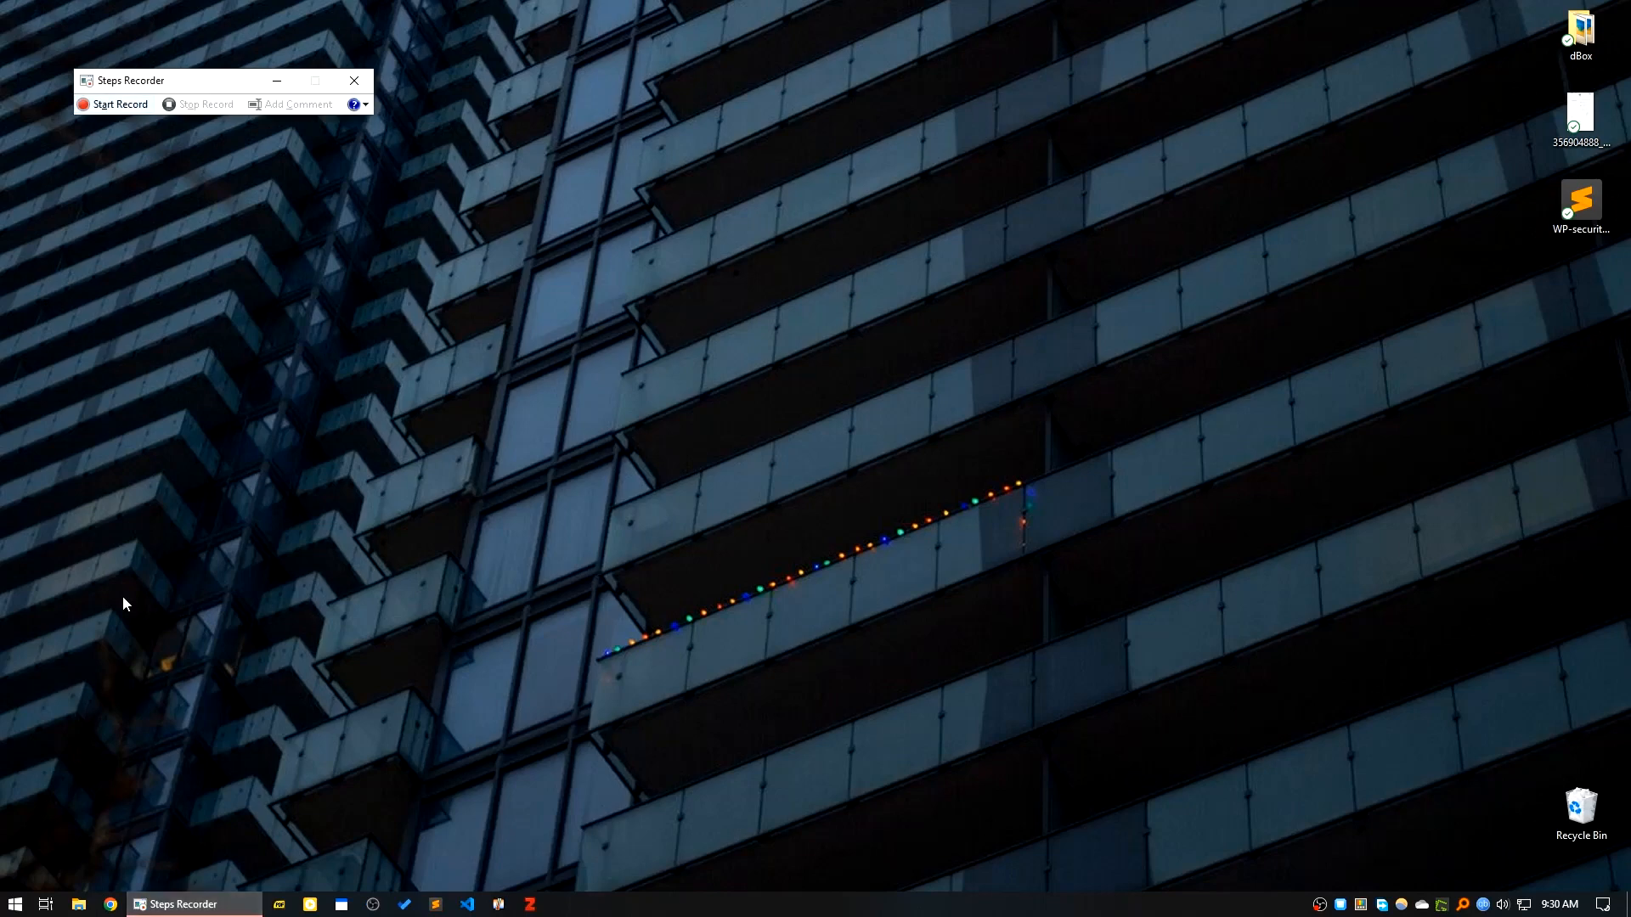
click(16, 904)
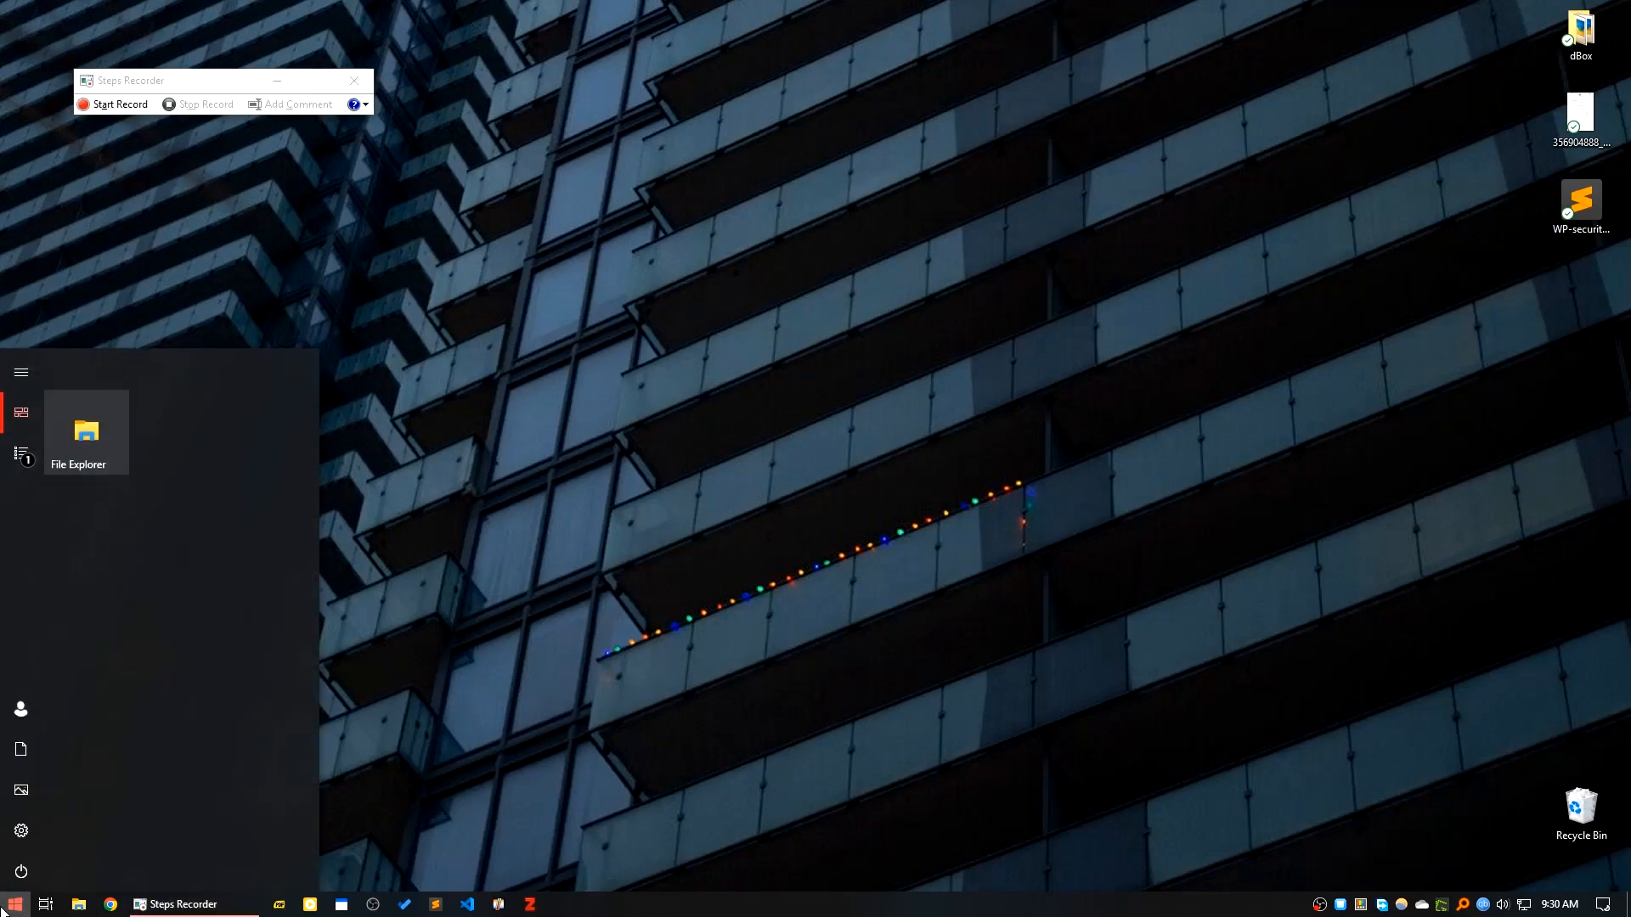
text(st)
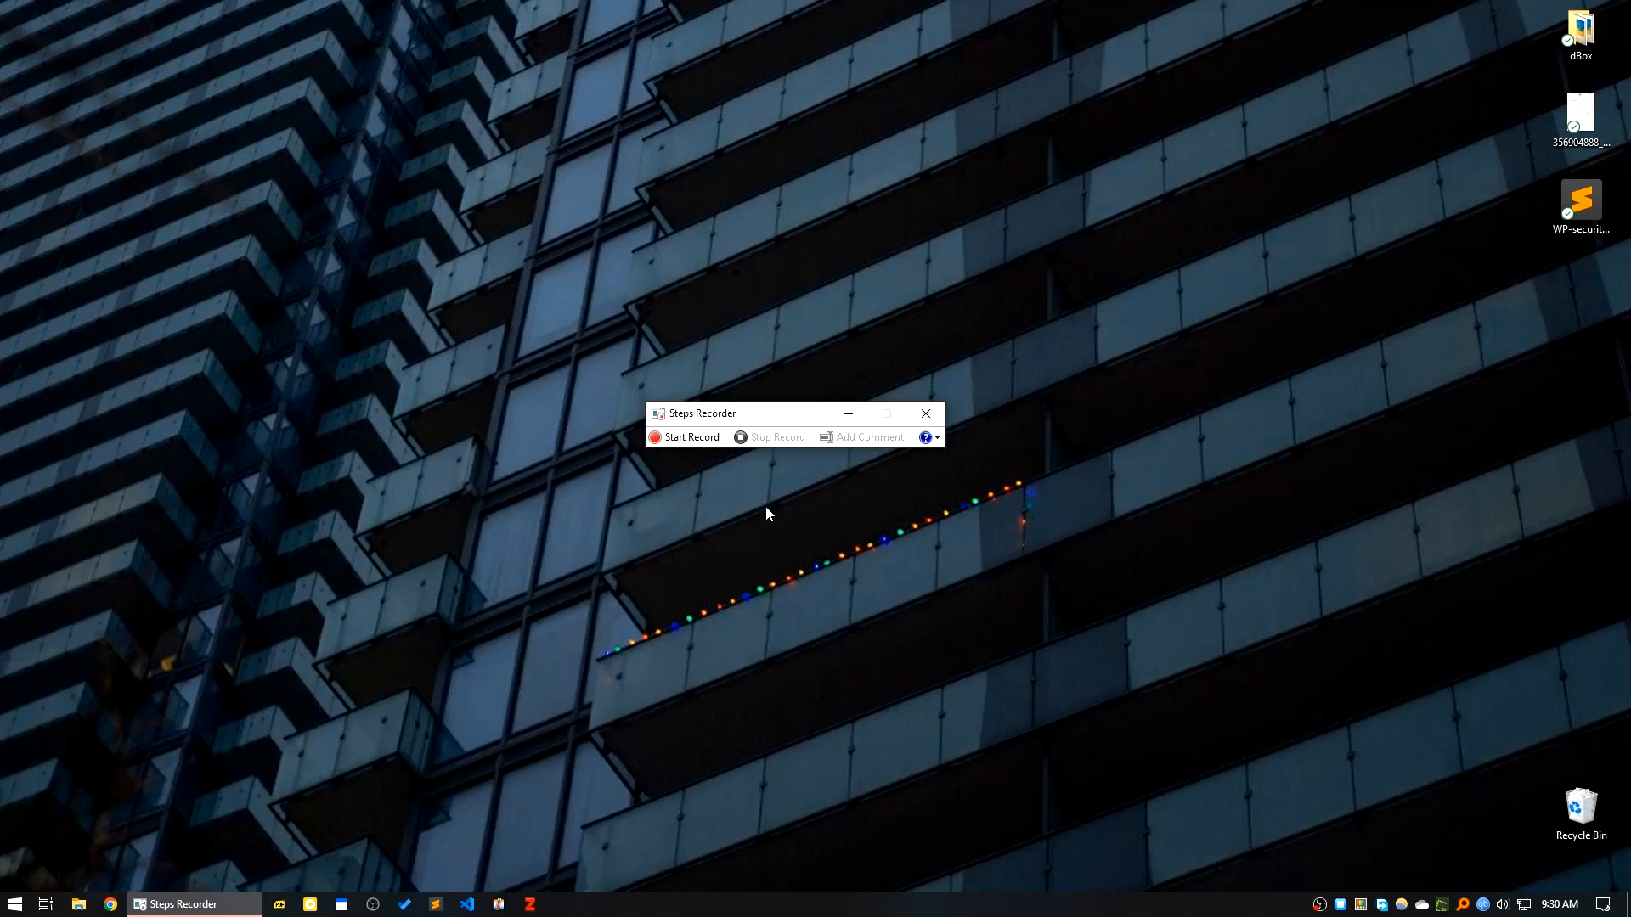
mouse_move(751, 509)
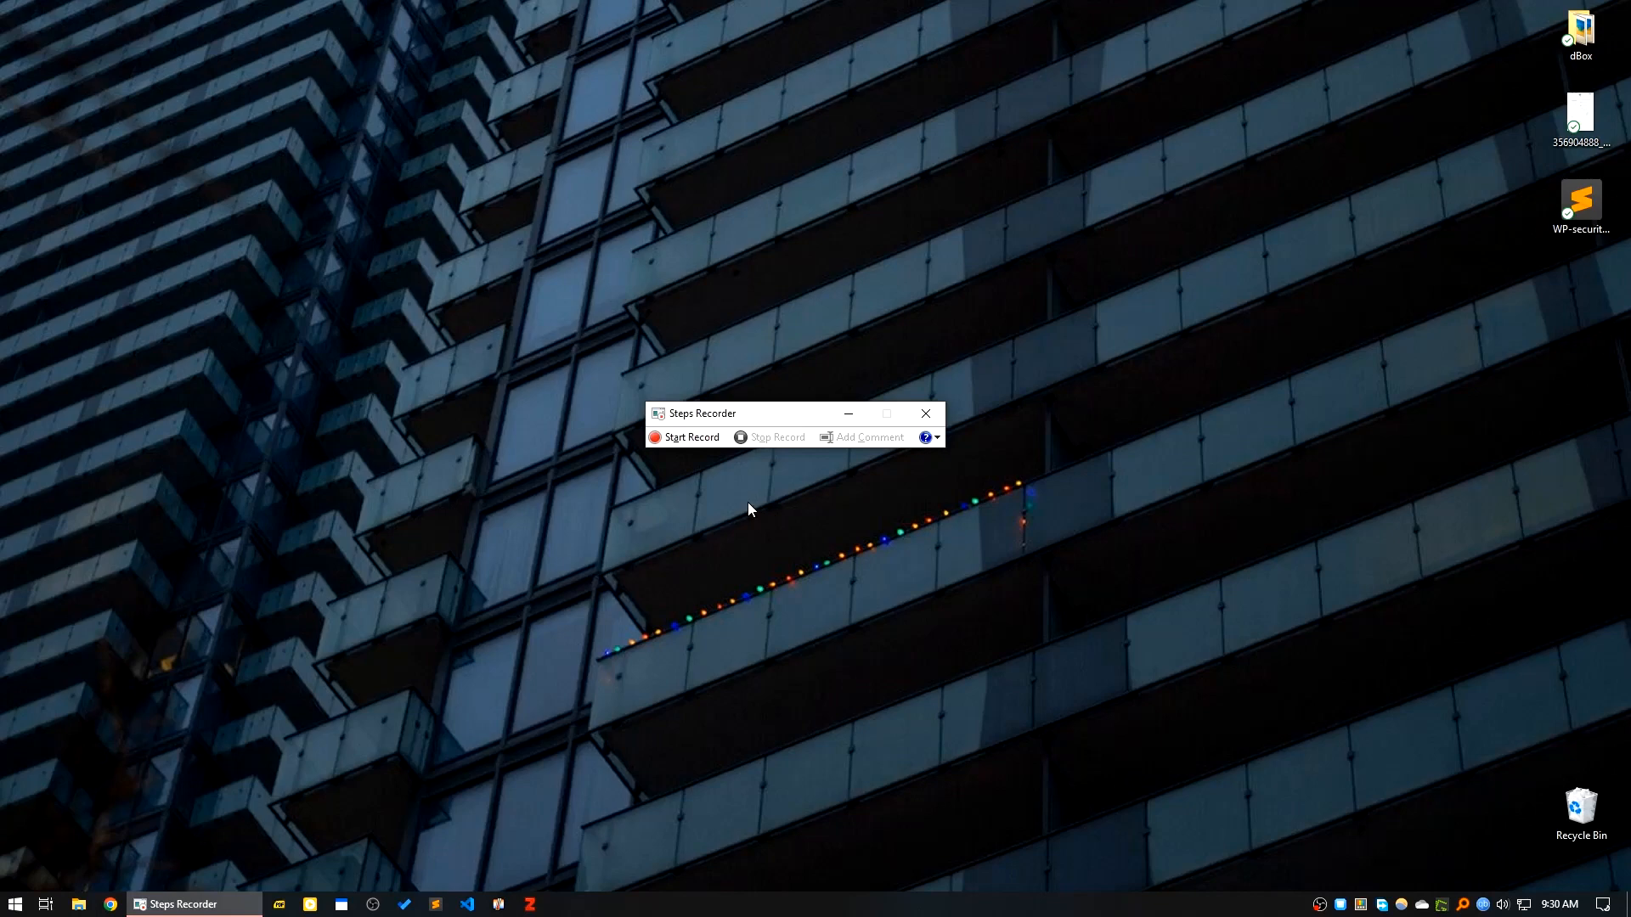
mouse_move(743, 505)
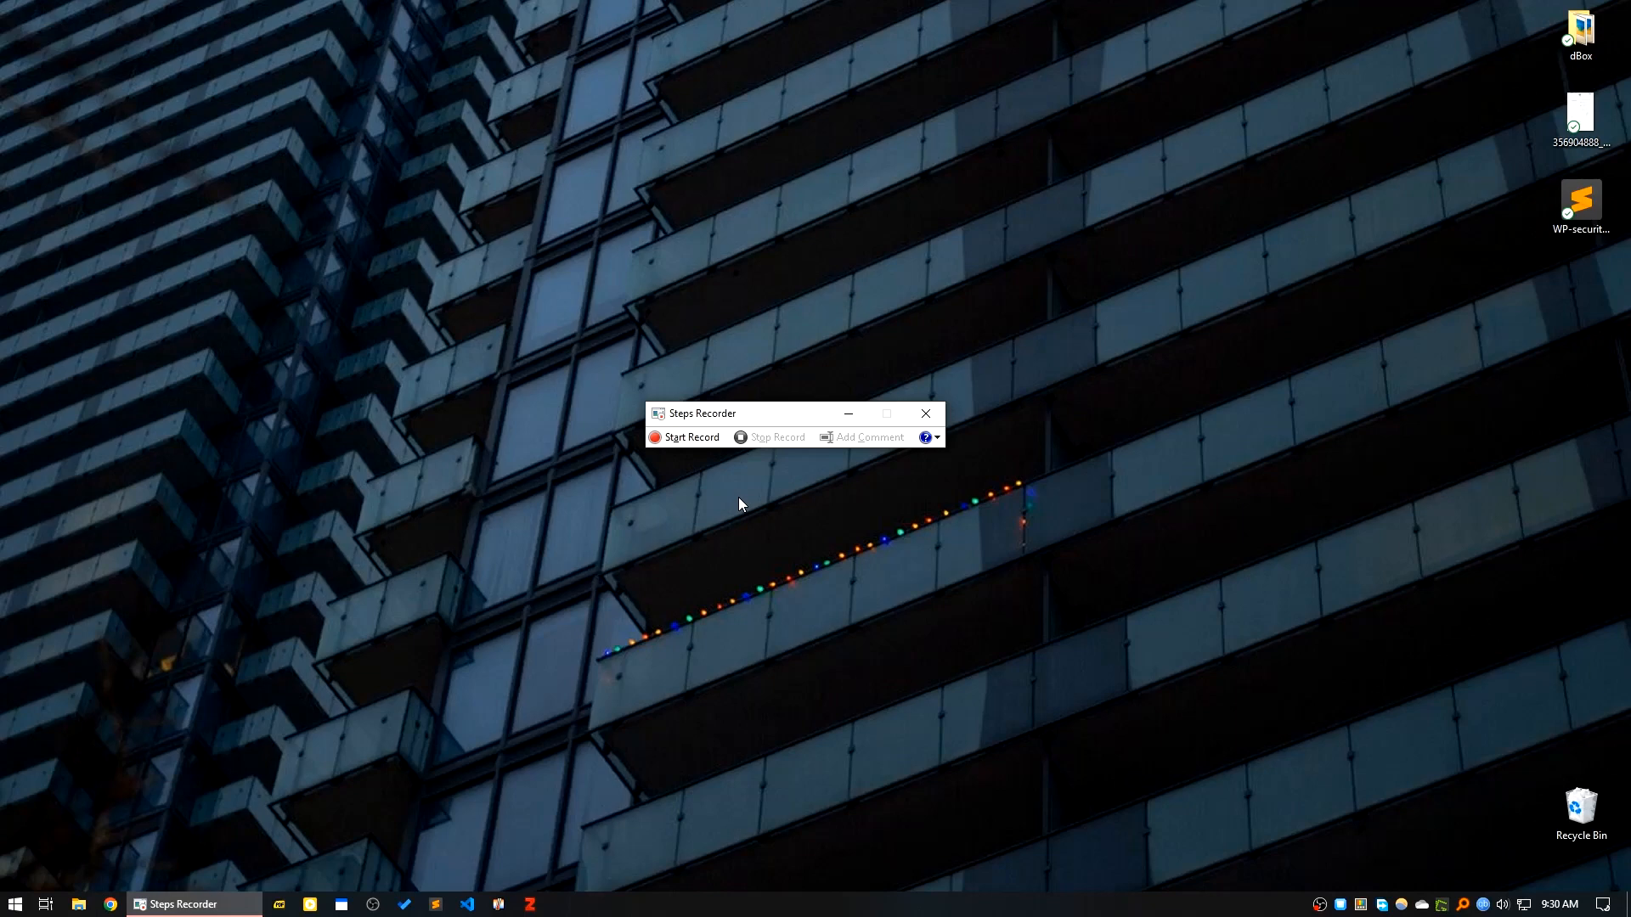
mouse_move(767, 501)
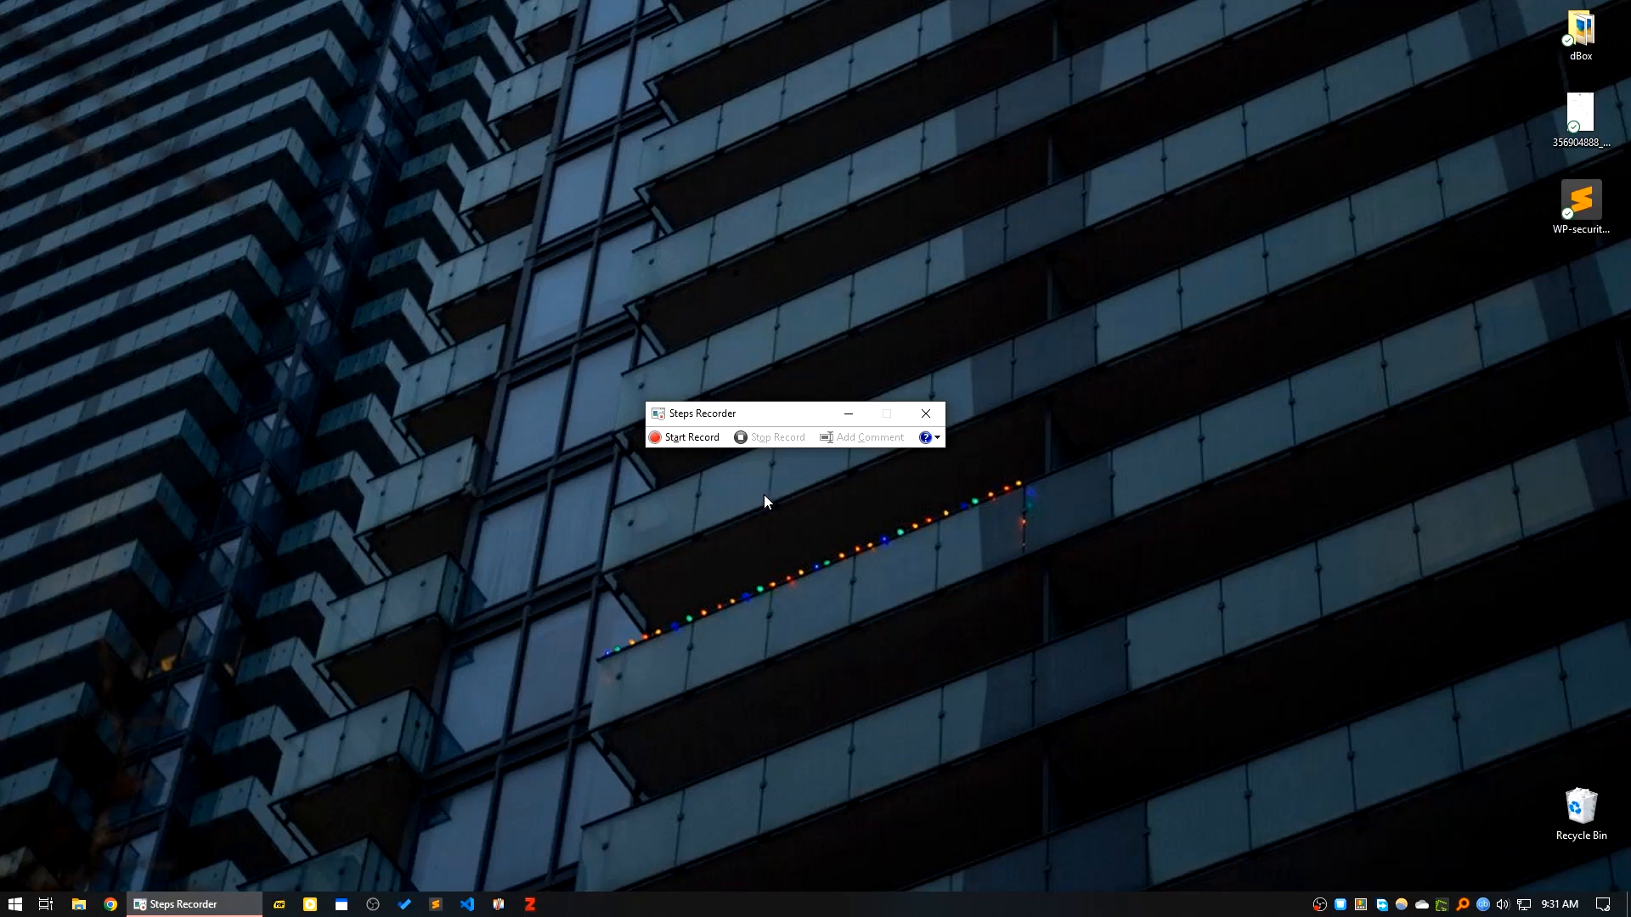
mouse_move(870, 601)
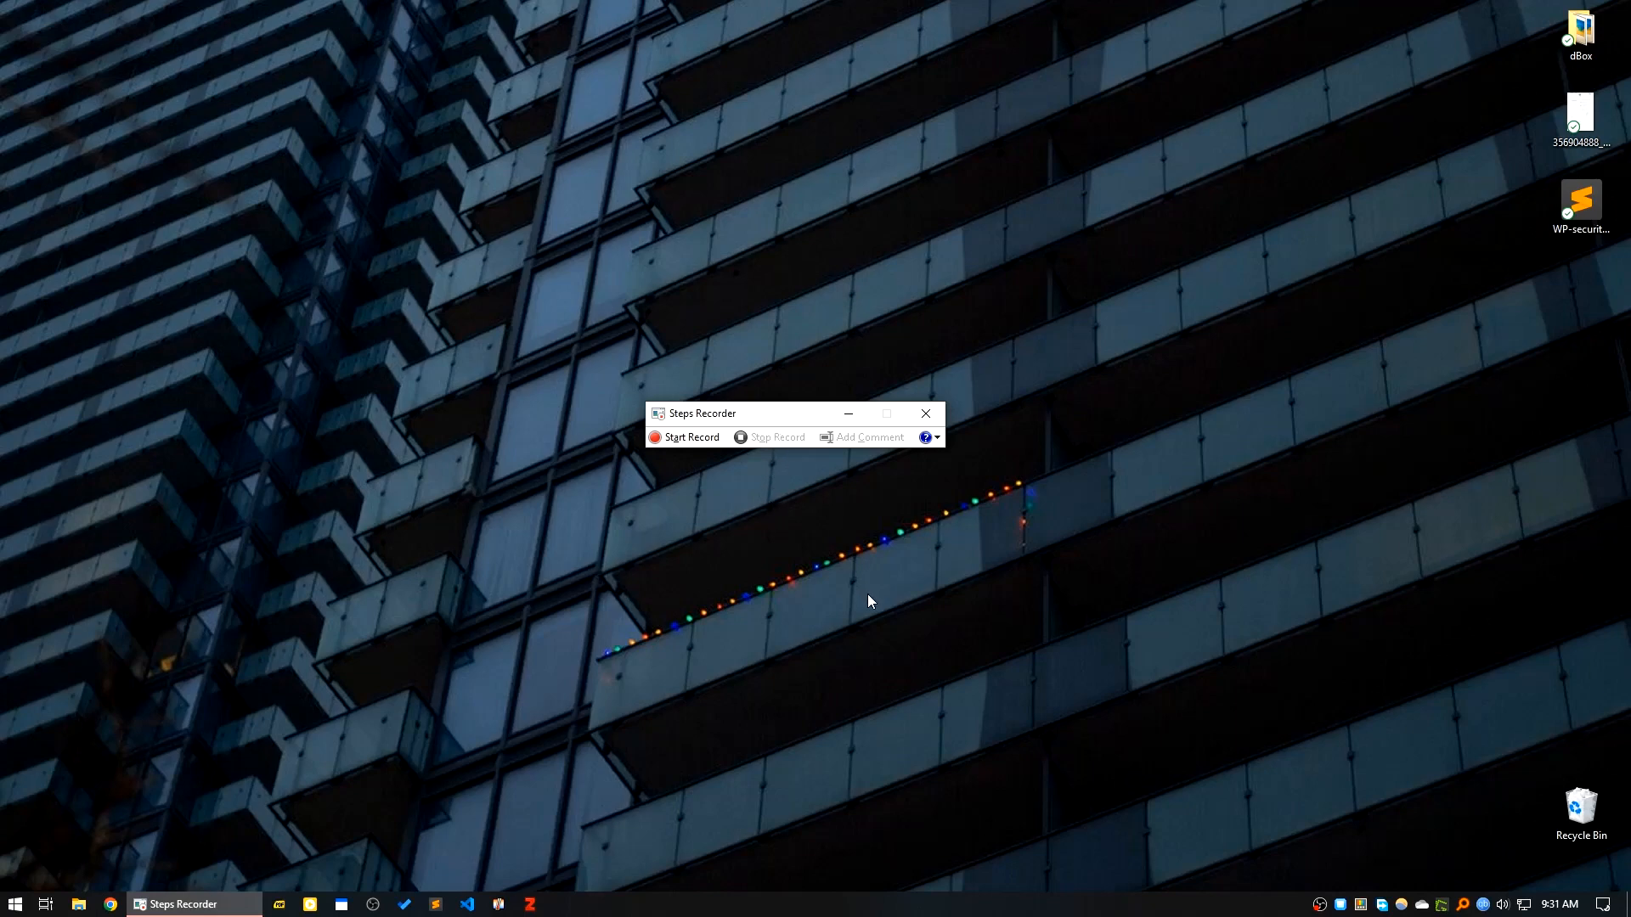
drag(739, 412, 688, 332)
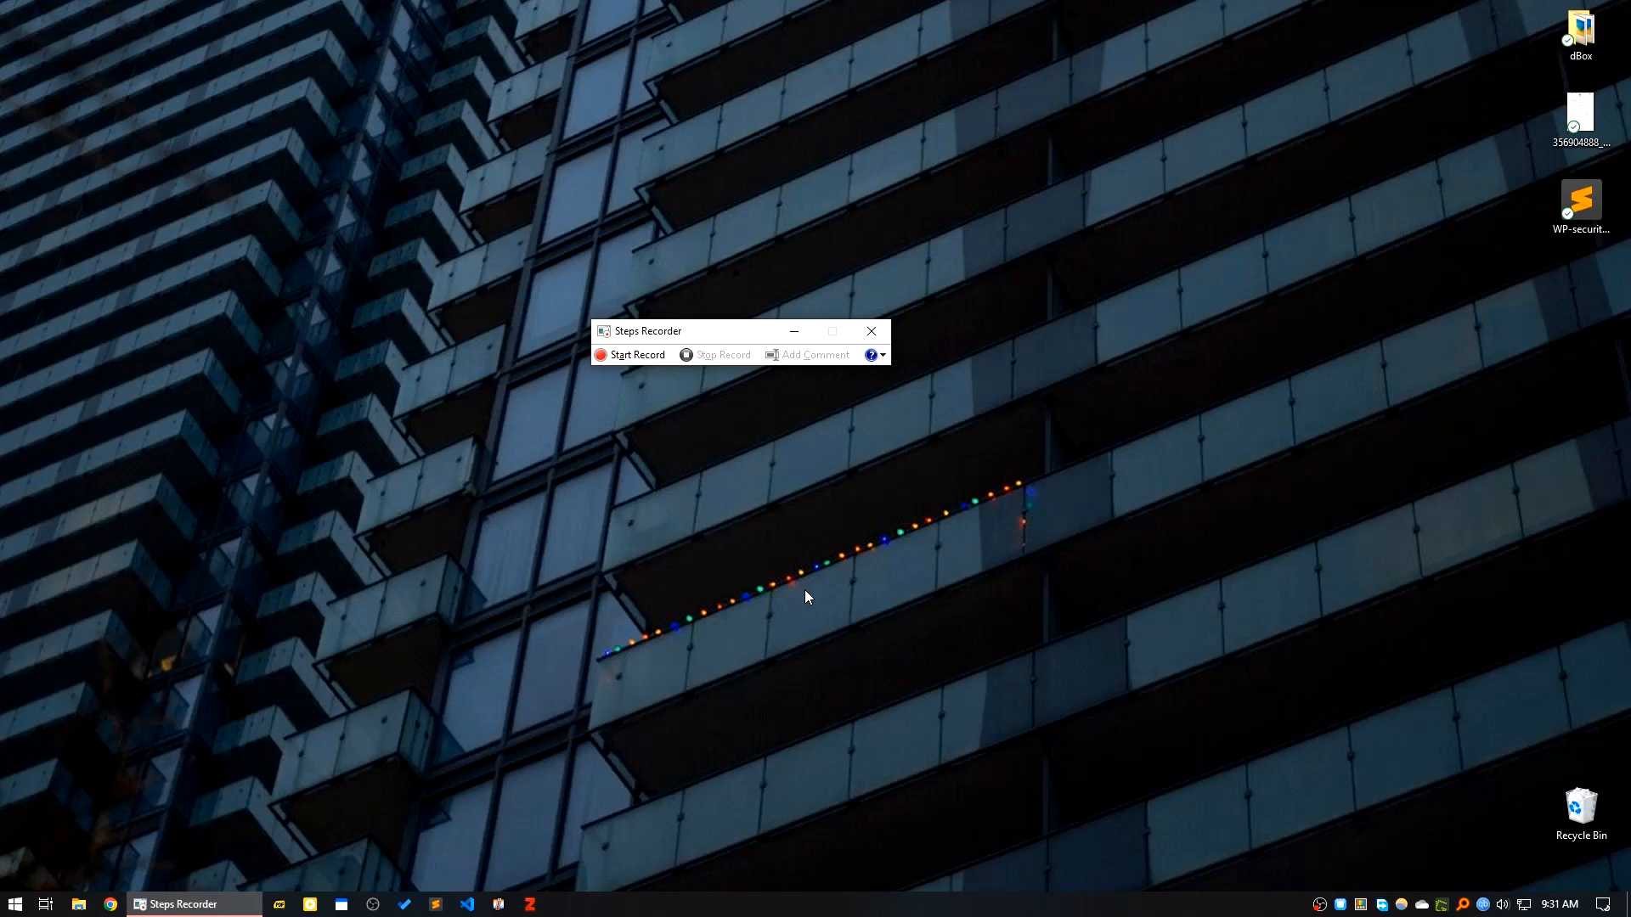
mouse_move(808, 591)
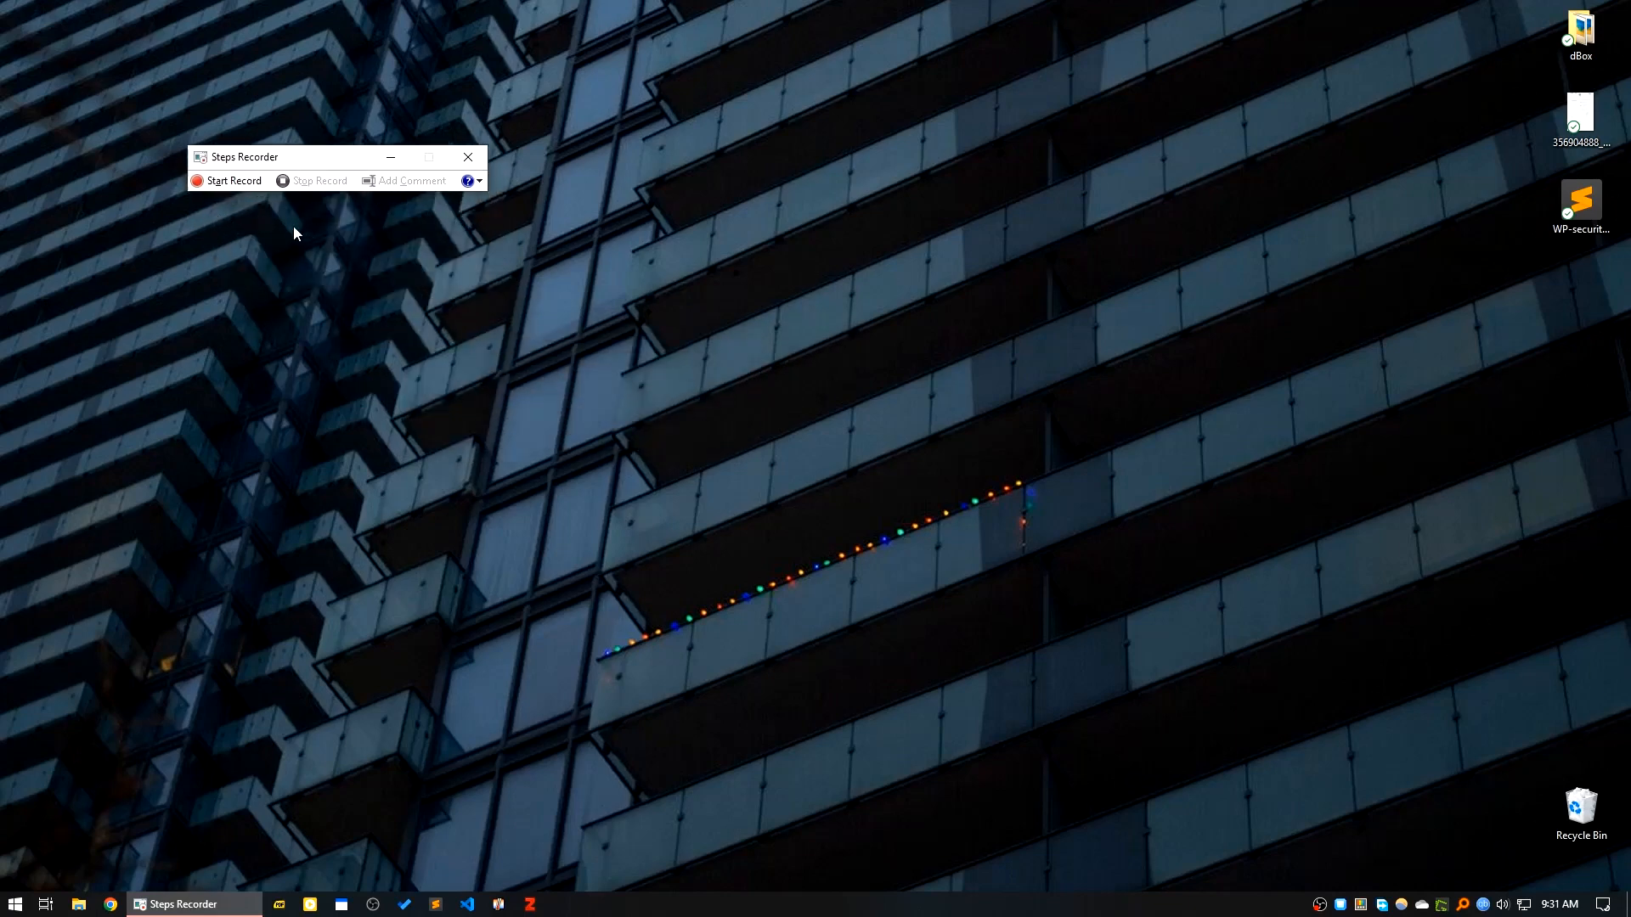
Start recording steps in Steps Recorder.
click(232, 180)
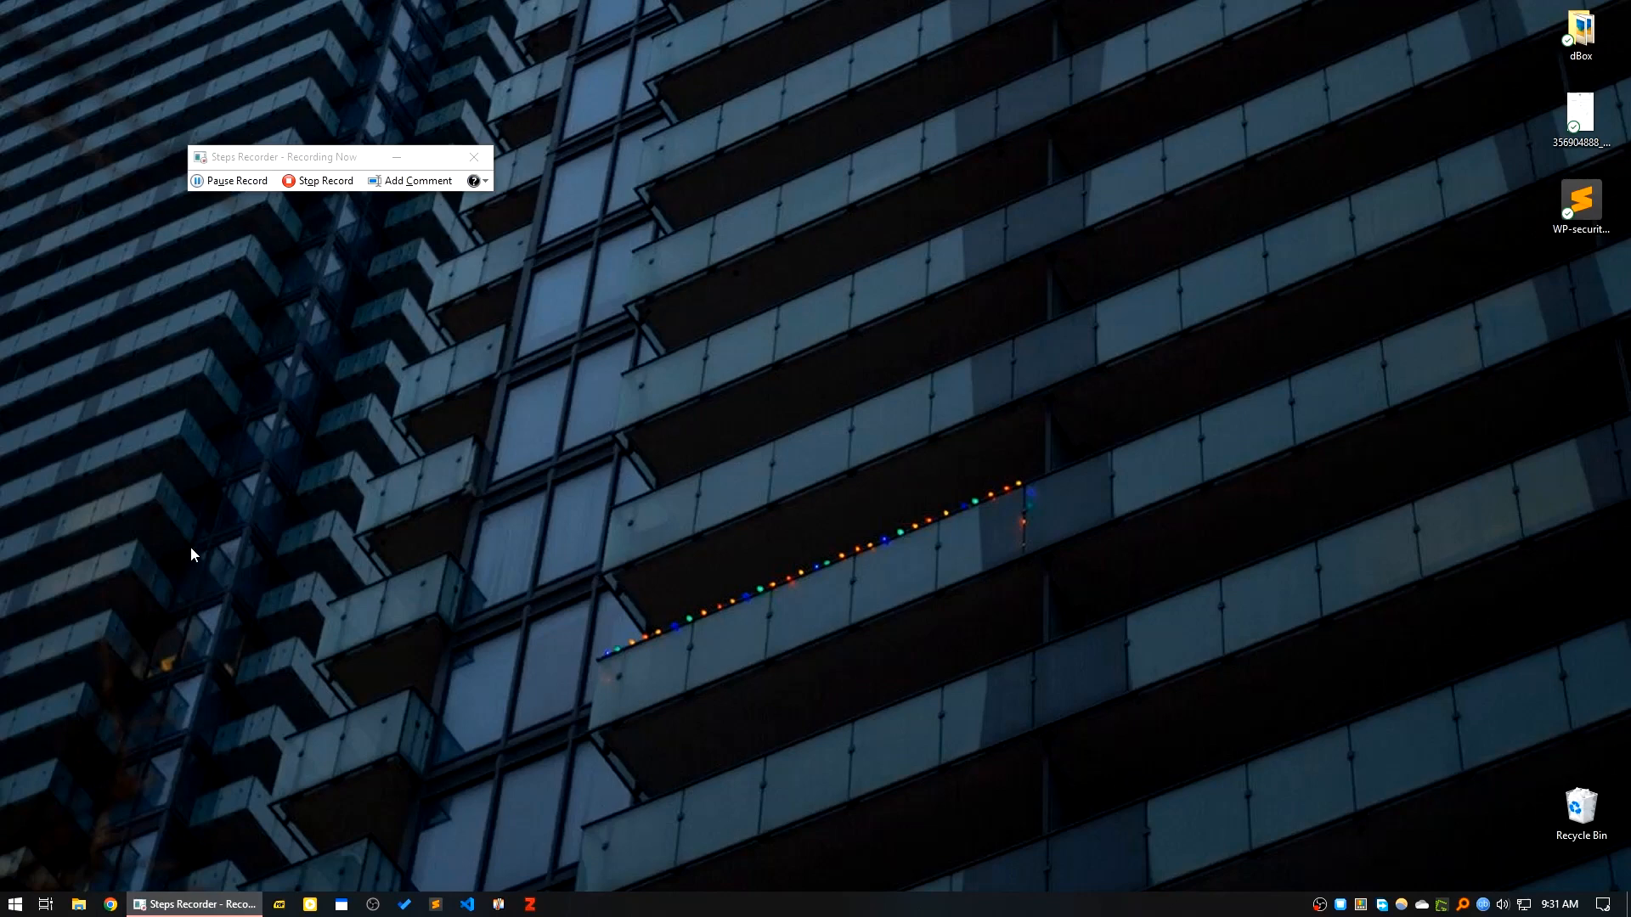
mouse_move(219, 539)
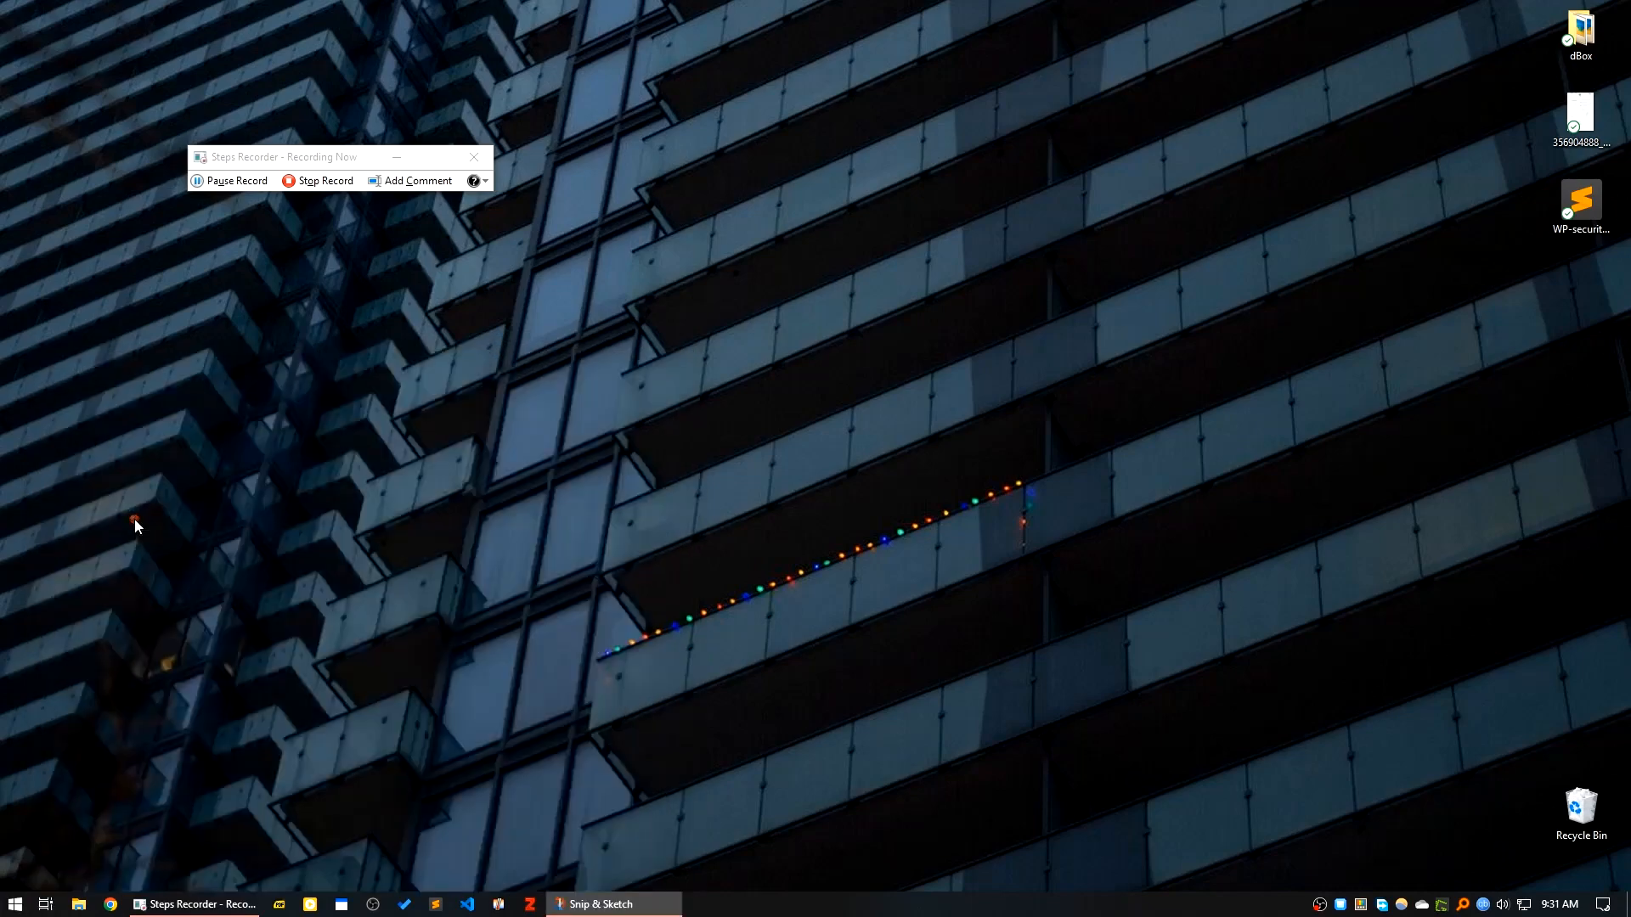
Capture a new snip of the building wallpaper in Snip & Sketch.
click(612, 902)
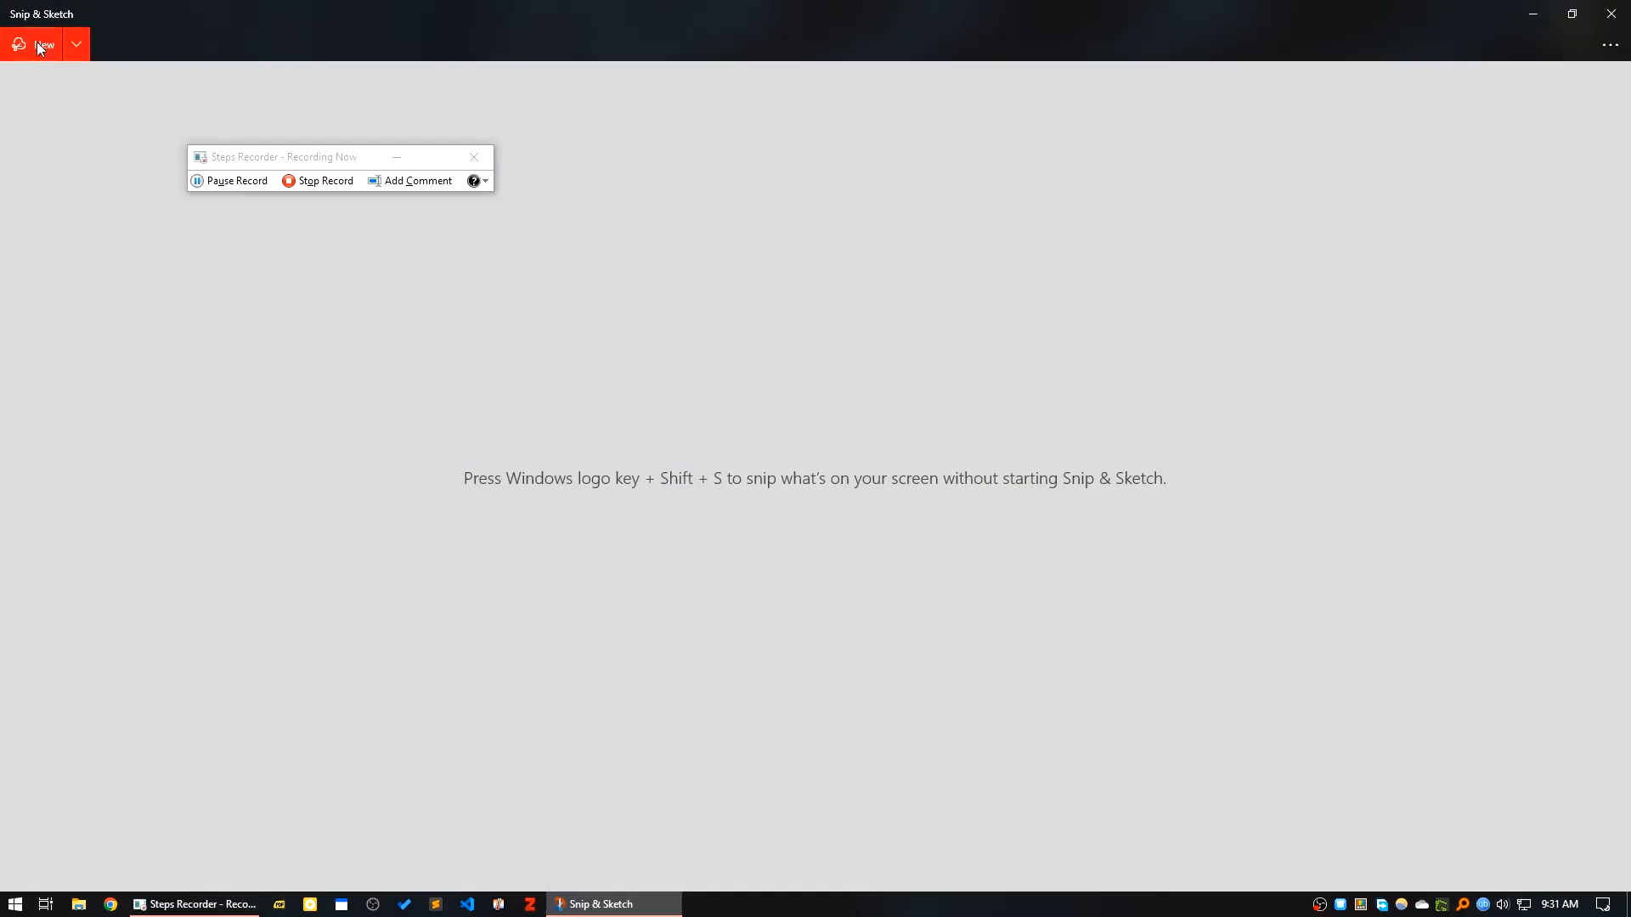
click(45, 44)
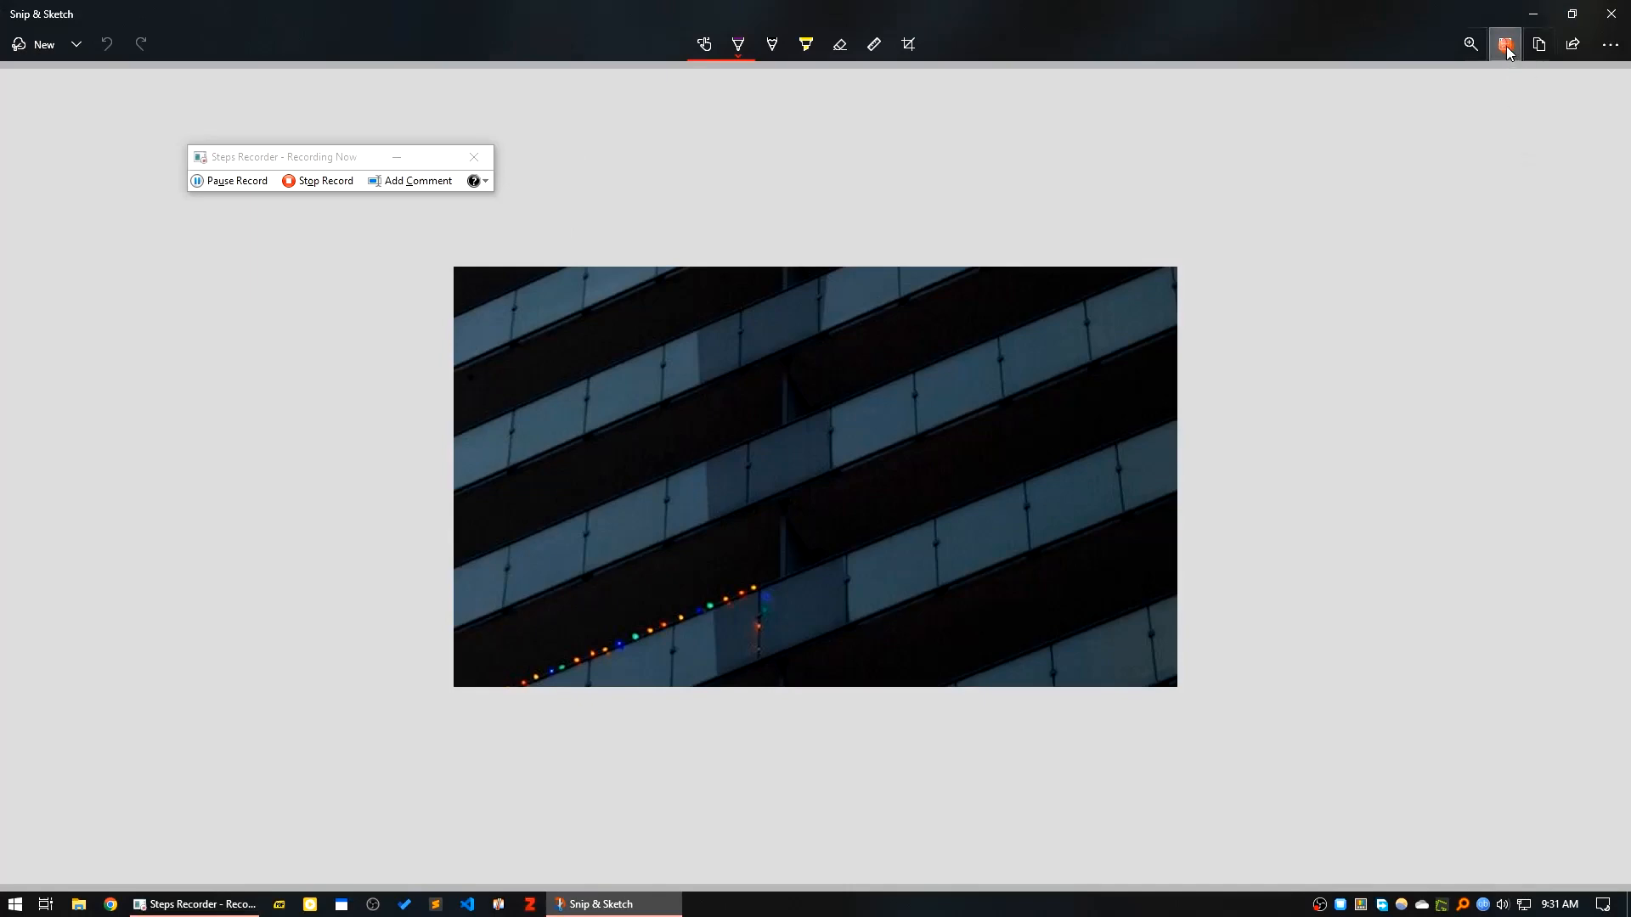
Save the snip to the Desktop as Screenshot 2023-07-15 093151.png.
click(1503, 44)
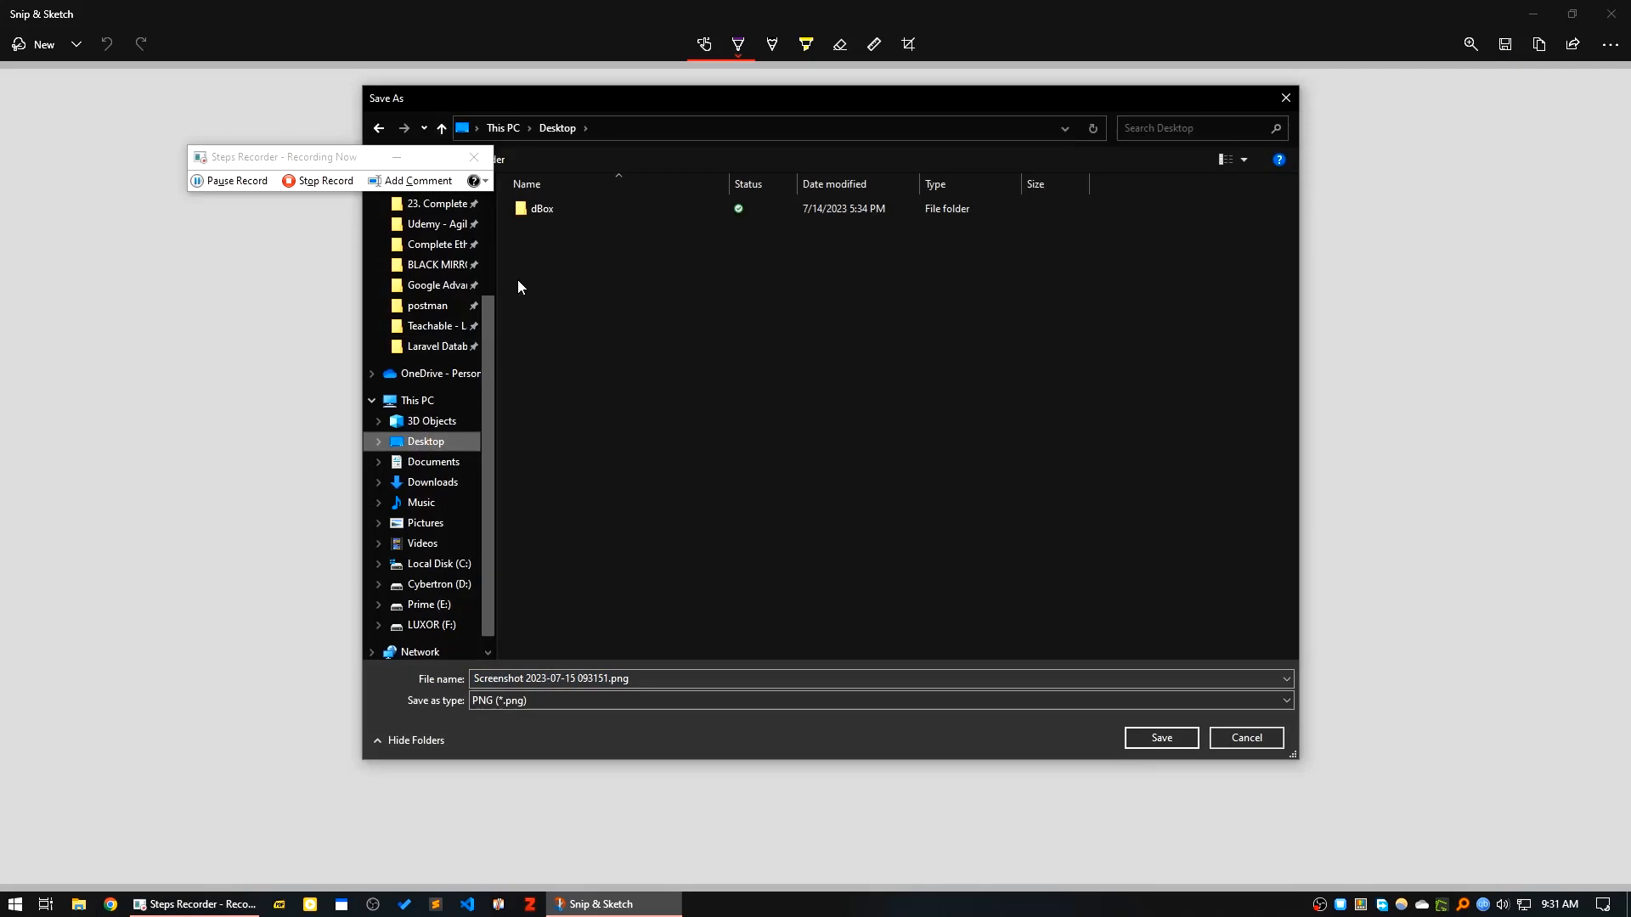
mouse_move(1179, 754)
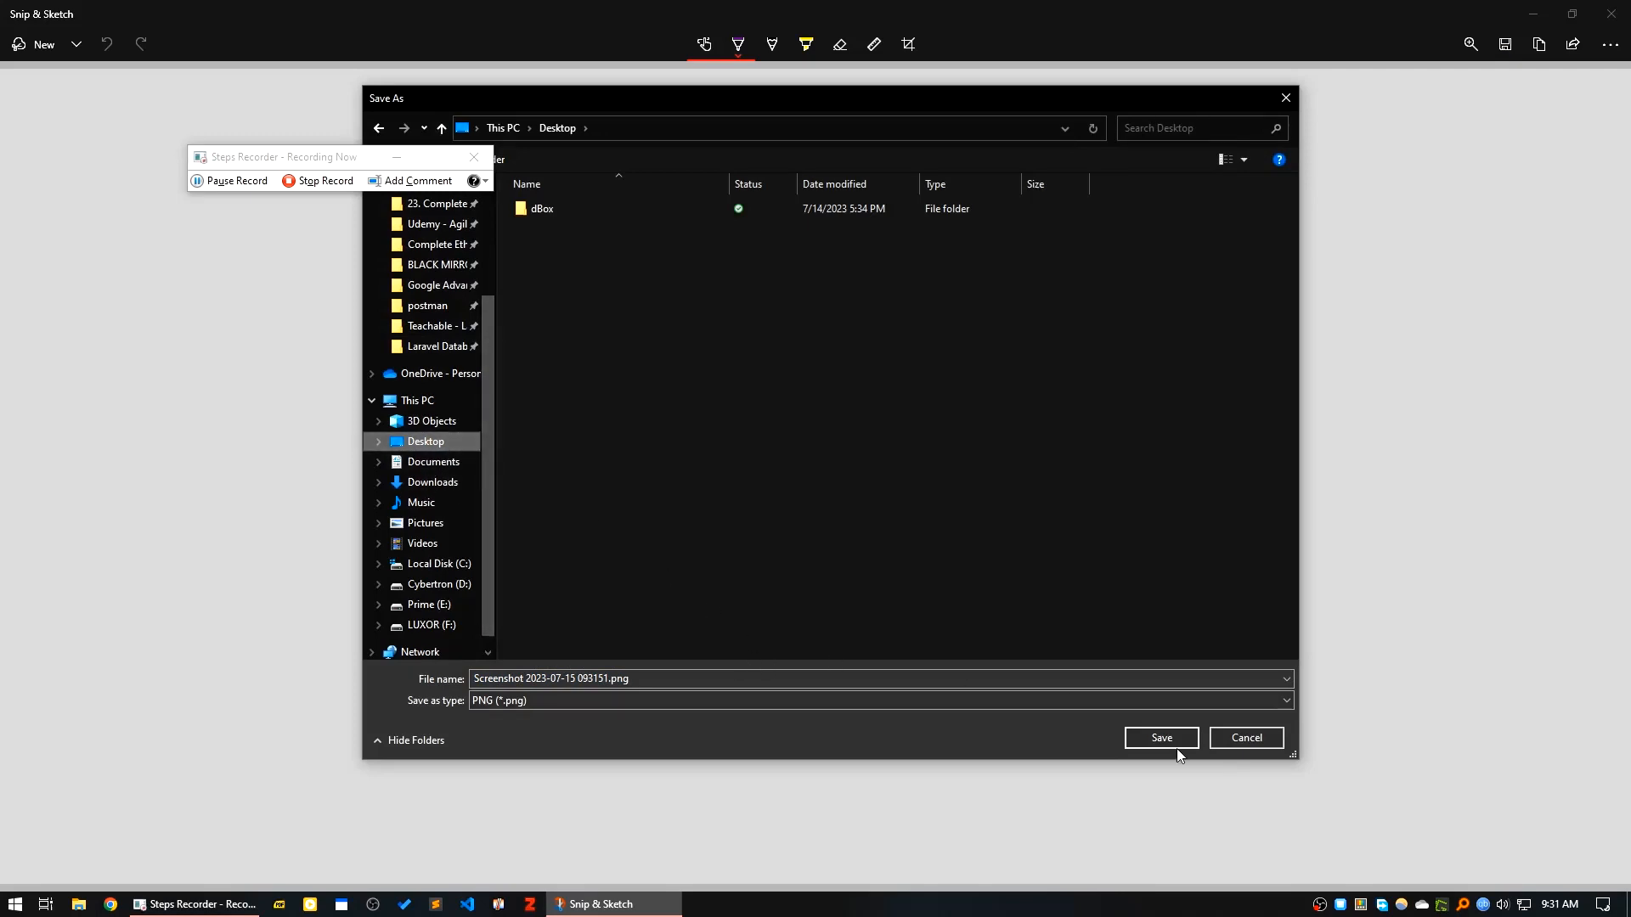
click(1160, 738)
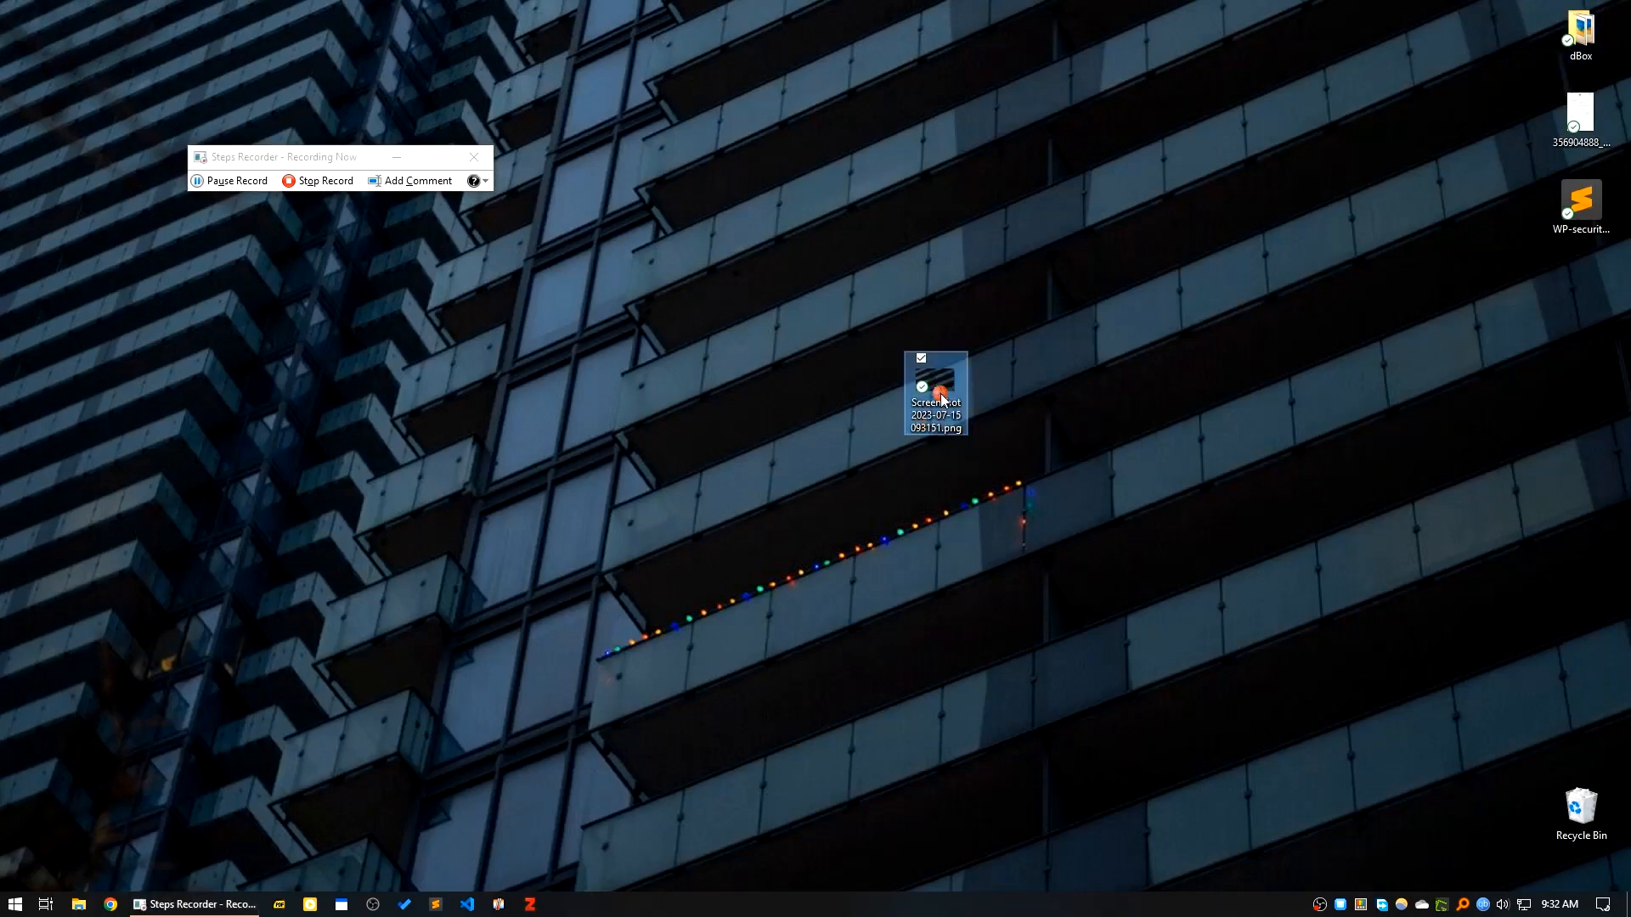
double_click(934, 392)
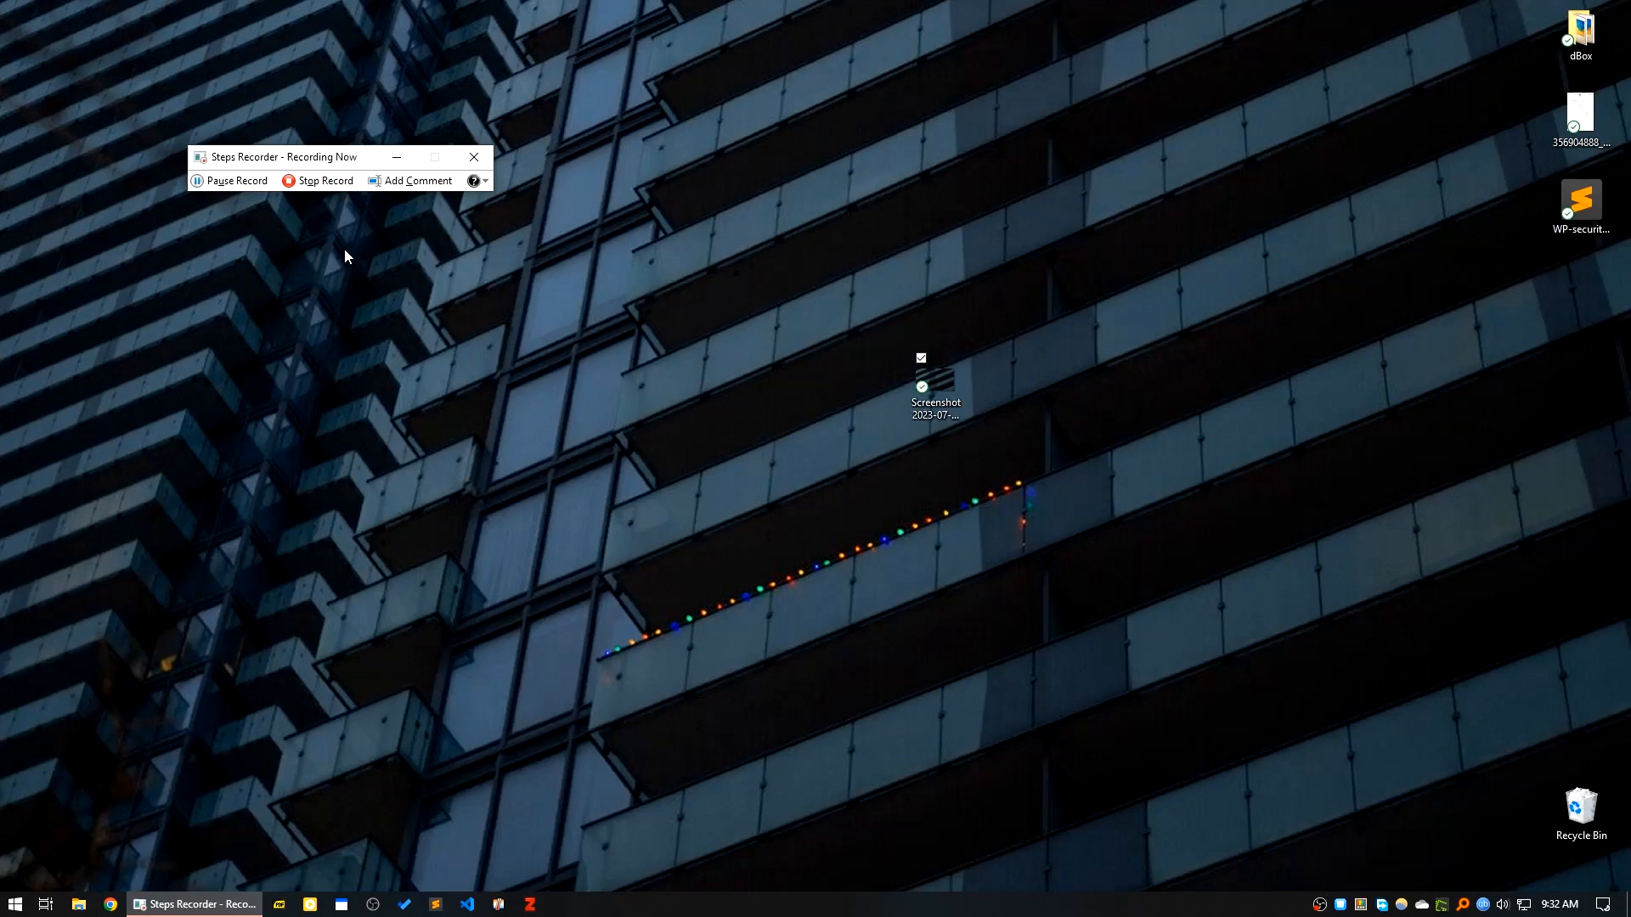
mouse_move(230, 180)
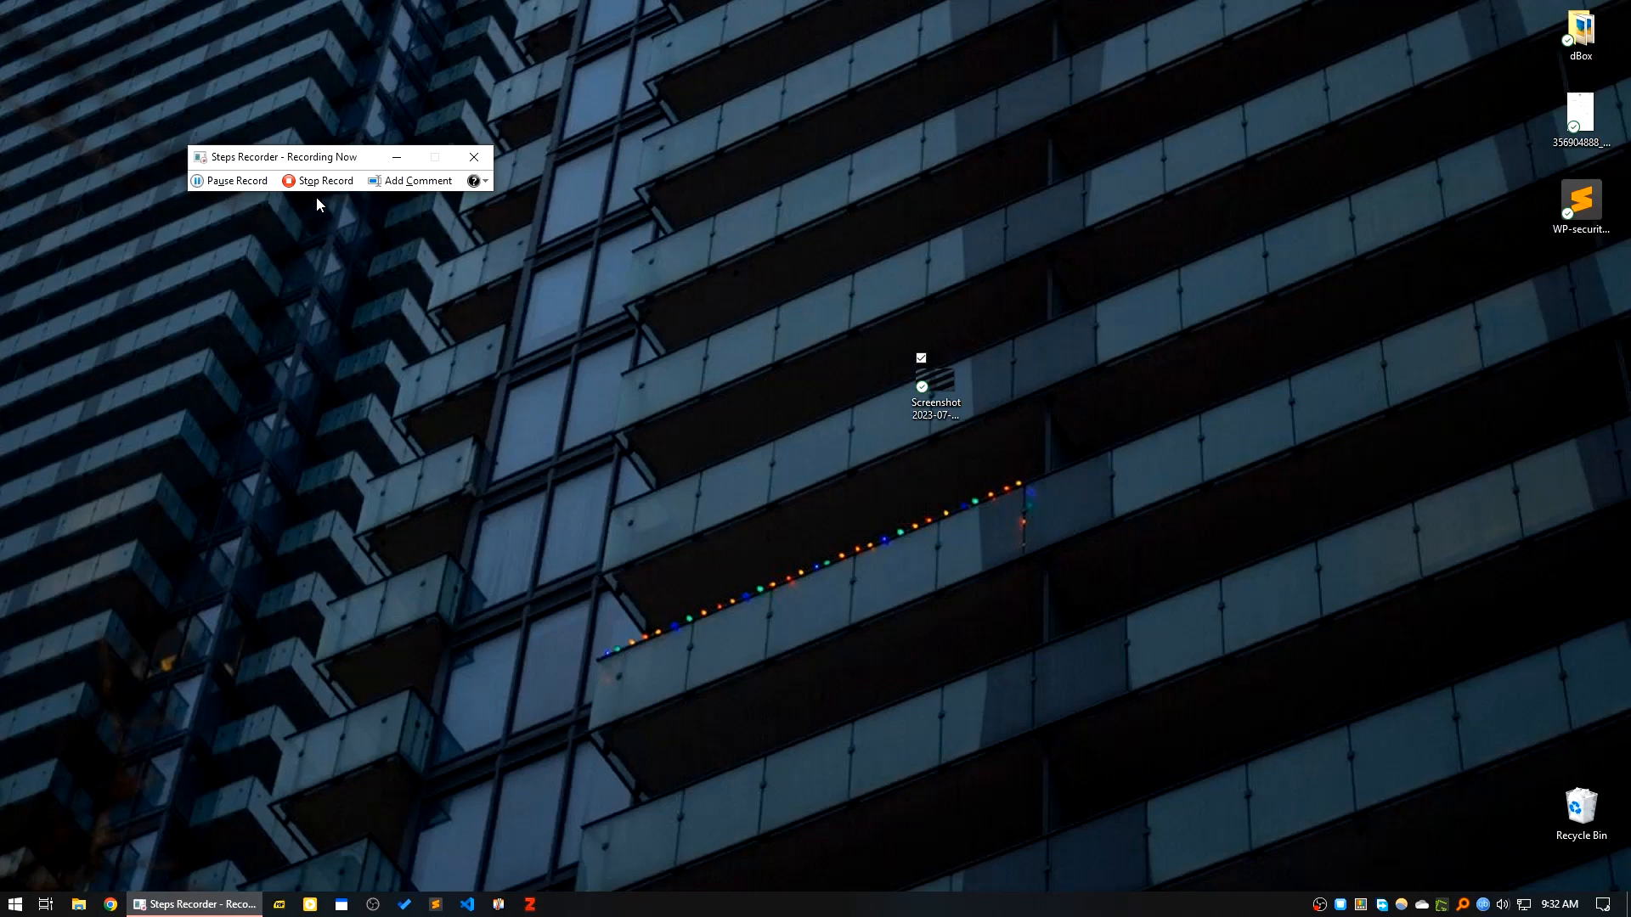
mouse_move(322, 181)
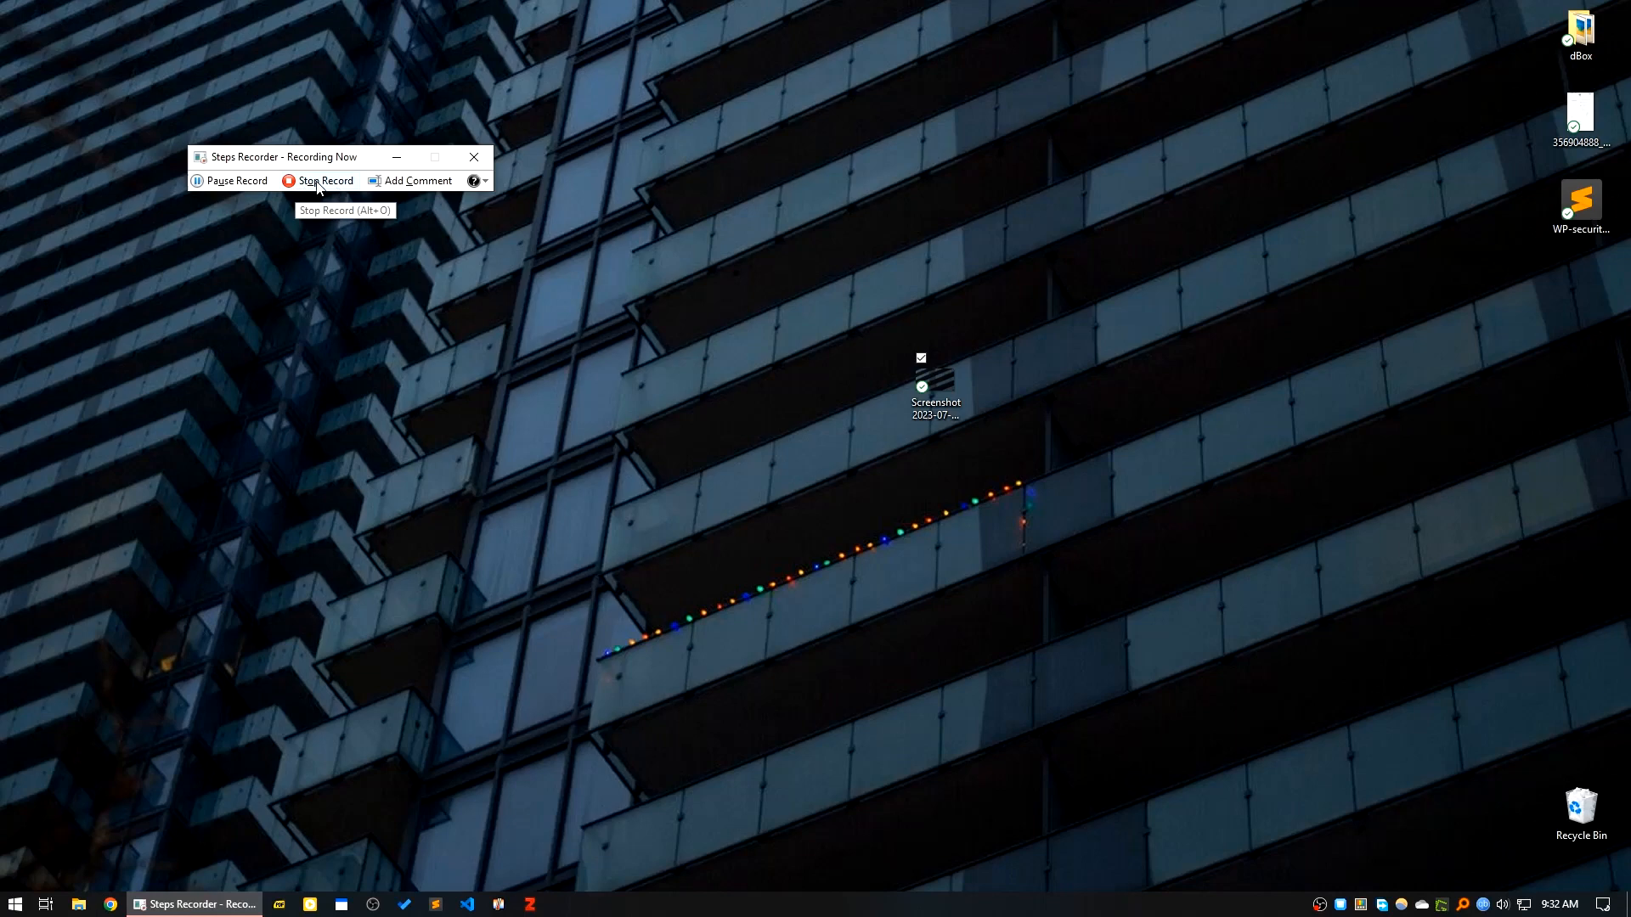
Stop recording and bring up the Recorded Steps report.
click(323, 182)
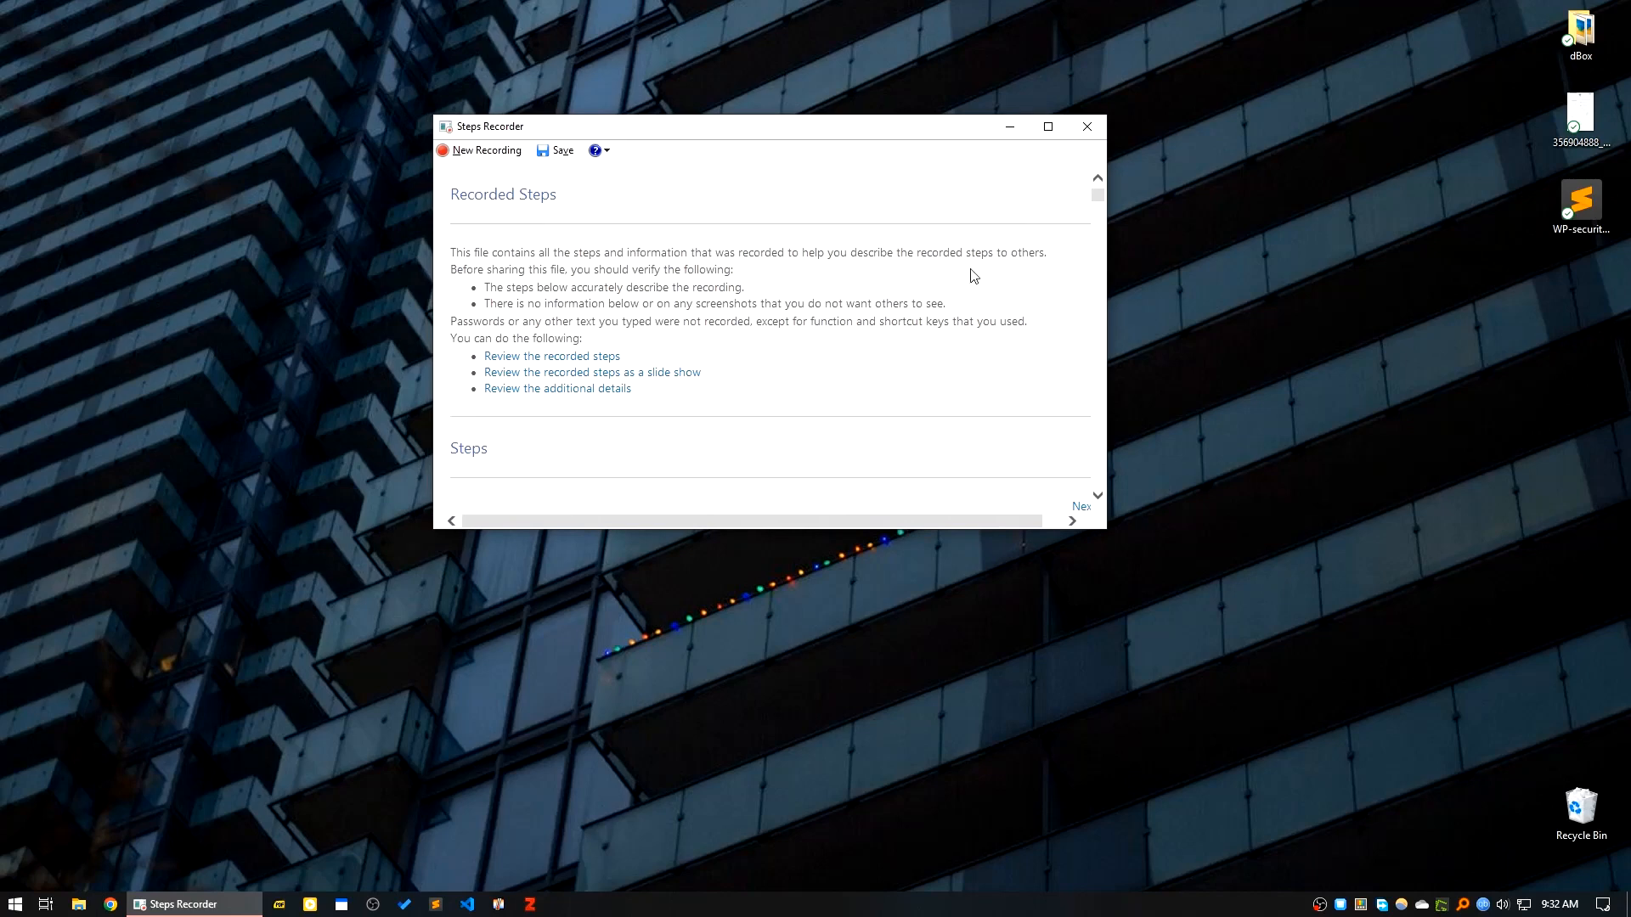
mouse_move(1045, 174)
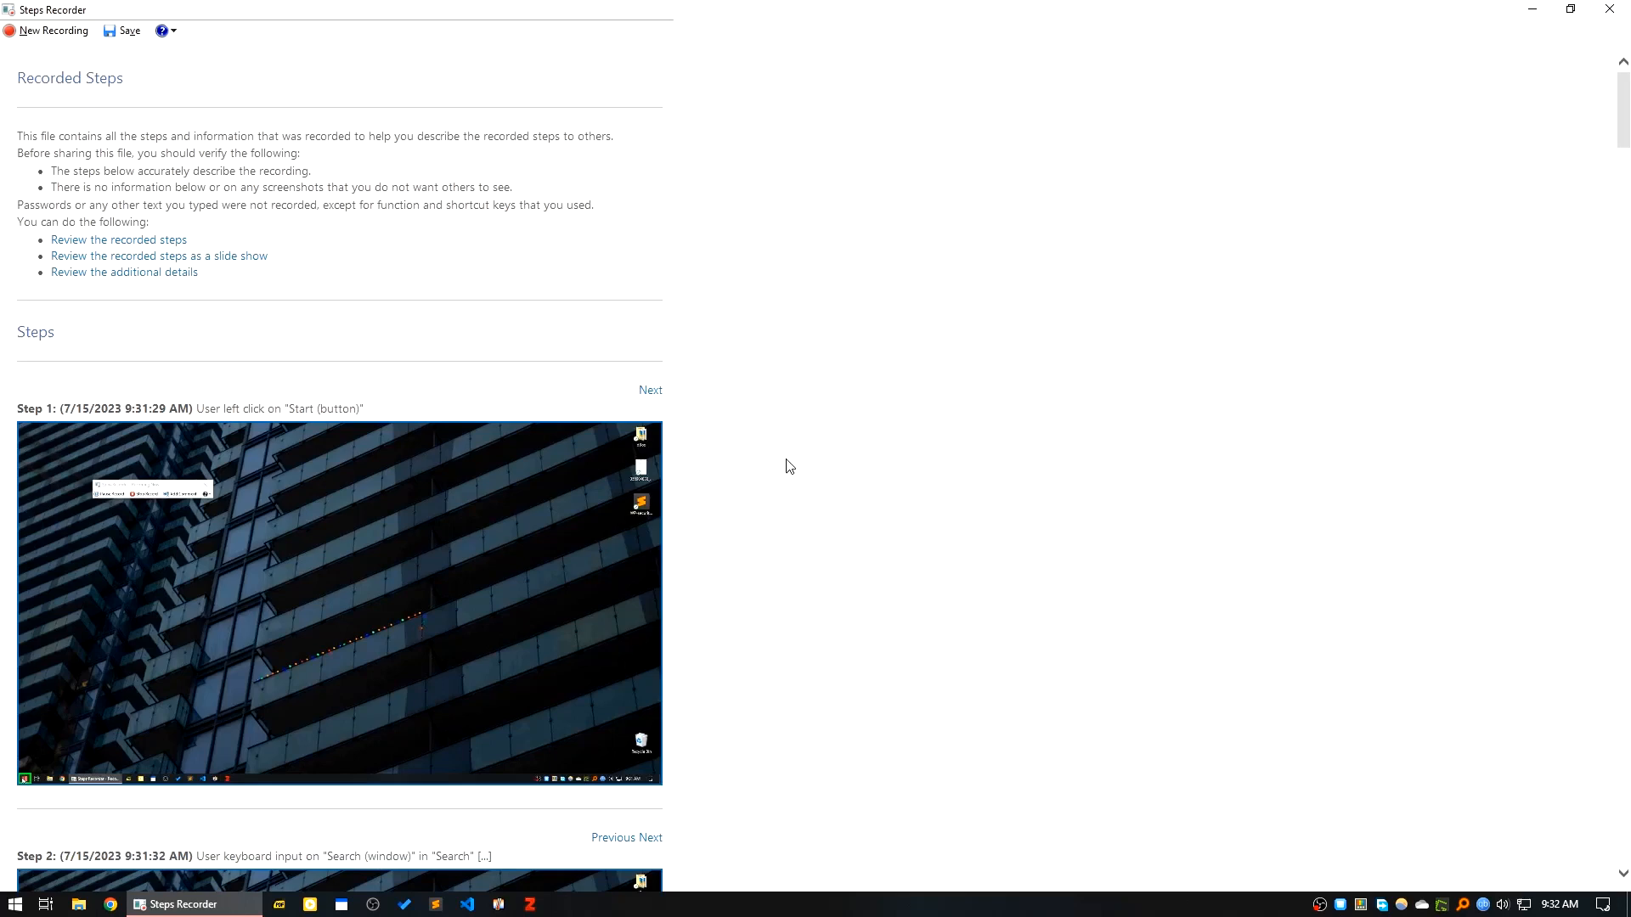
mouse_move(124, 272)
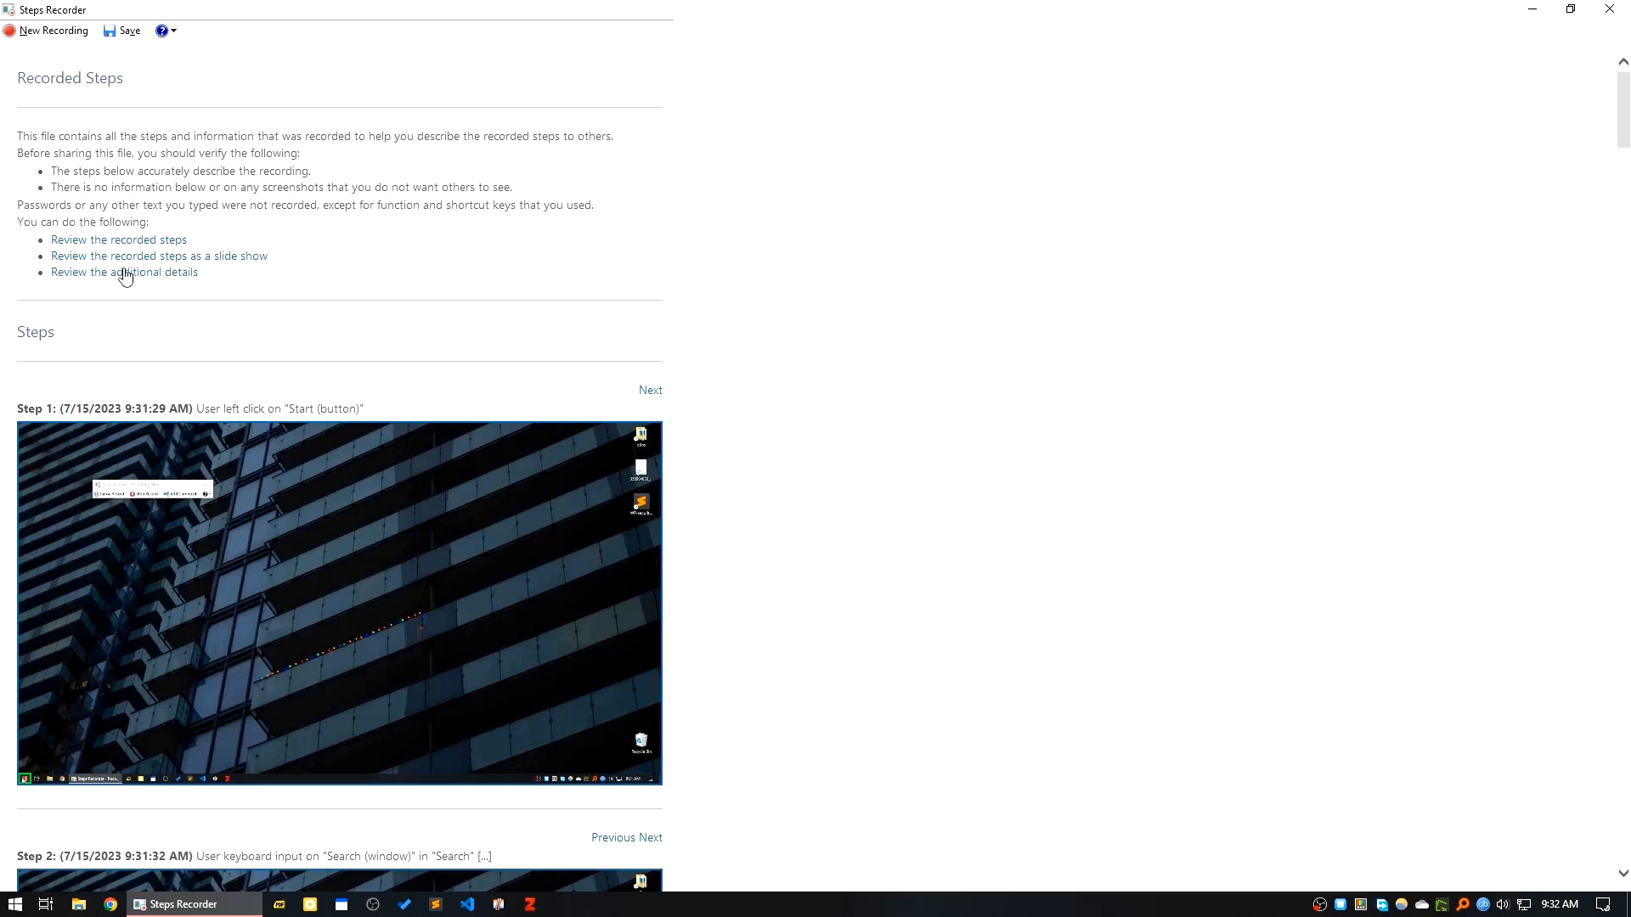
mouse_move(831, 632)
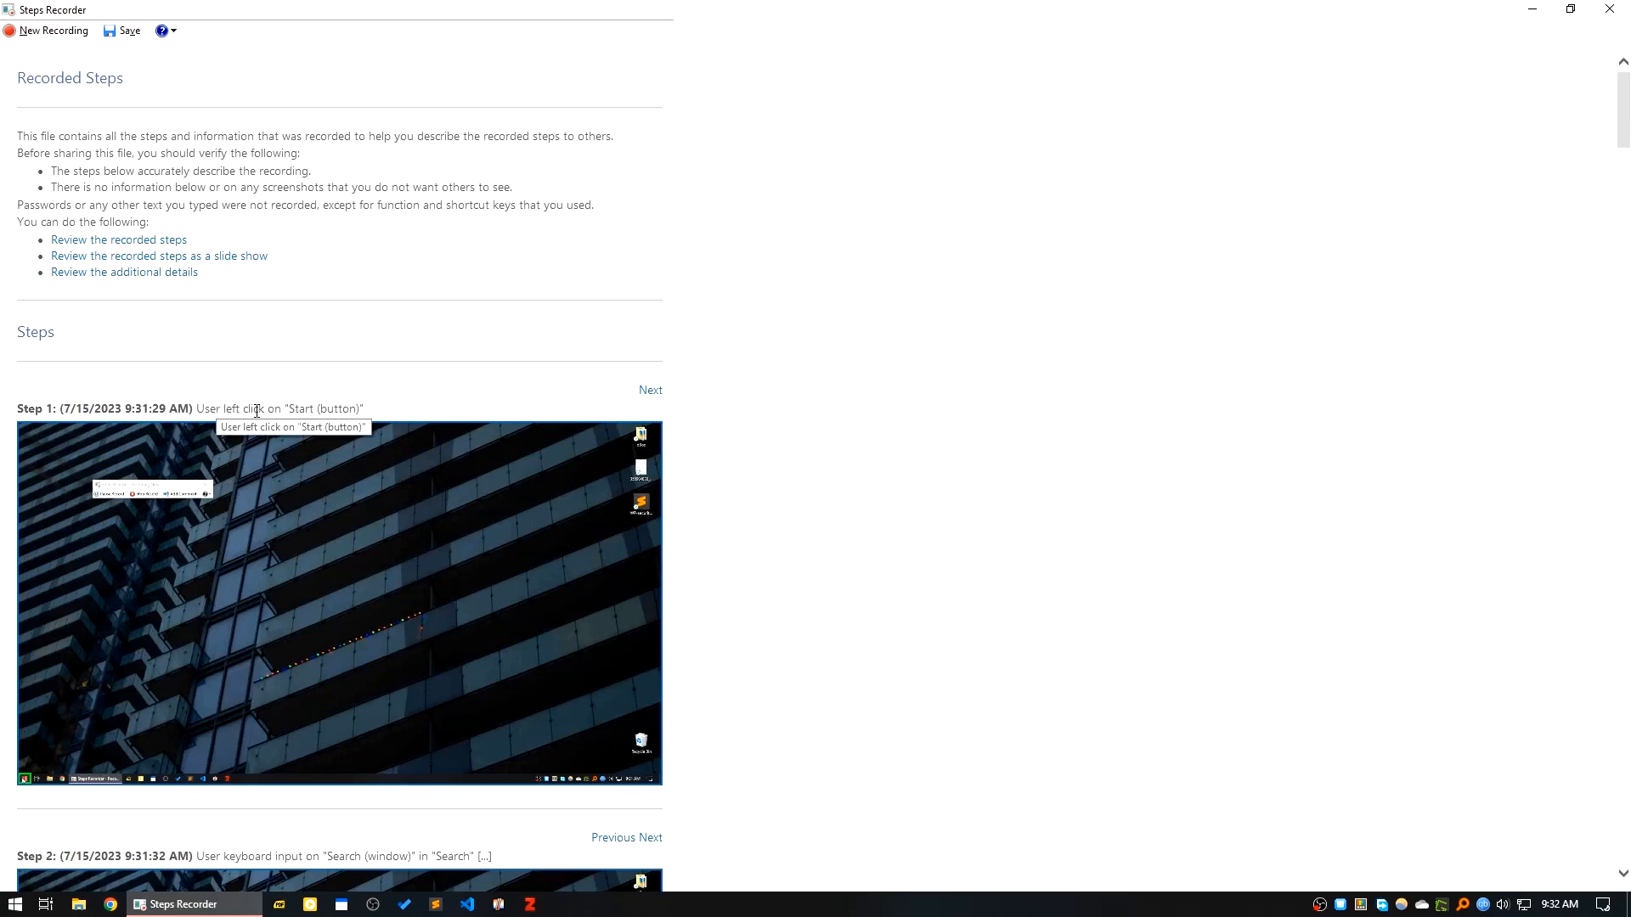
mouse_move(26, 785)
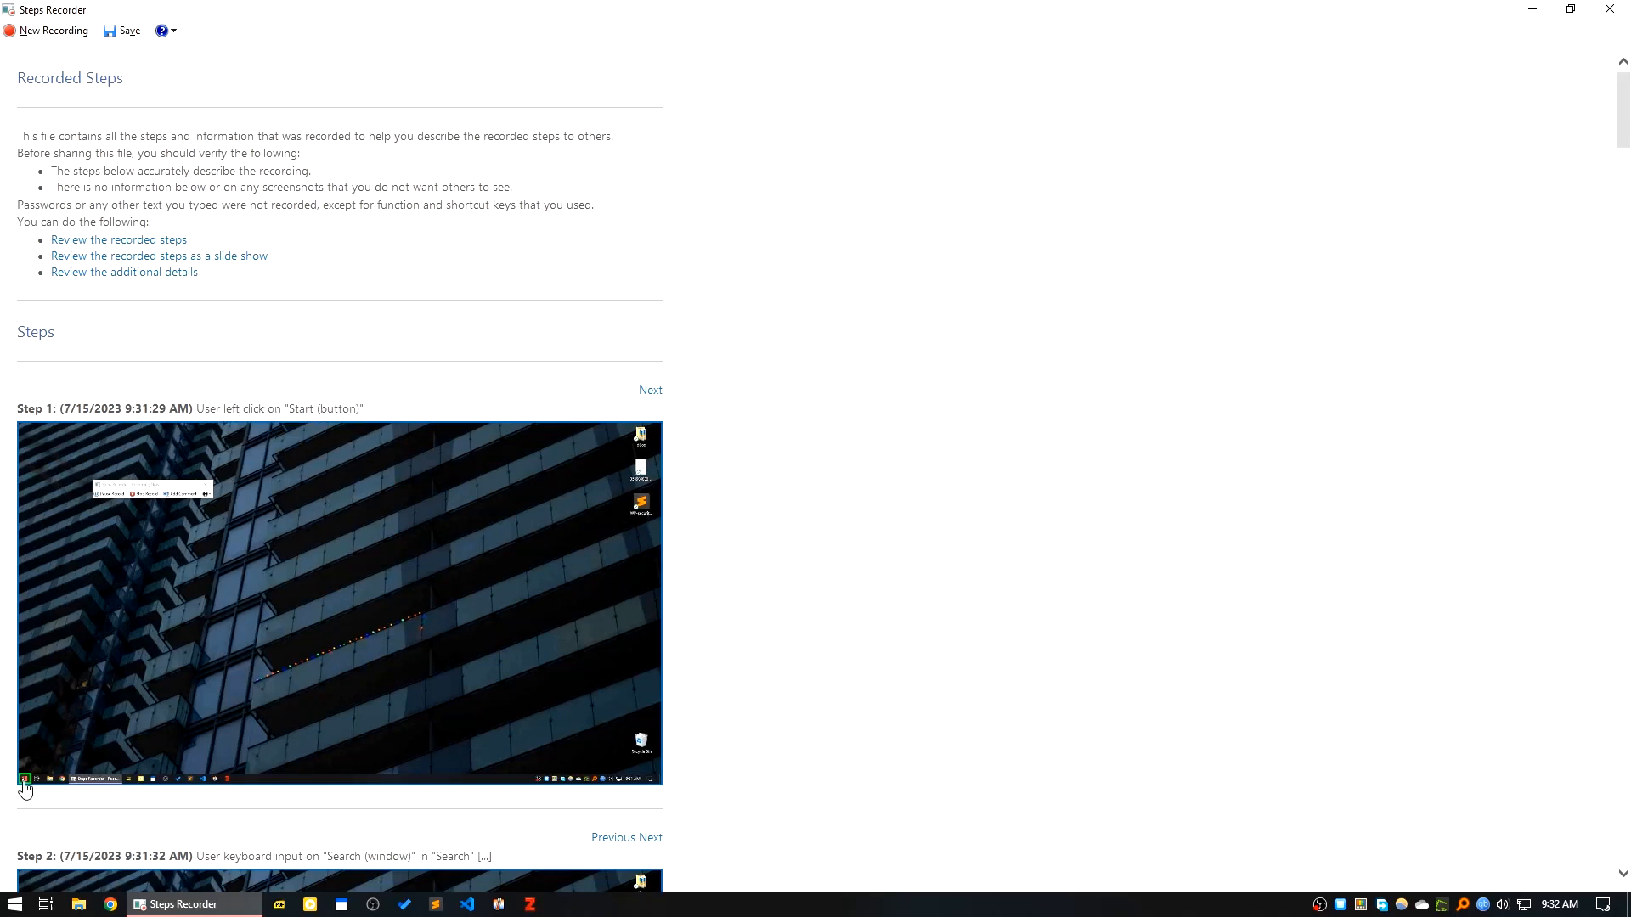
scroll(down, 3)
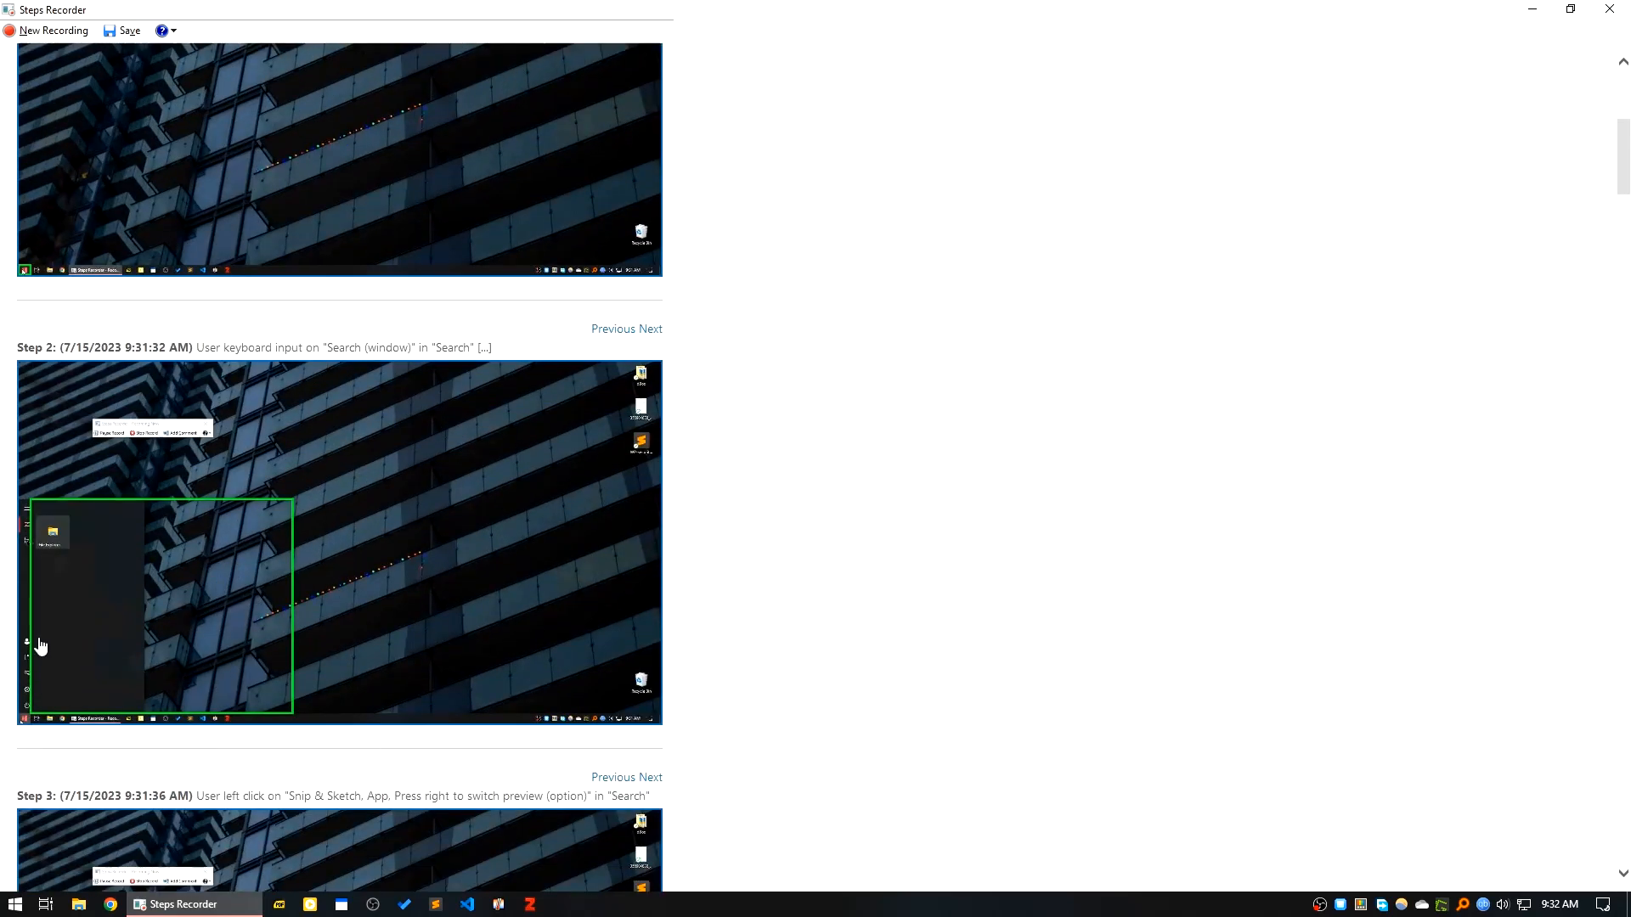
mouse_move(5, 653)
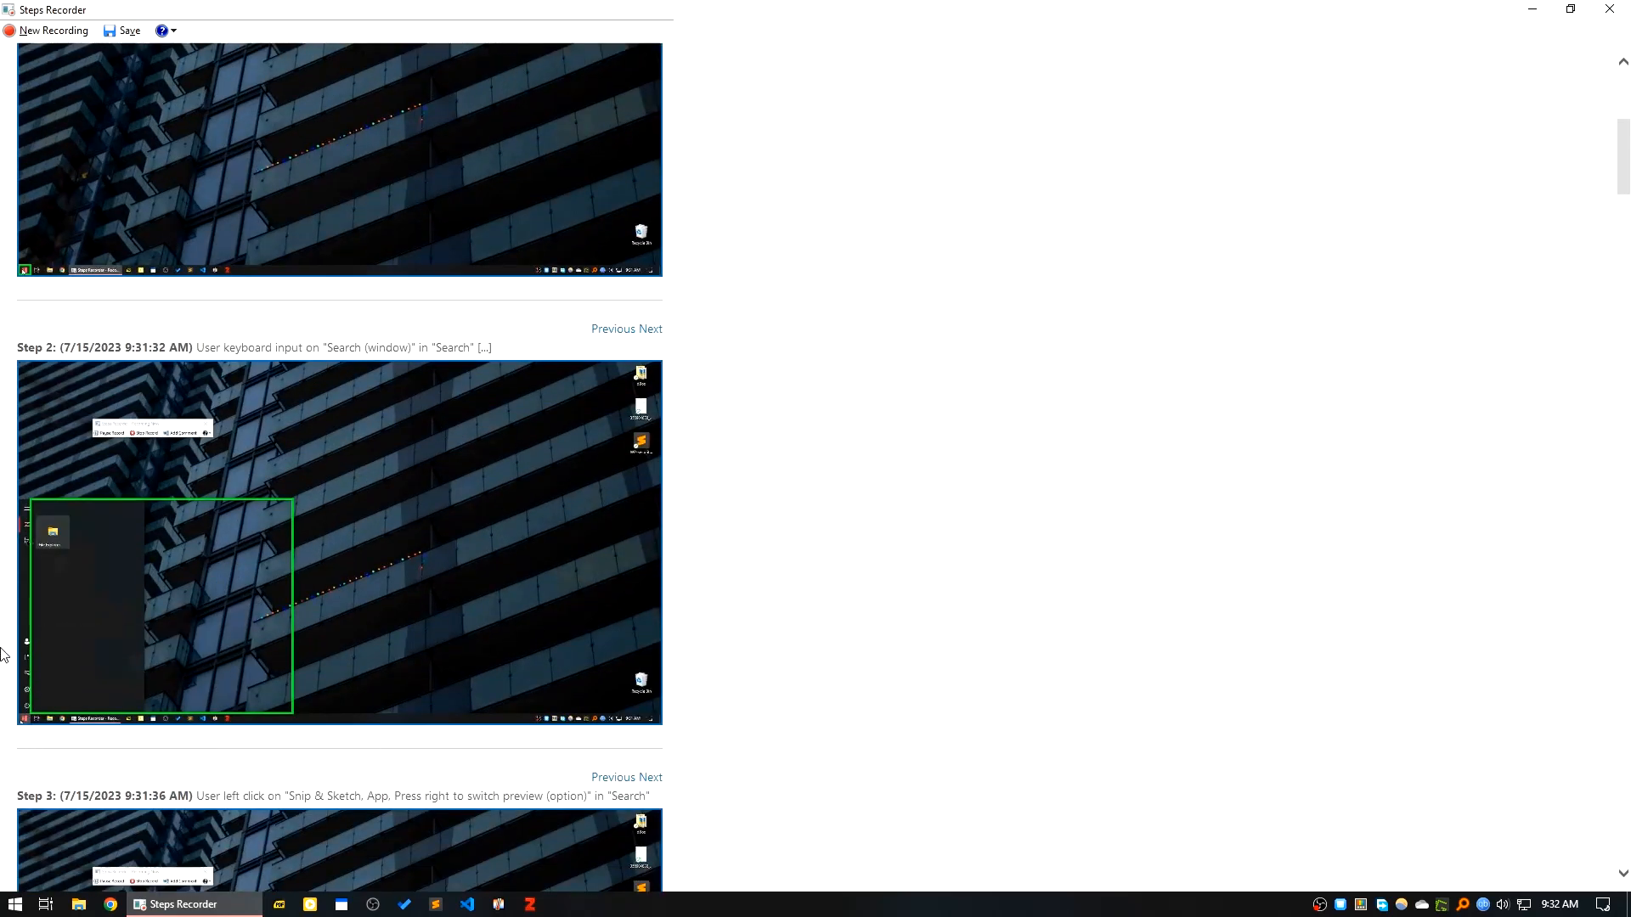
mouse_move(117, 736)
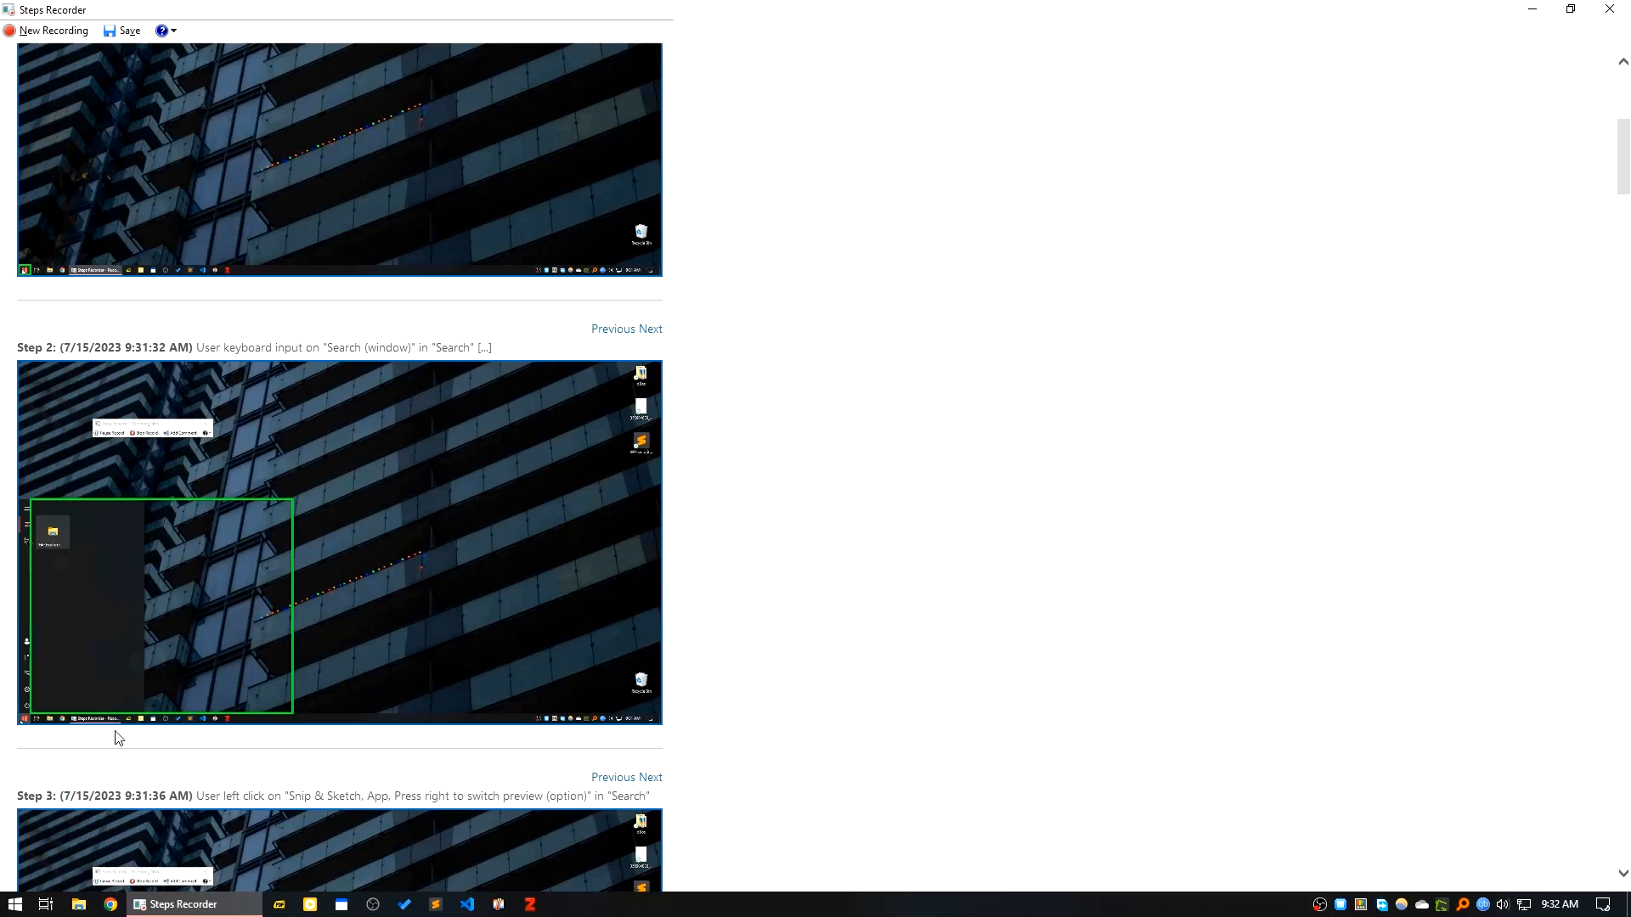
scroll(down, 3)
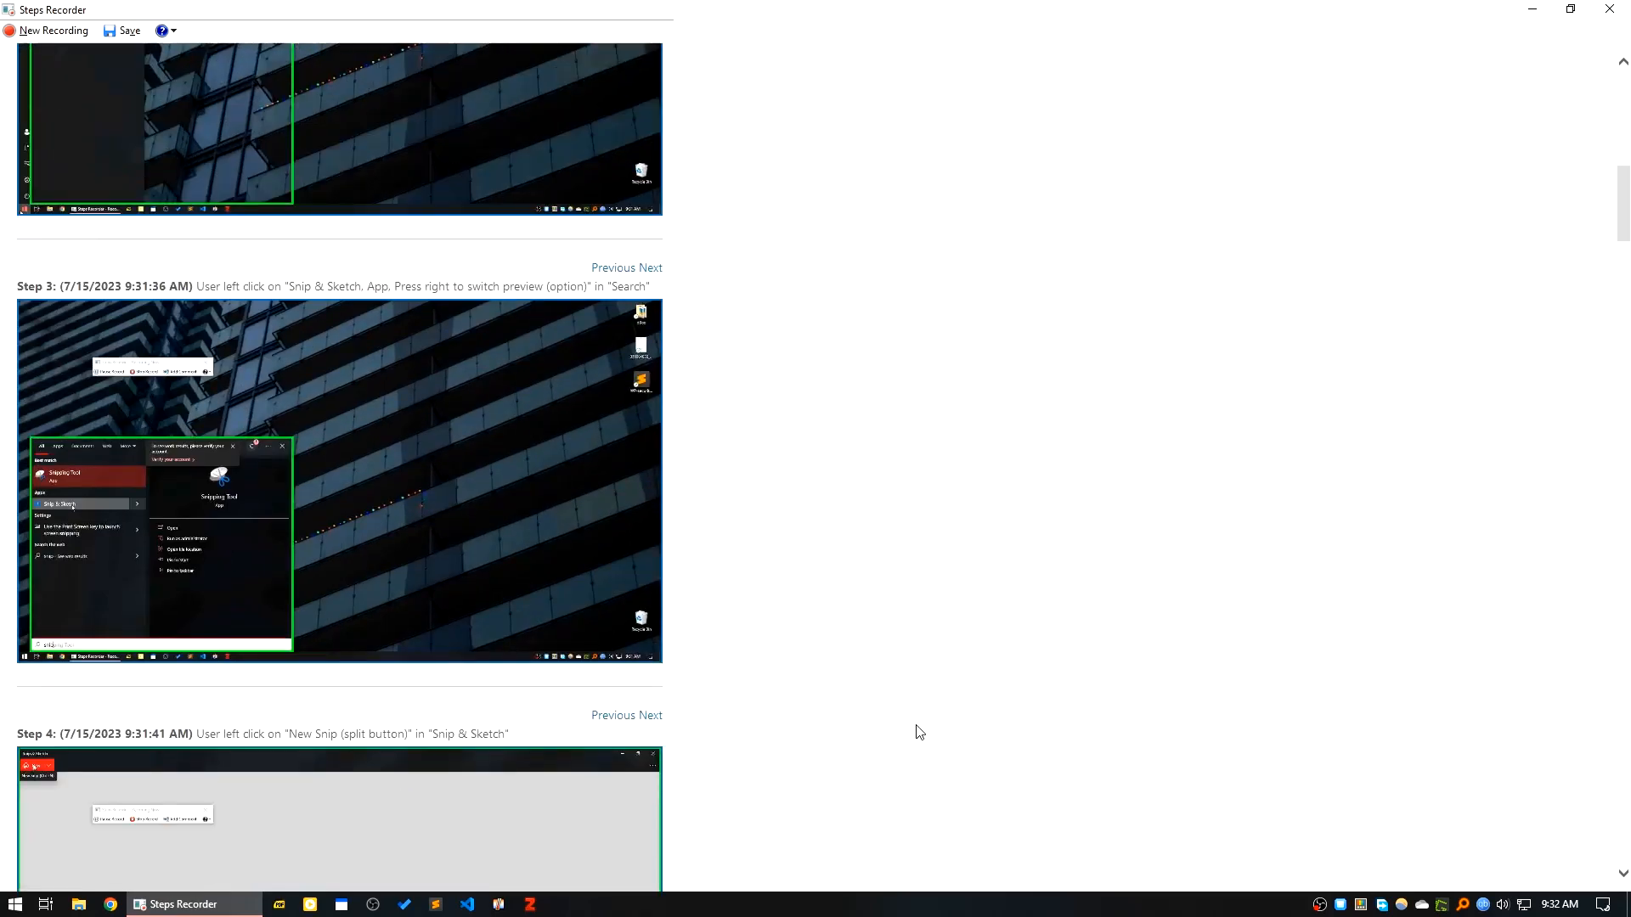
mouse_move(540, 291)
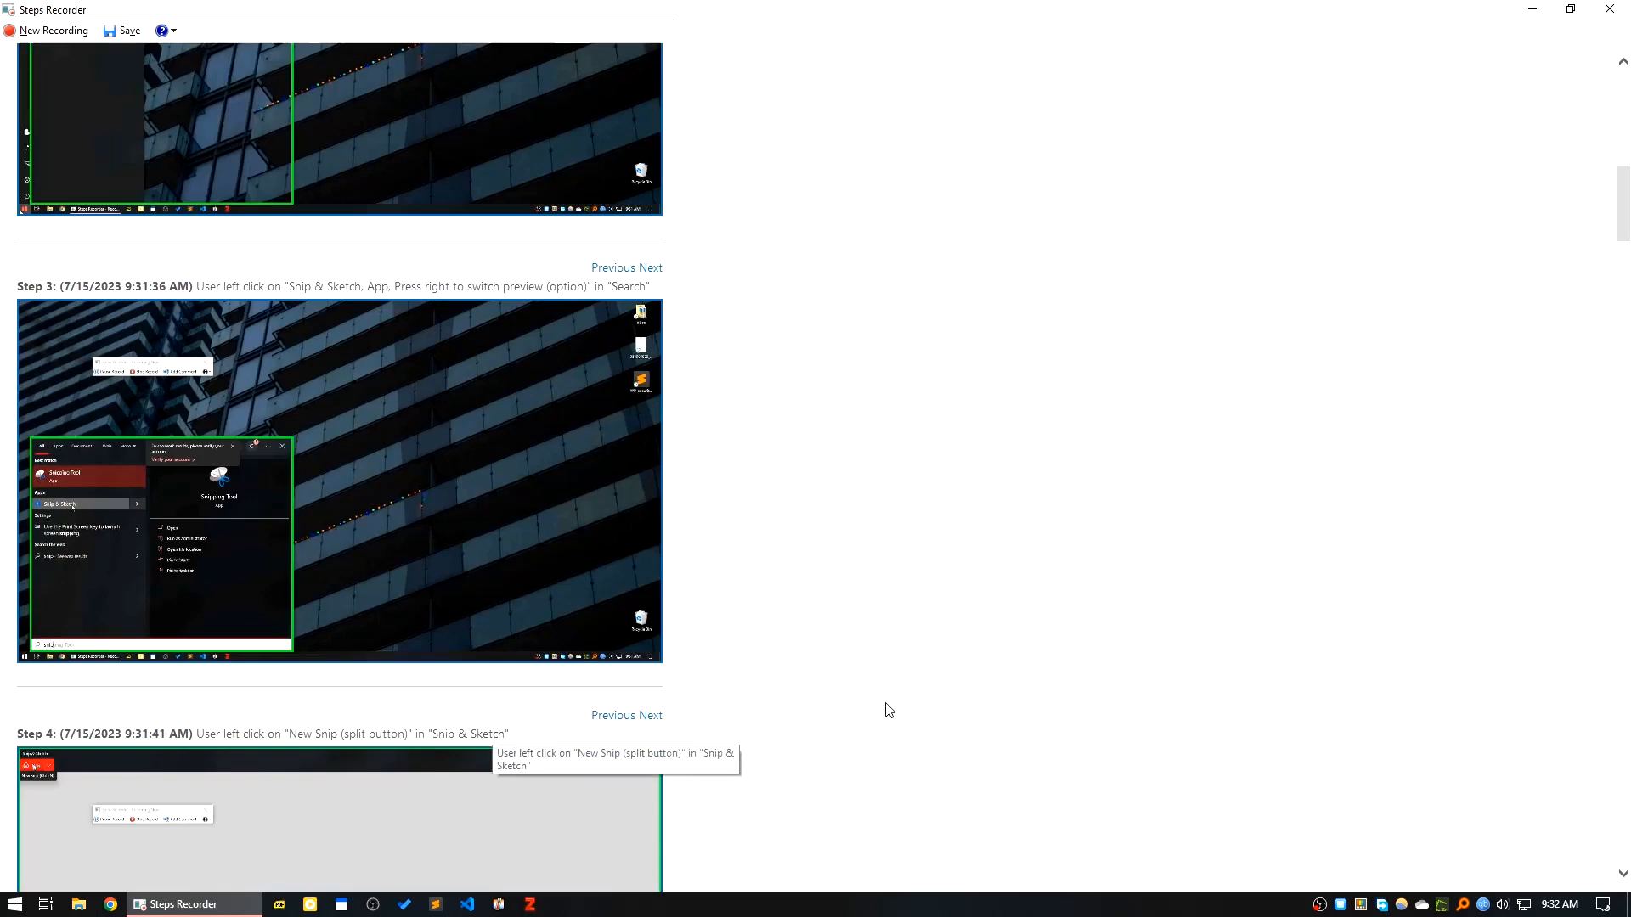
scroll(down, 3)
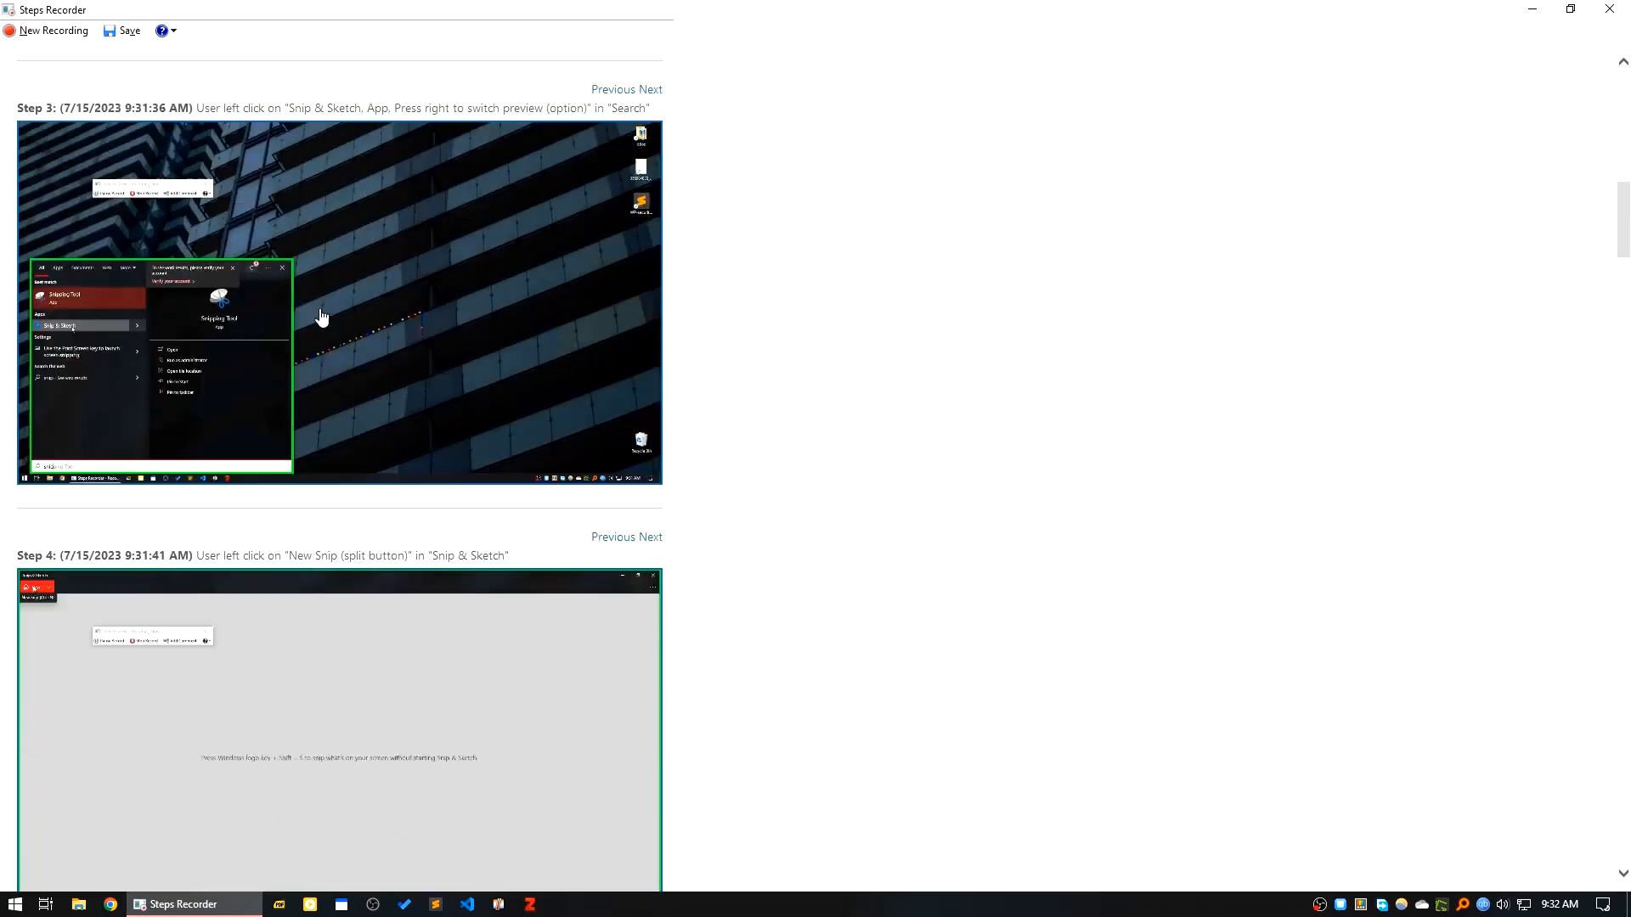
scroll(down, 3)
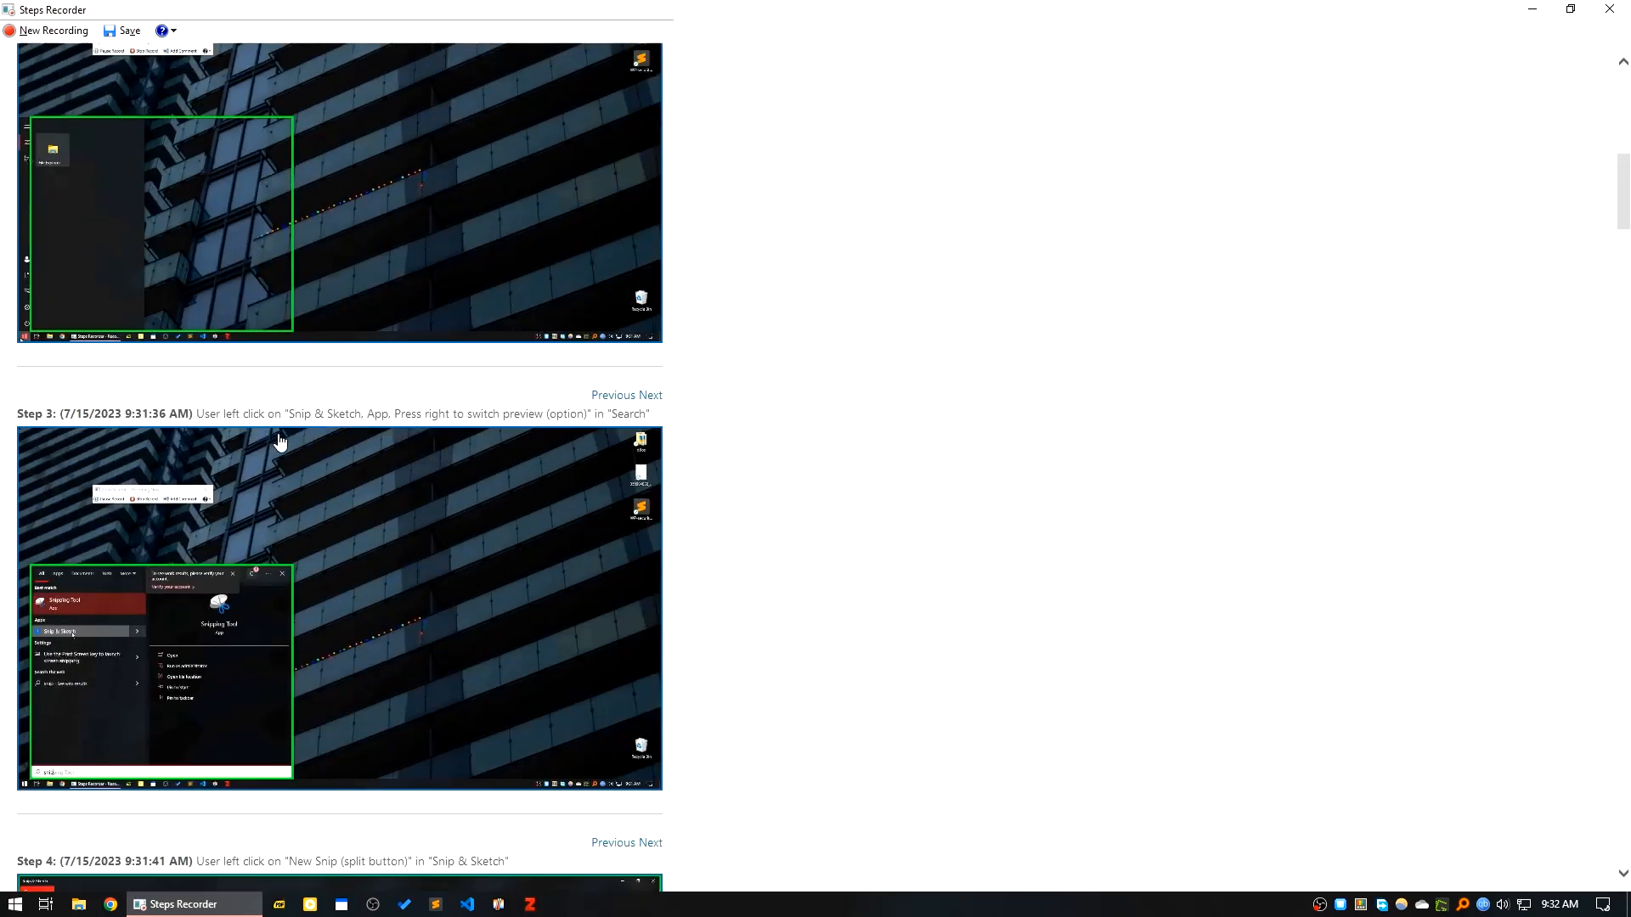
mouse_move(492, 414)
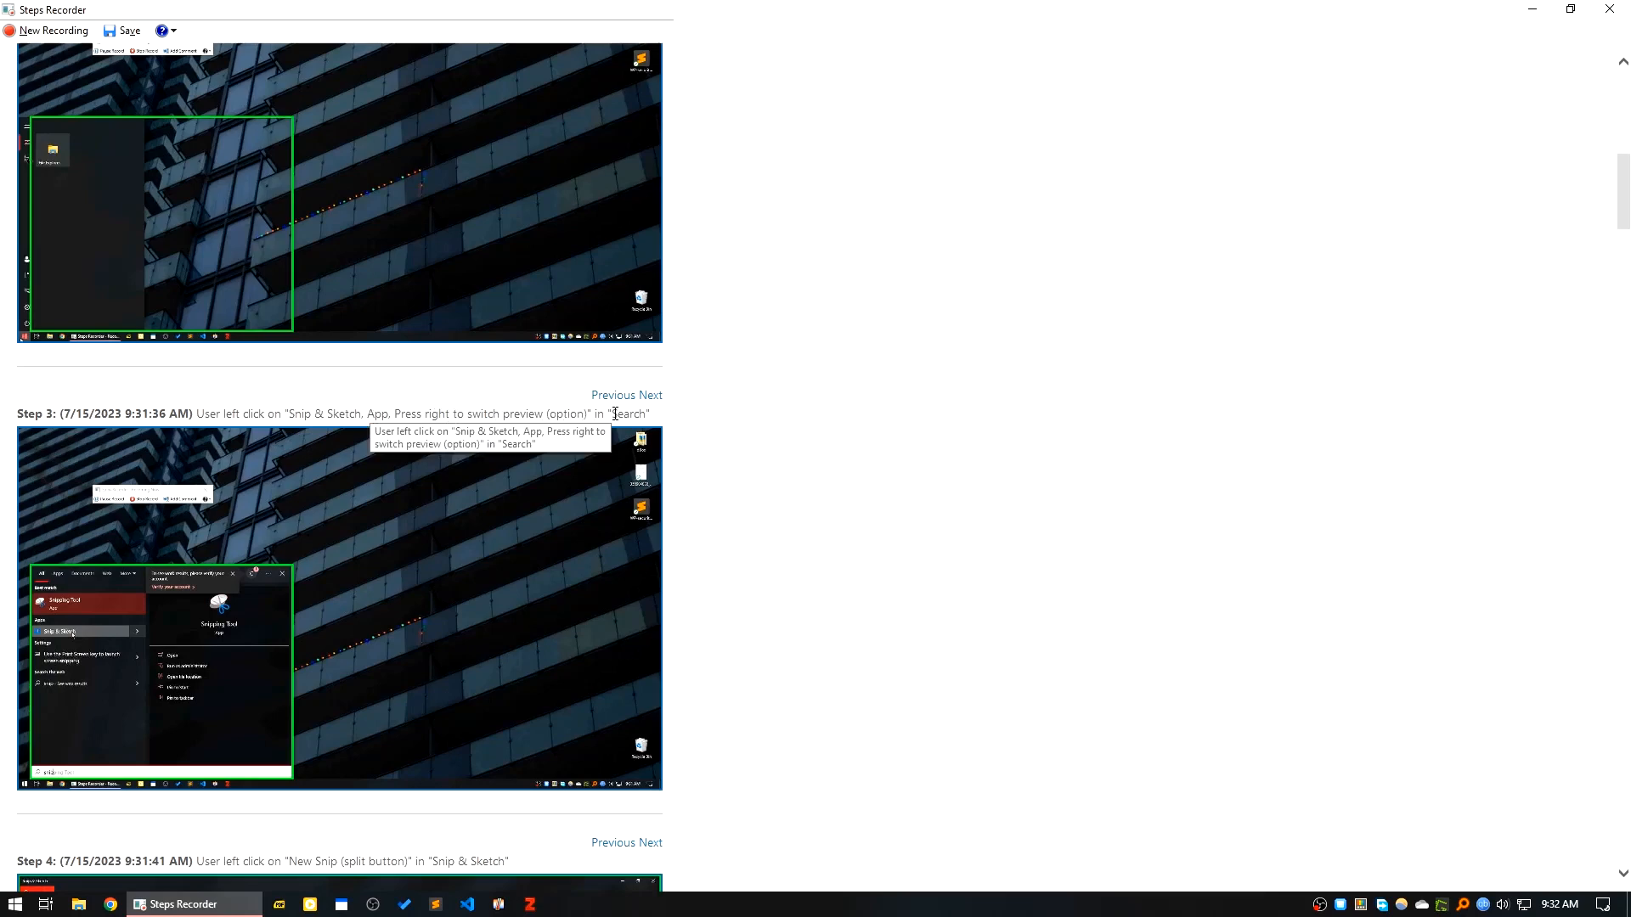
scroll(down, 3)
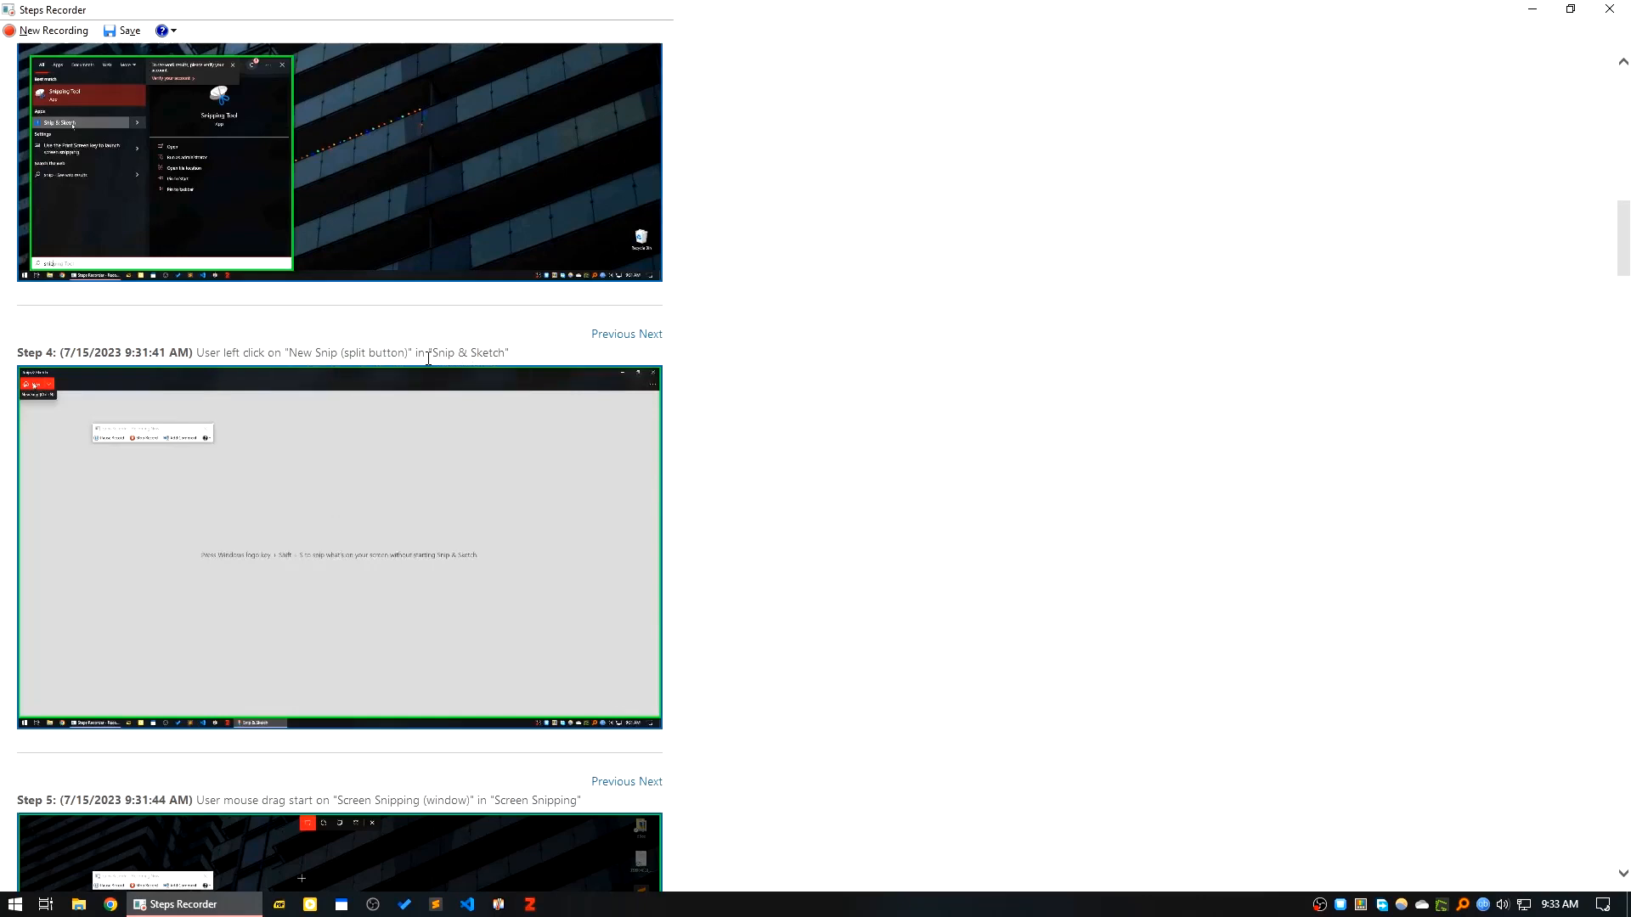
mouse_move(901, 708)
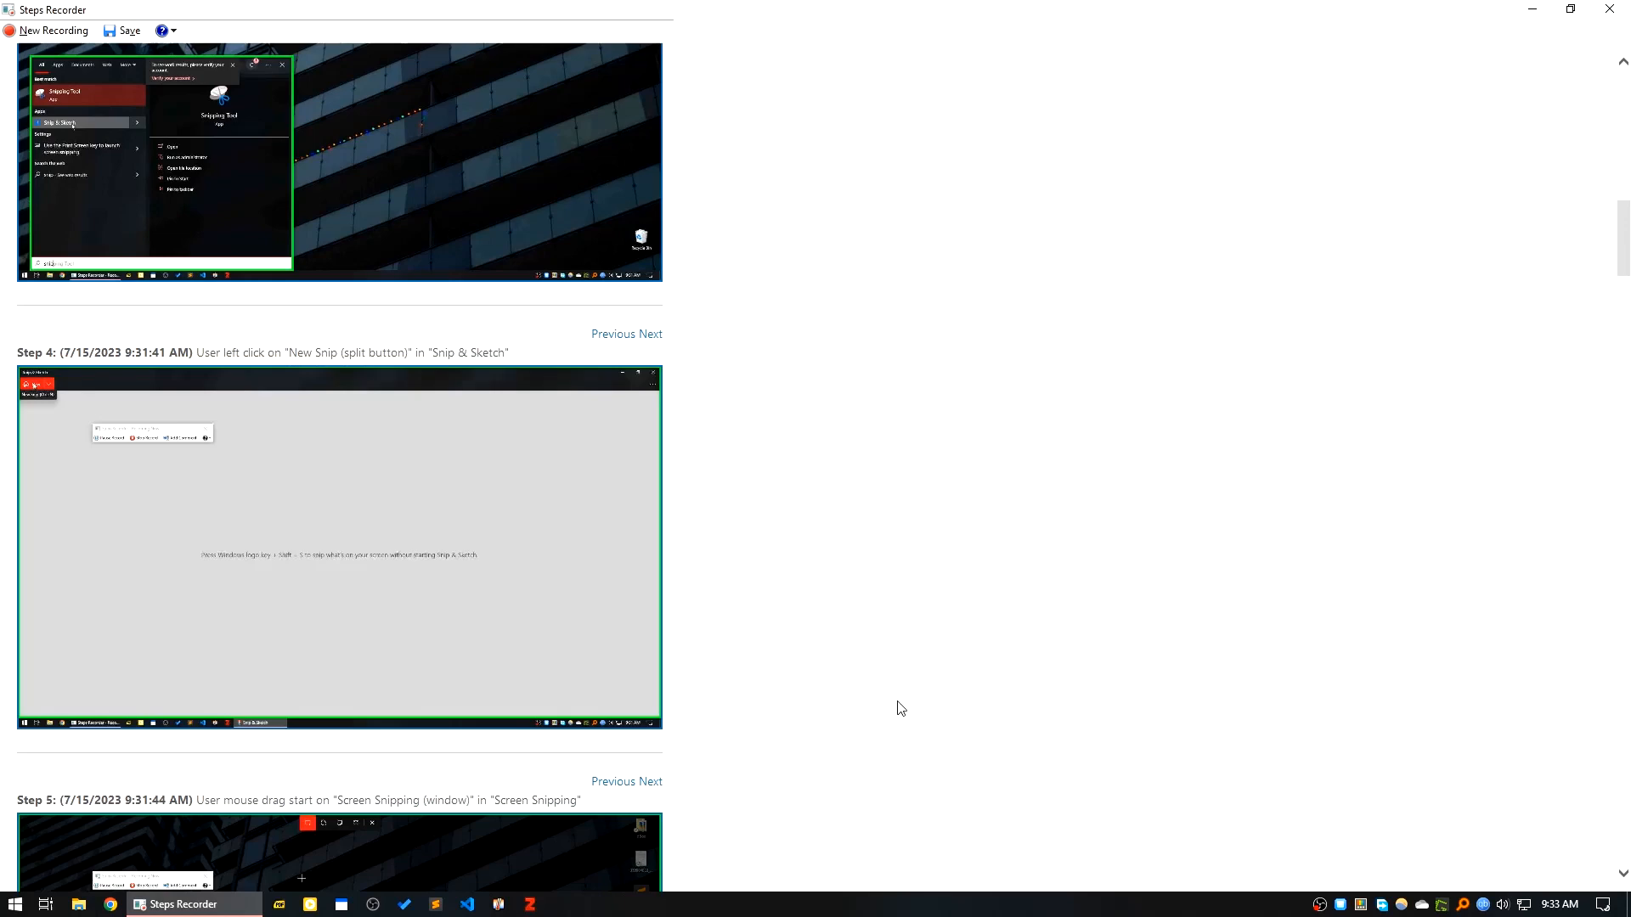
scroll(down, 3)
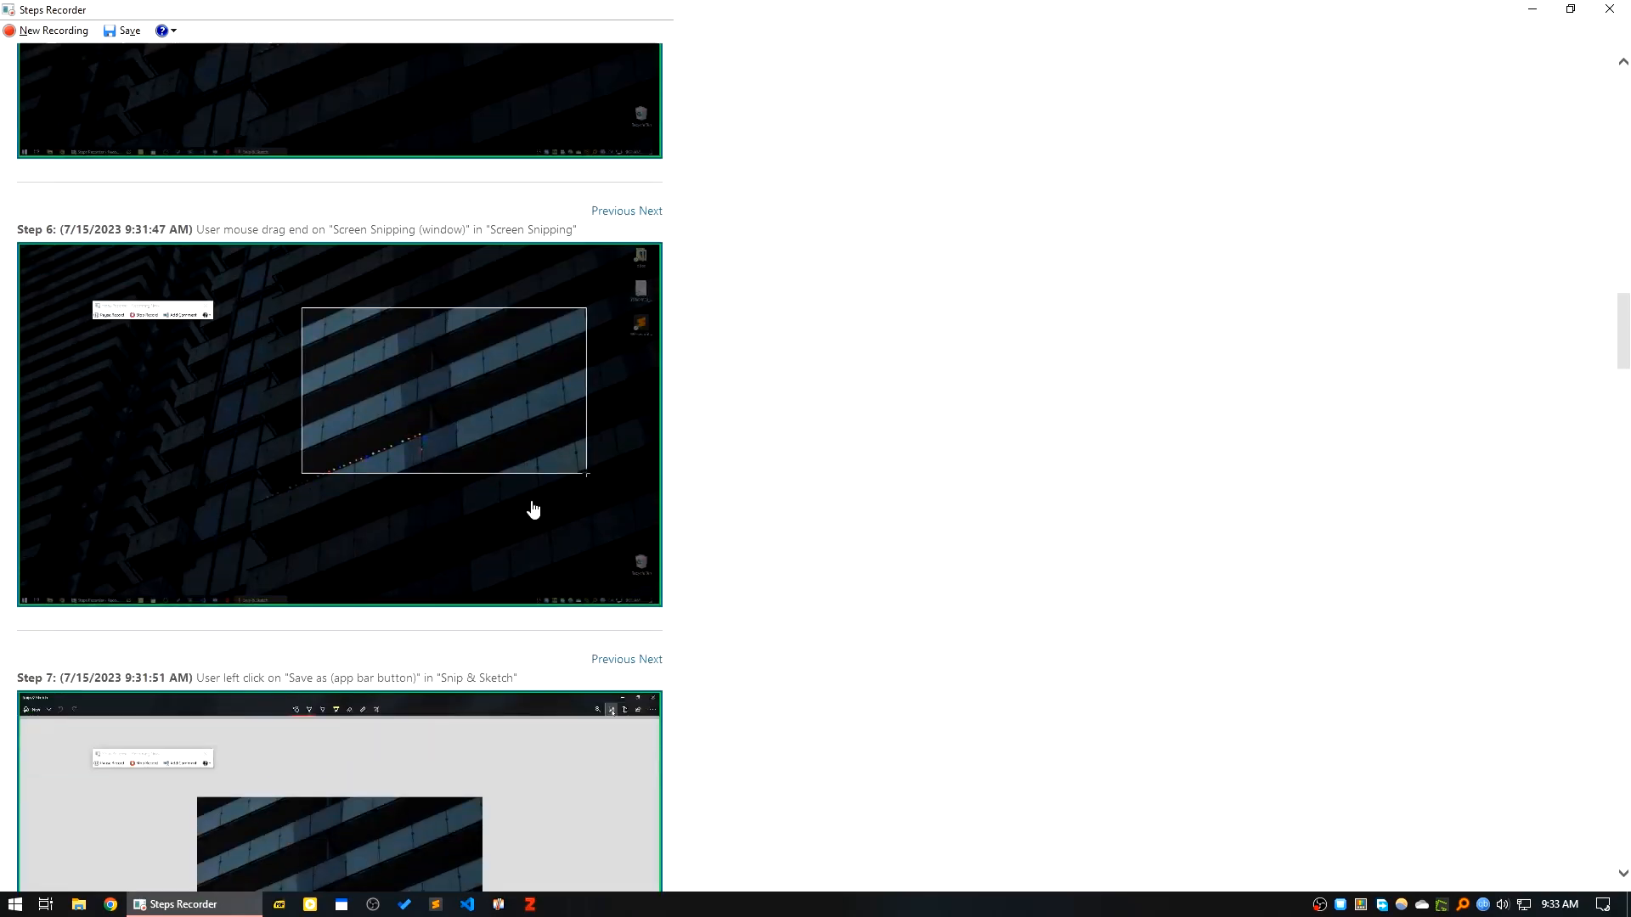
mouse_move(304, 530)
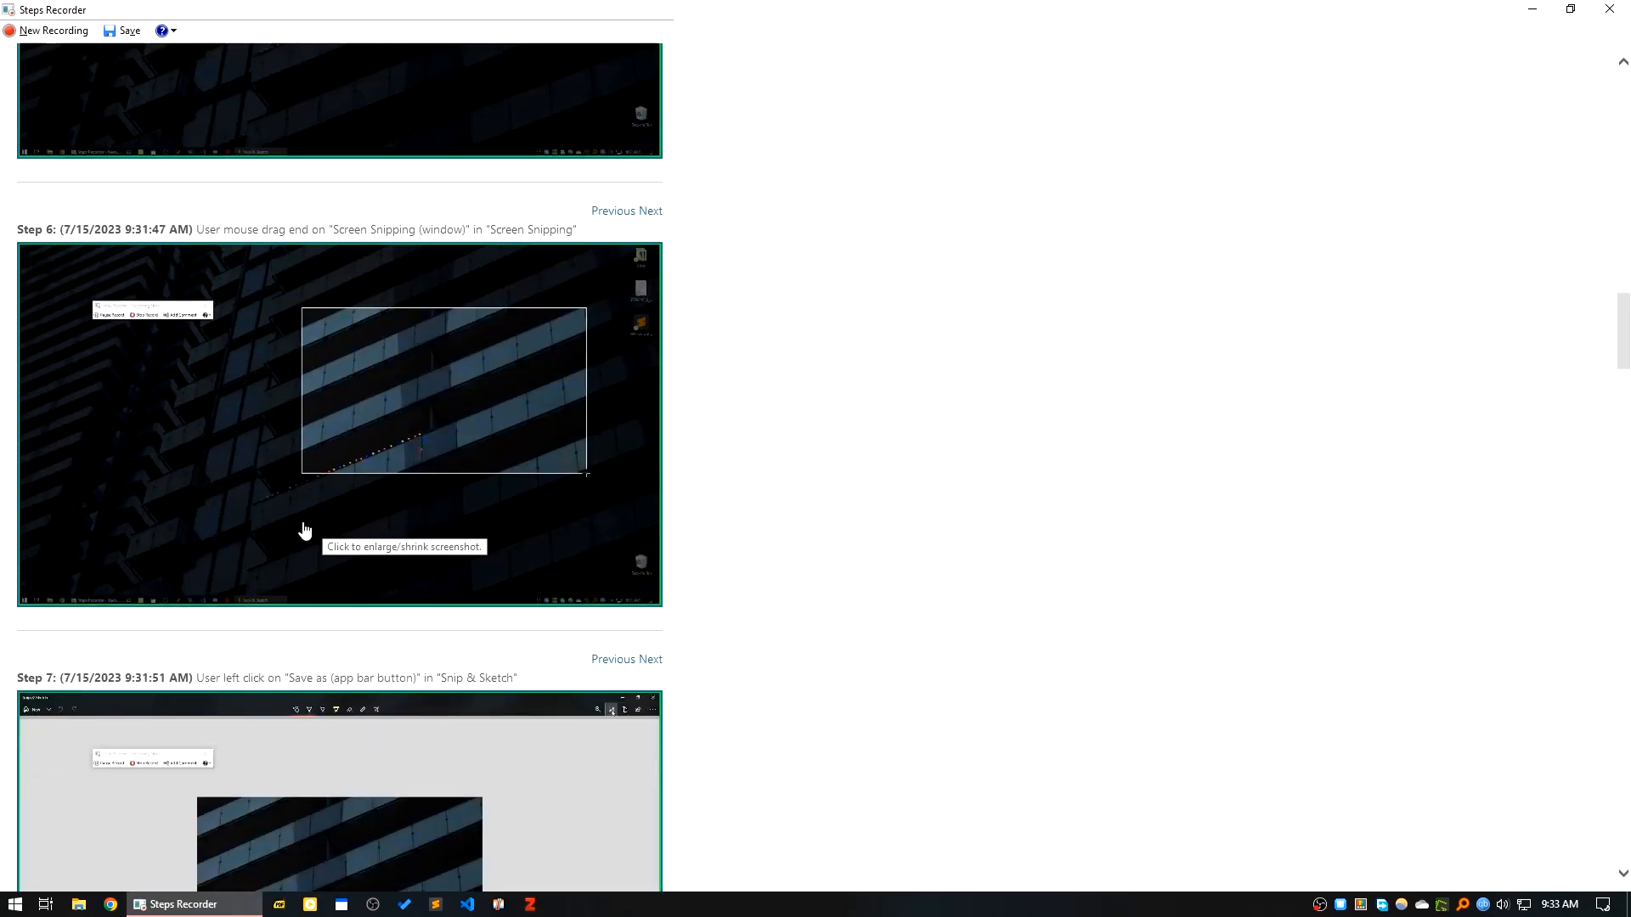
scroll(down, 3)
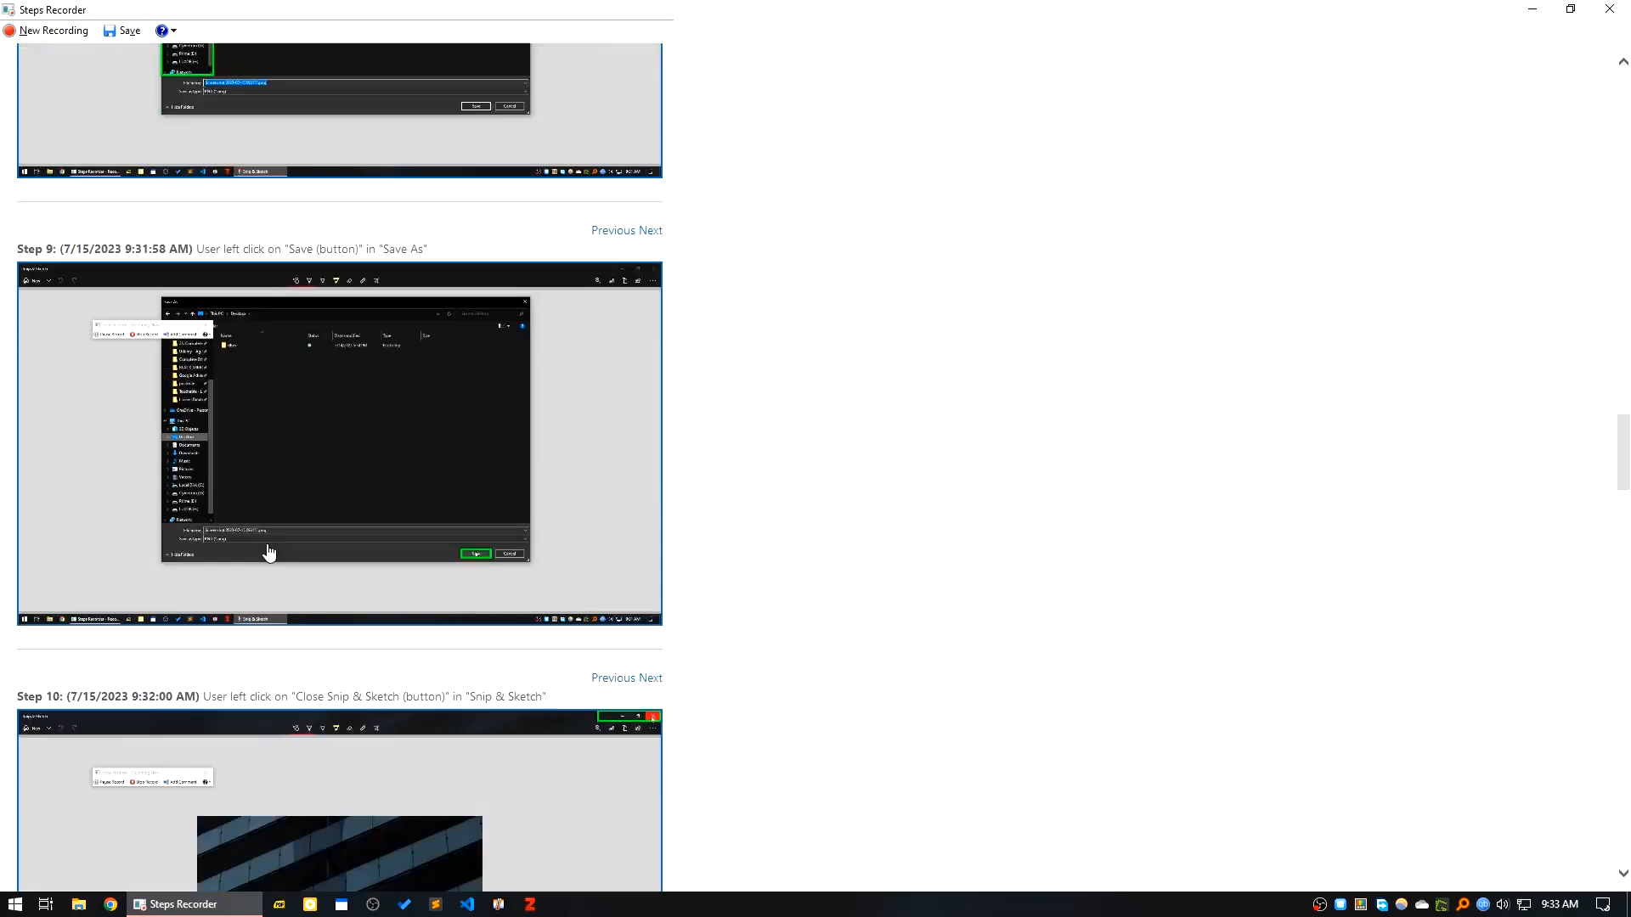
scroll(down, 3)
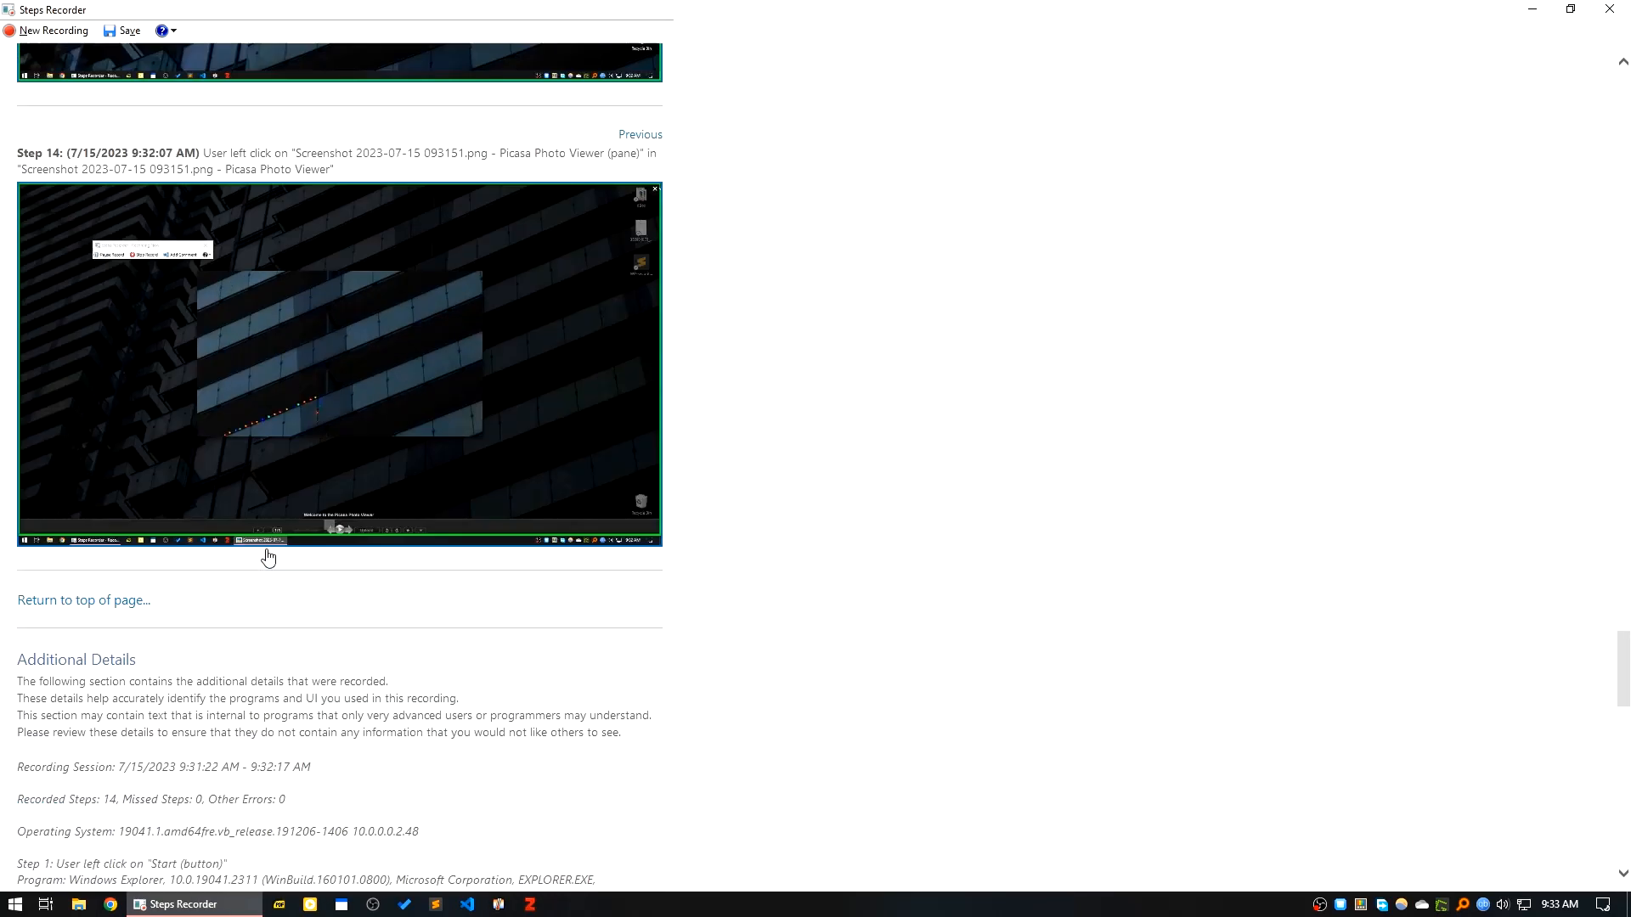
scroll(down, 3)
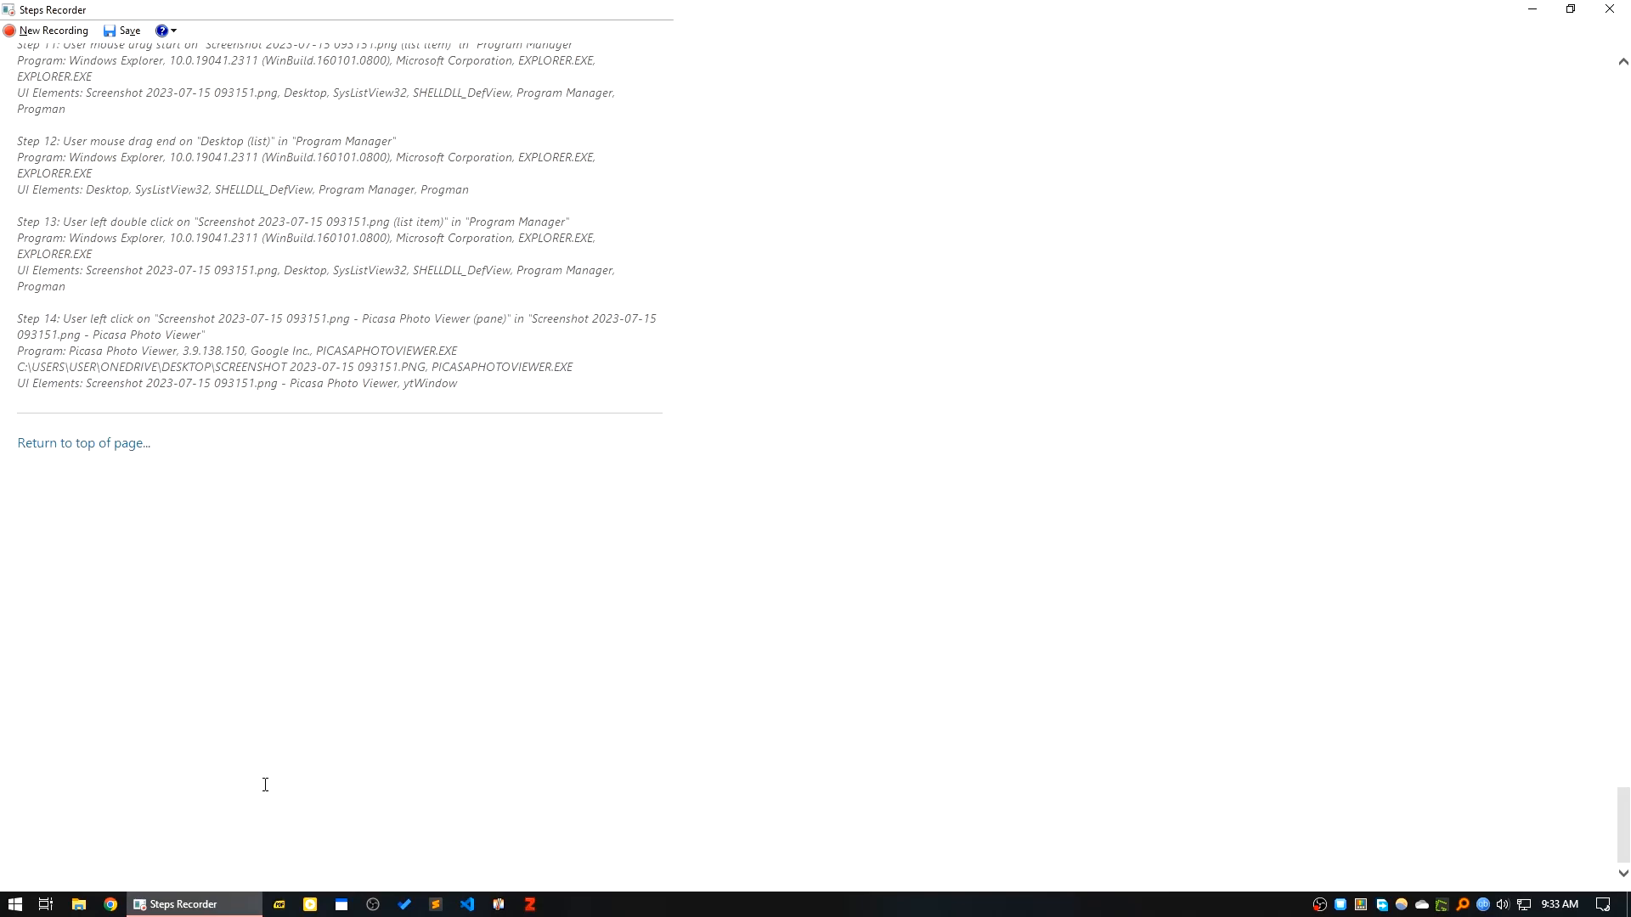
mouse_move(219, 555)
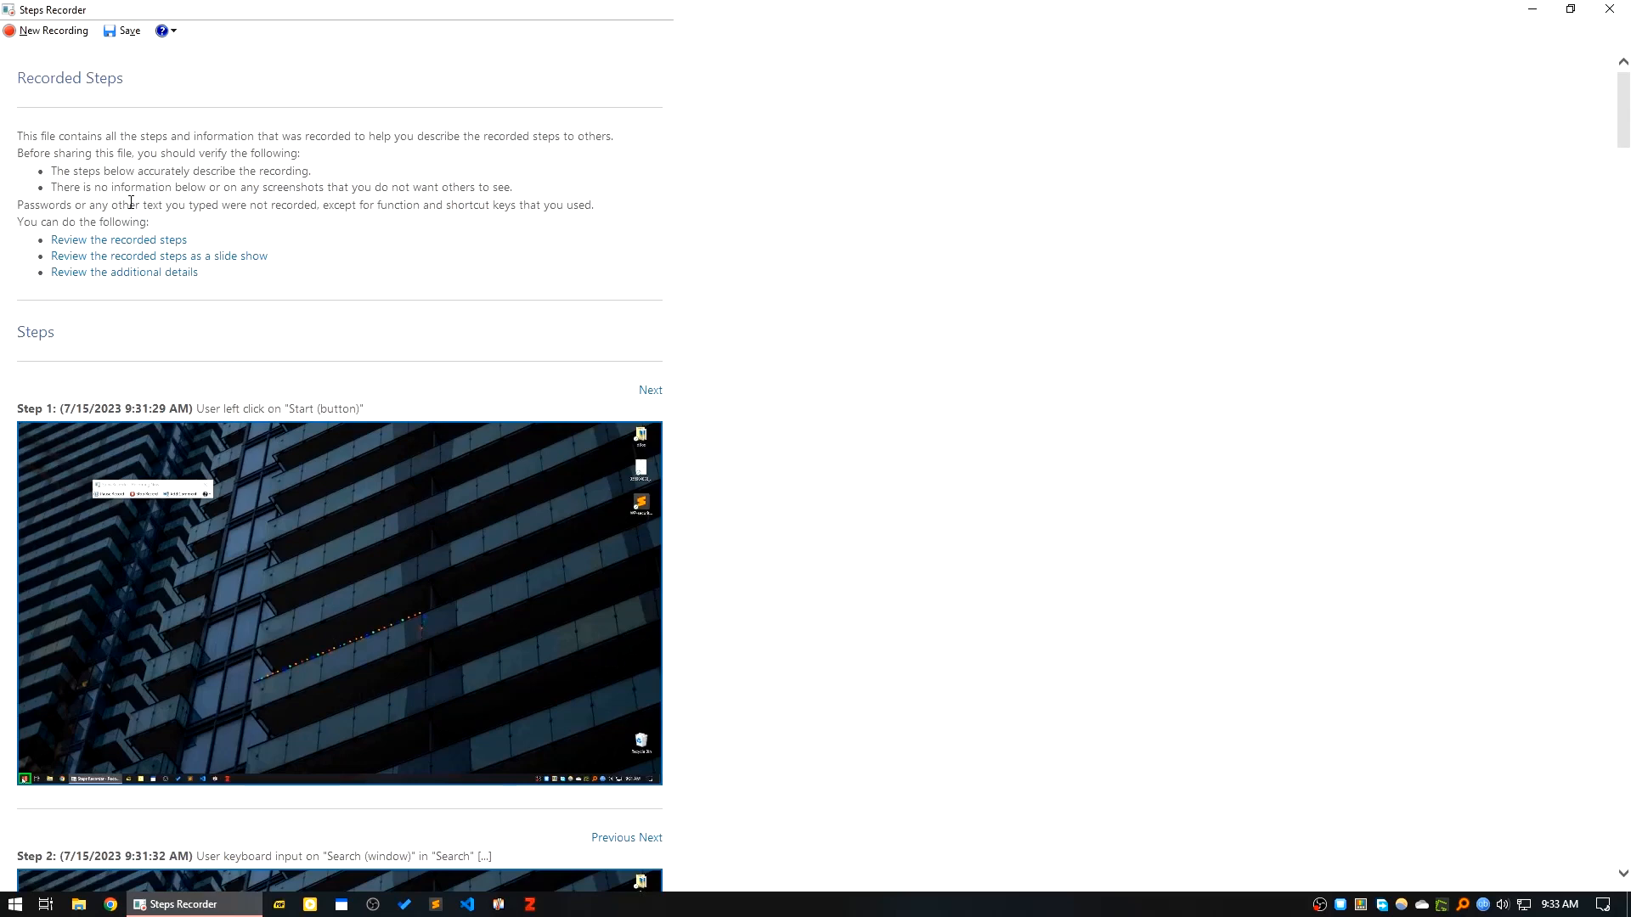
mouse_move(170, 408)
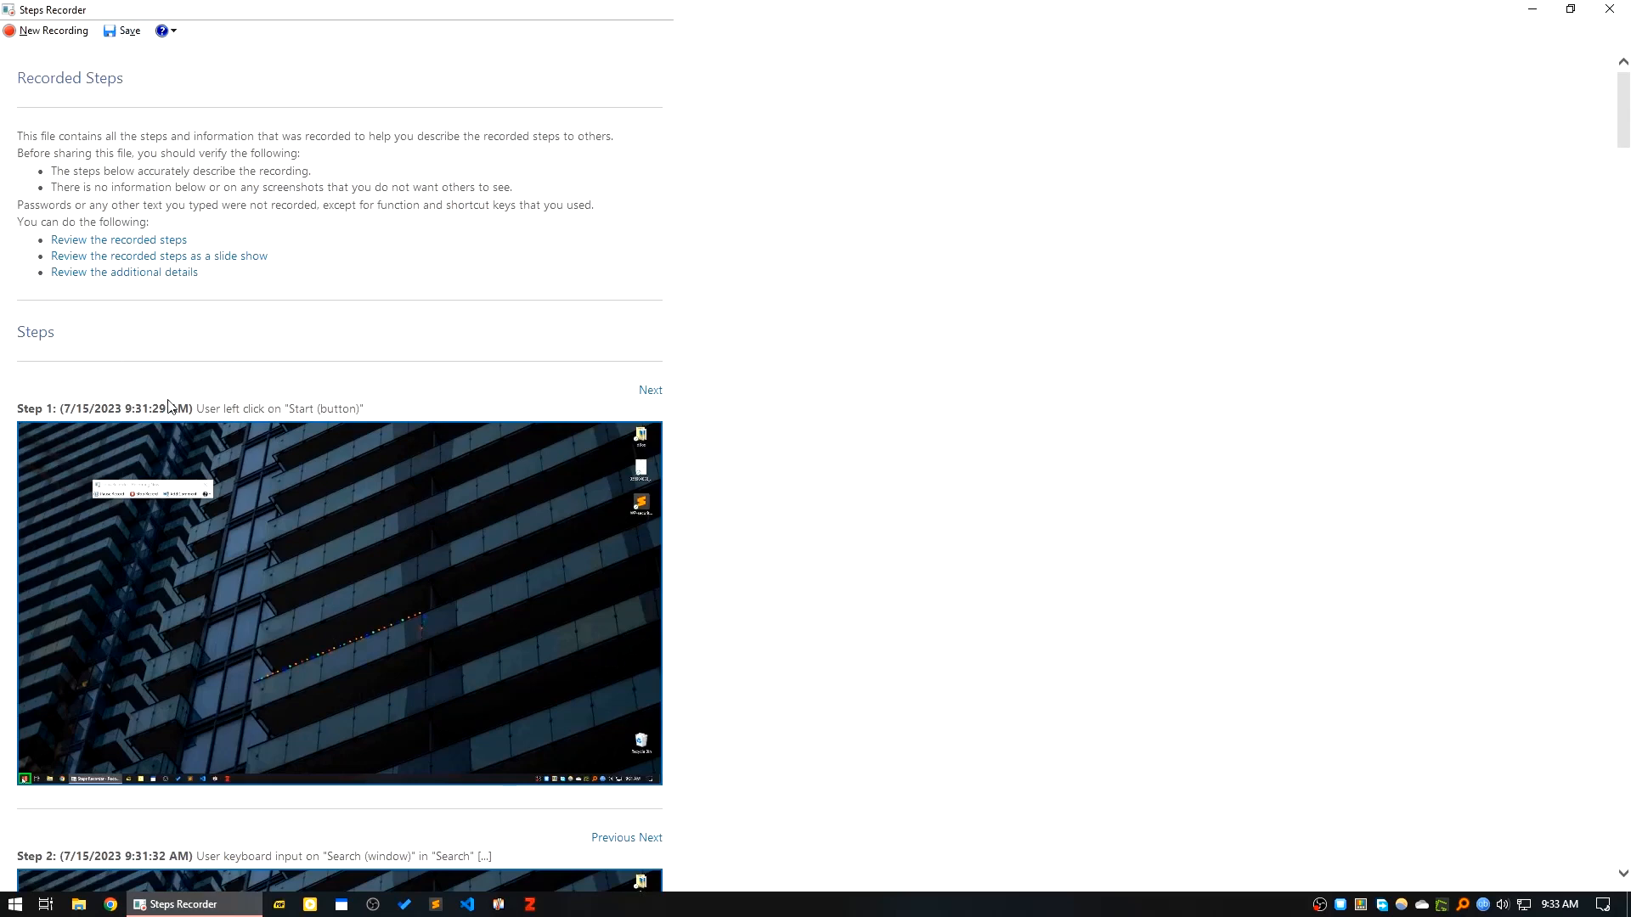
scroll(down, 3)
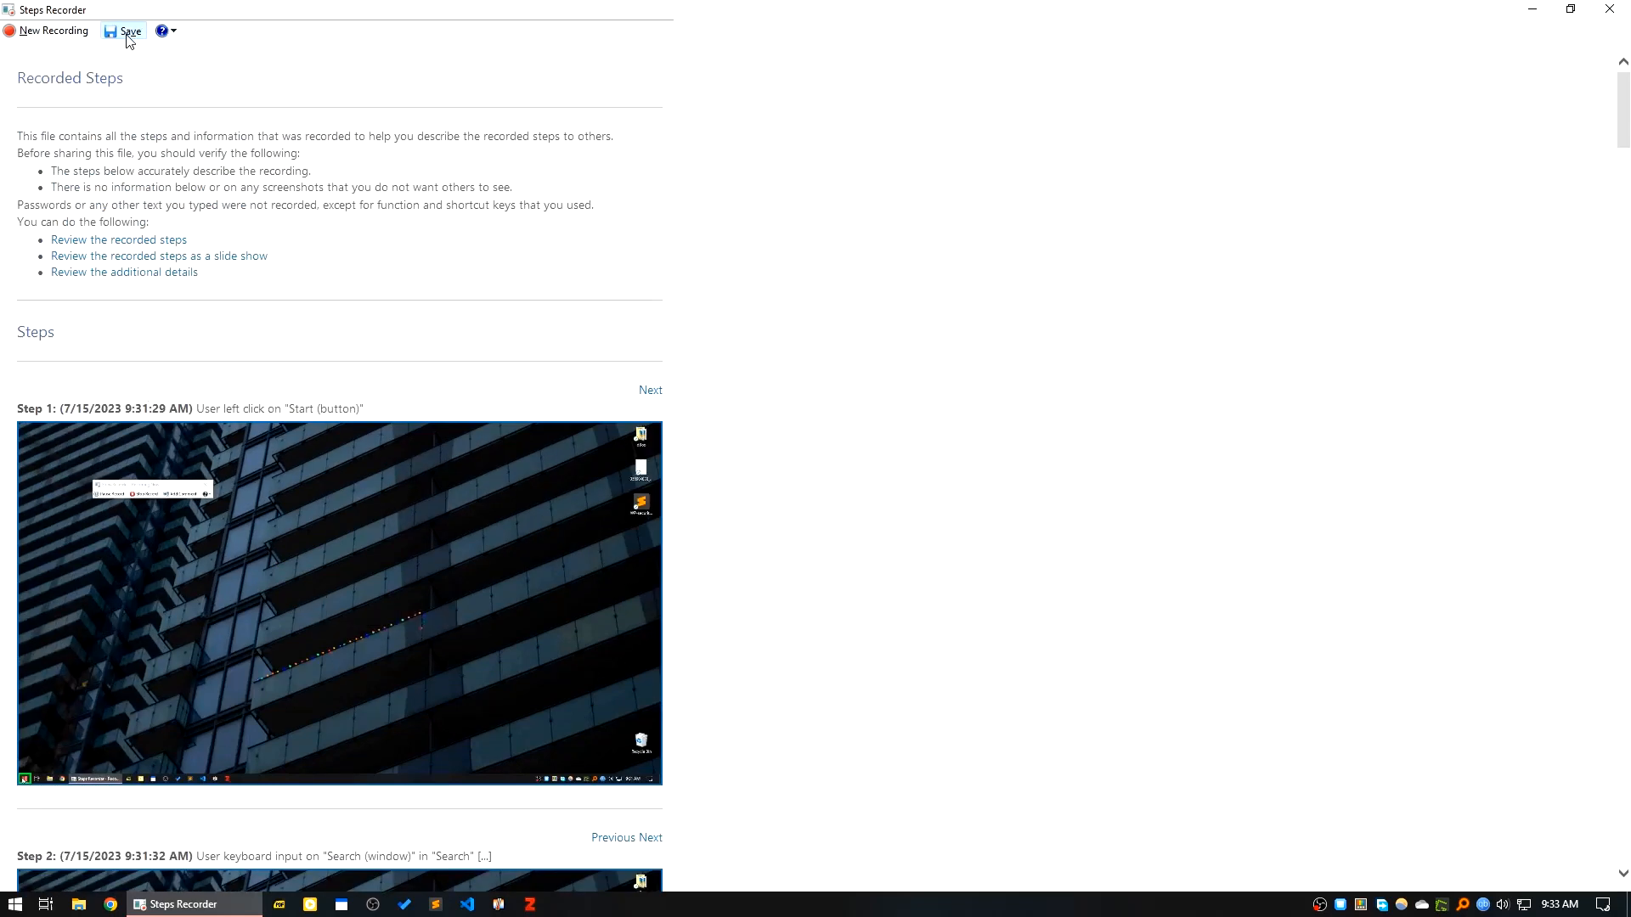
Save the recorded steps as take-screenshot.zip on the Desktop.
click(128, 30)
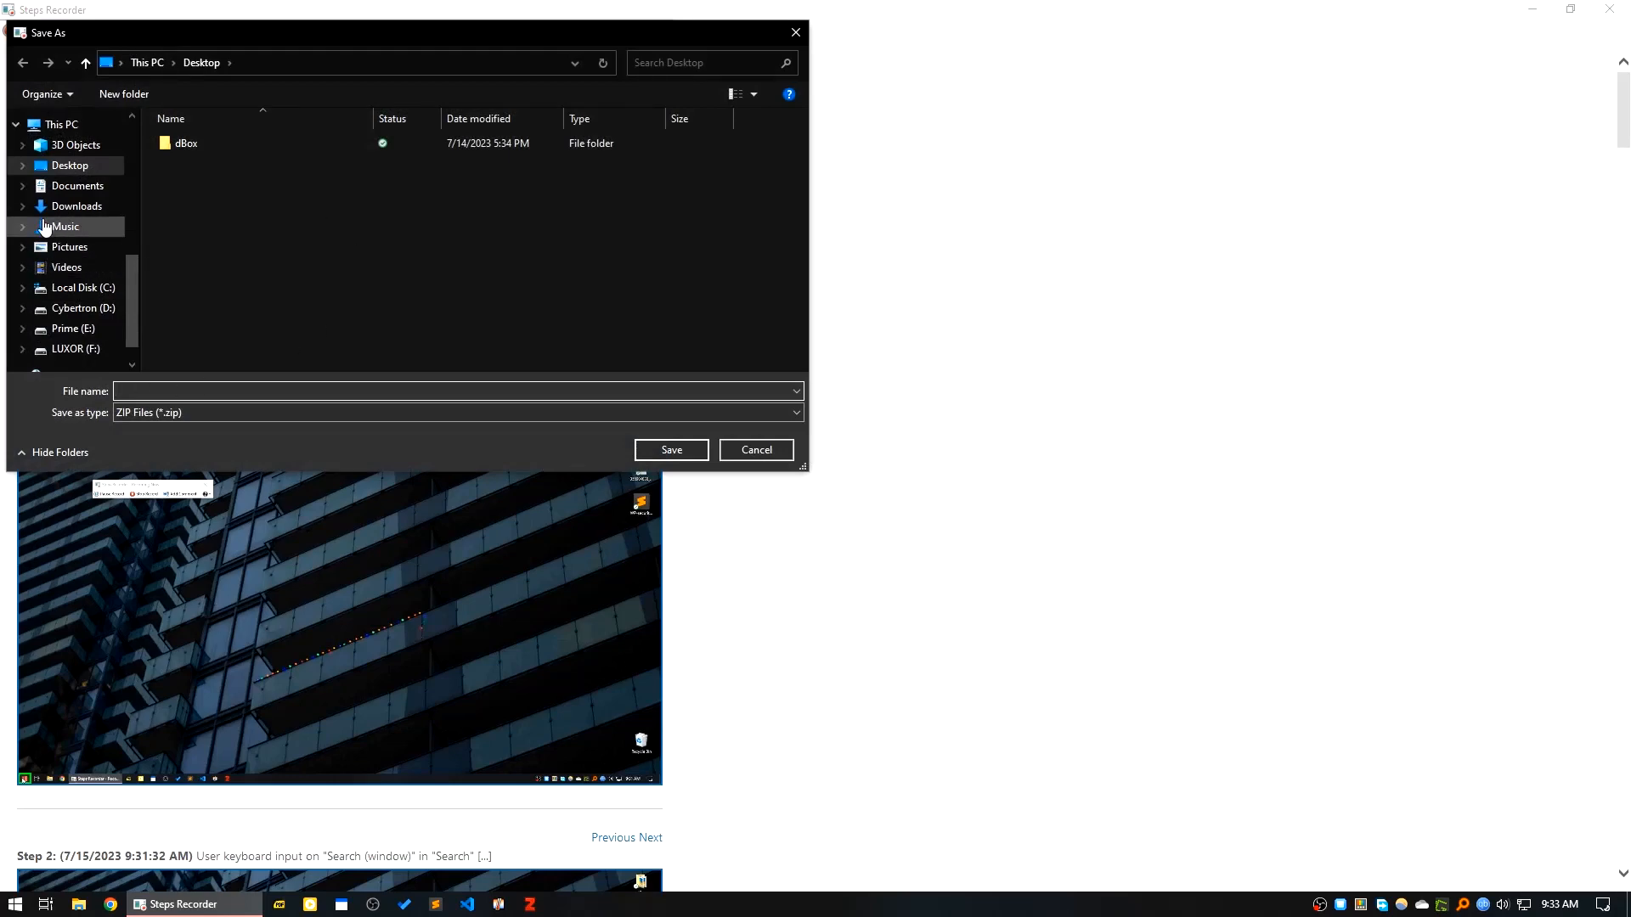
click(457, 390)
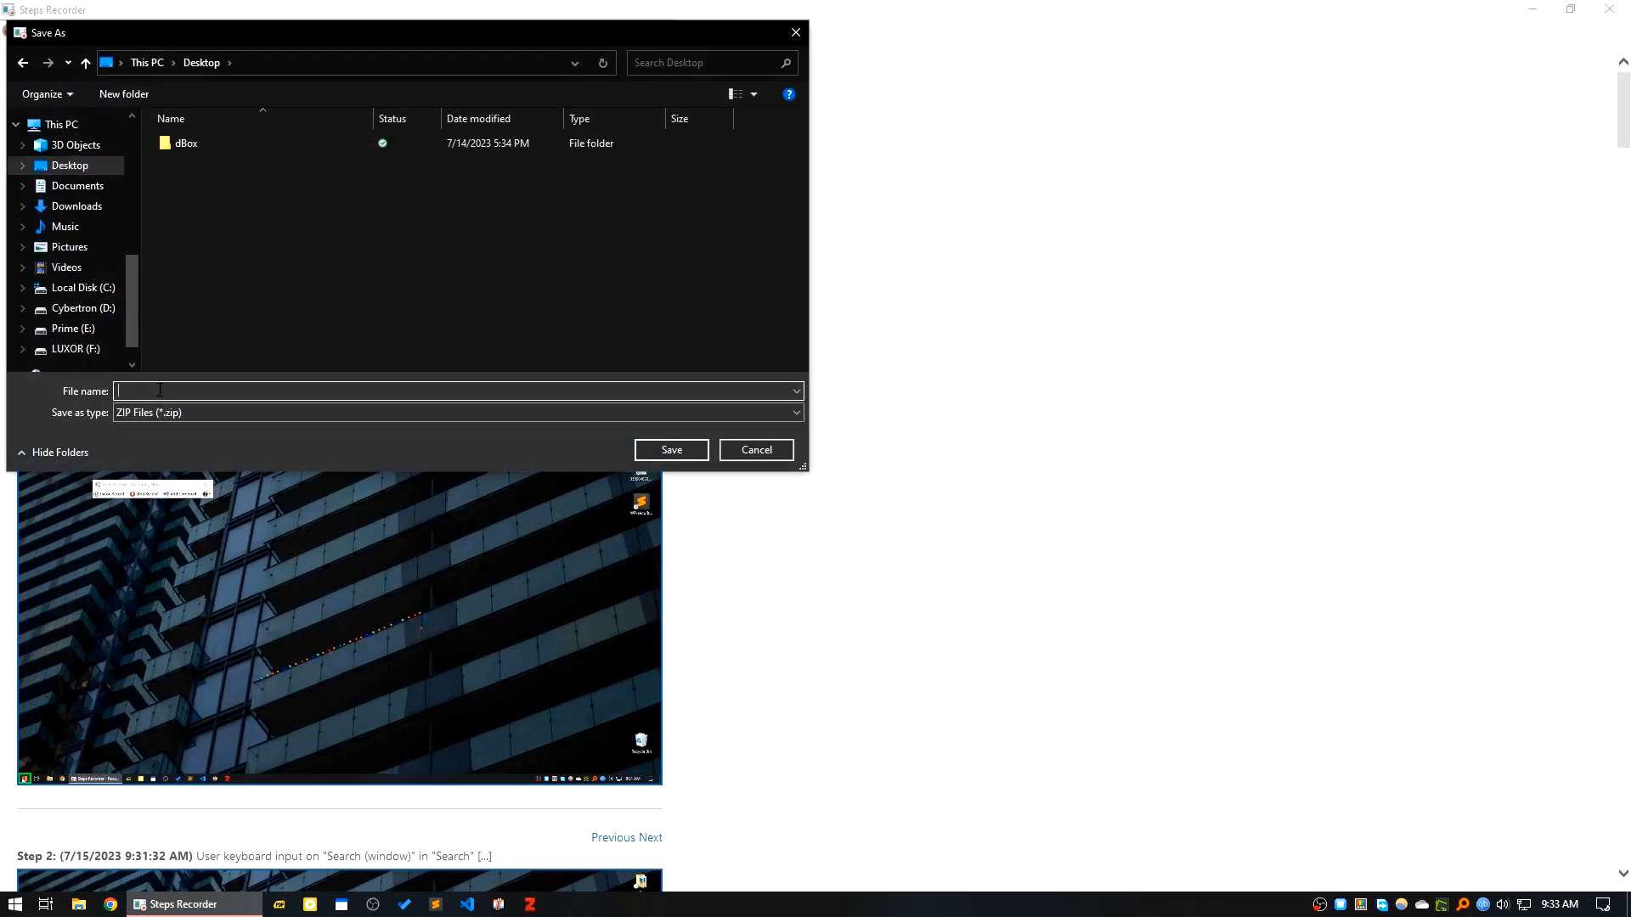
text(take--scree)
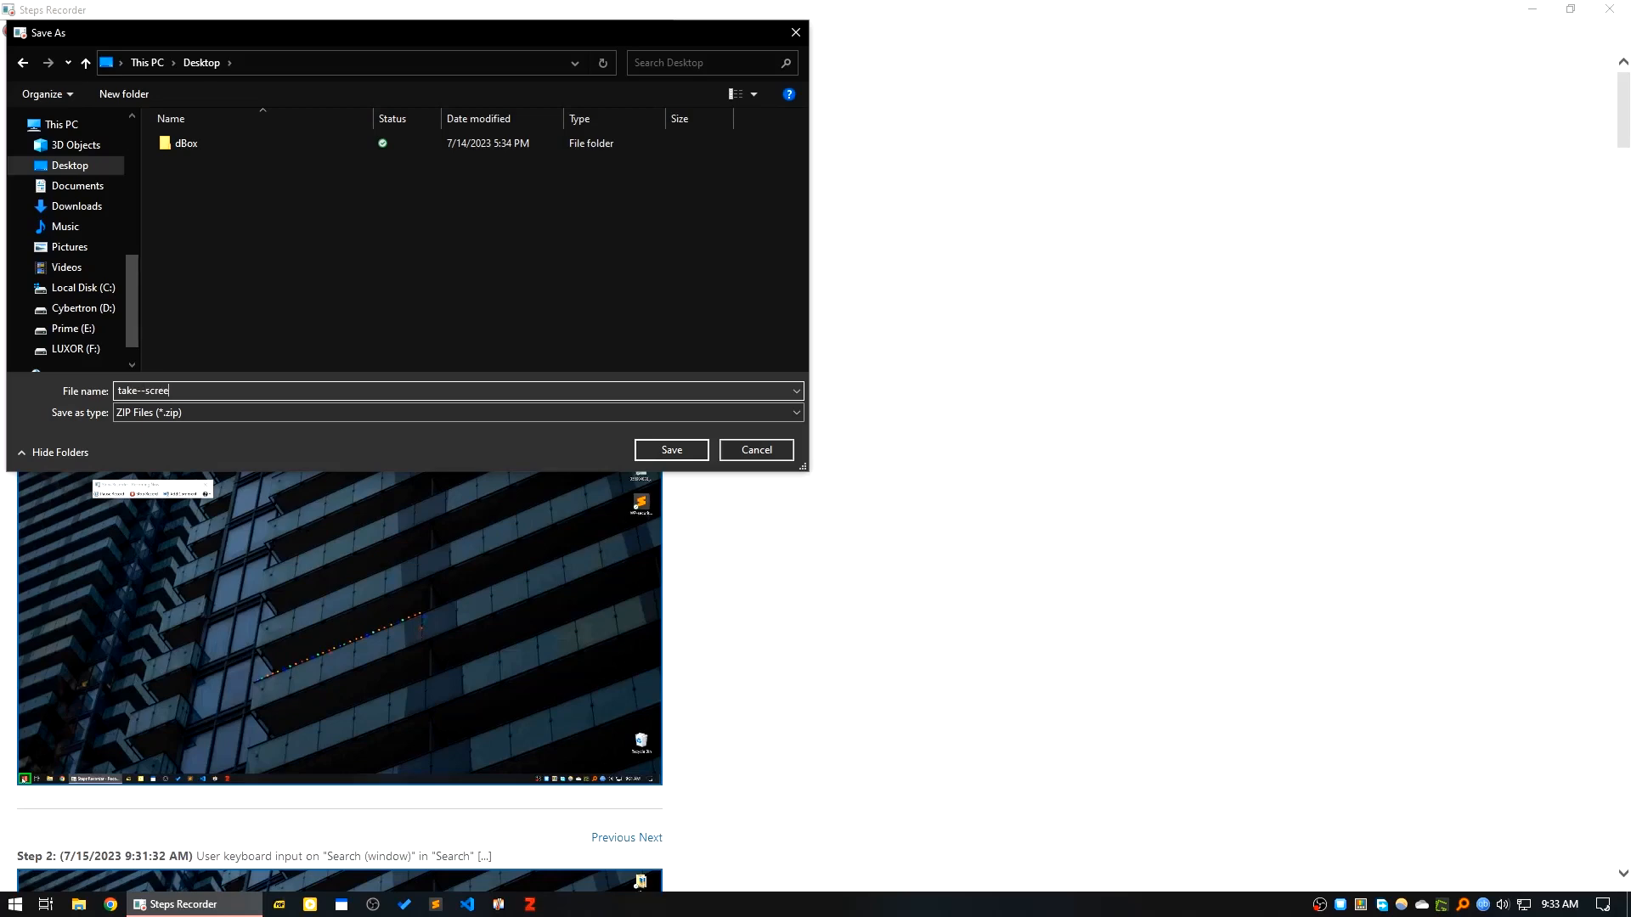
text(nsho)
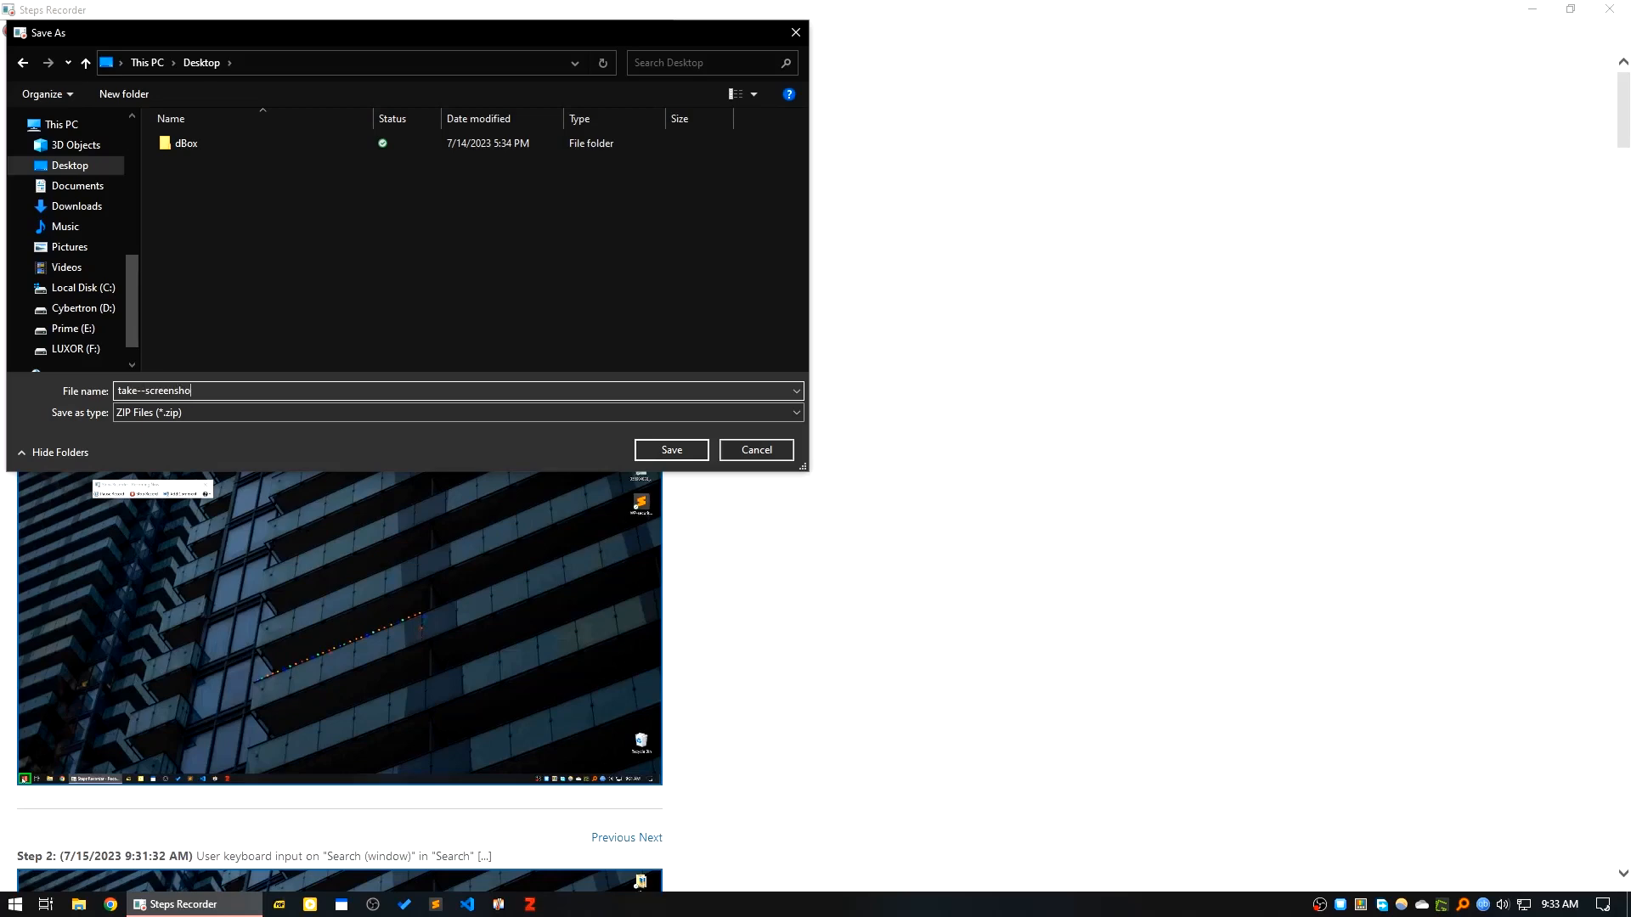
text(t)
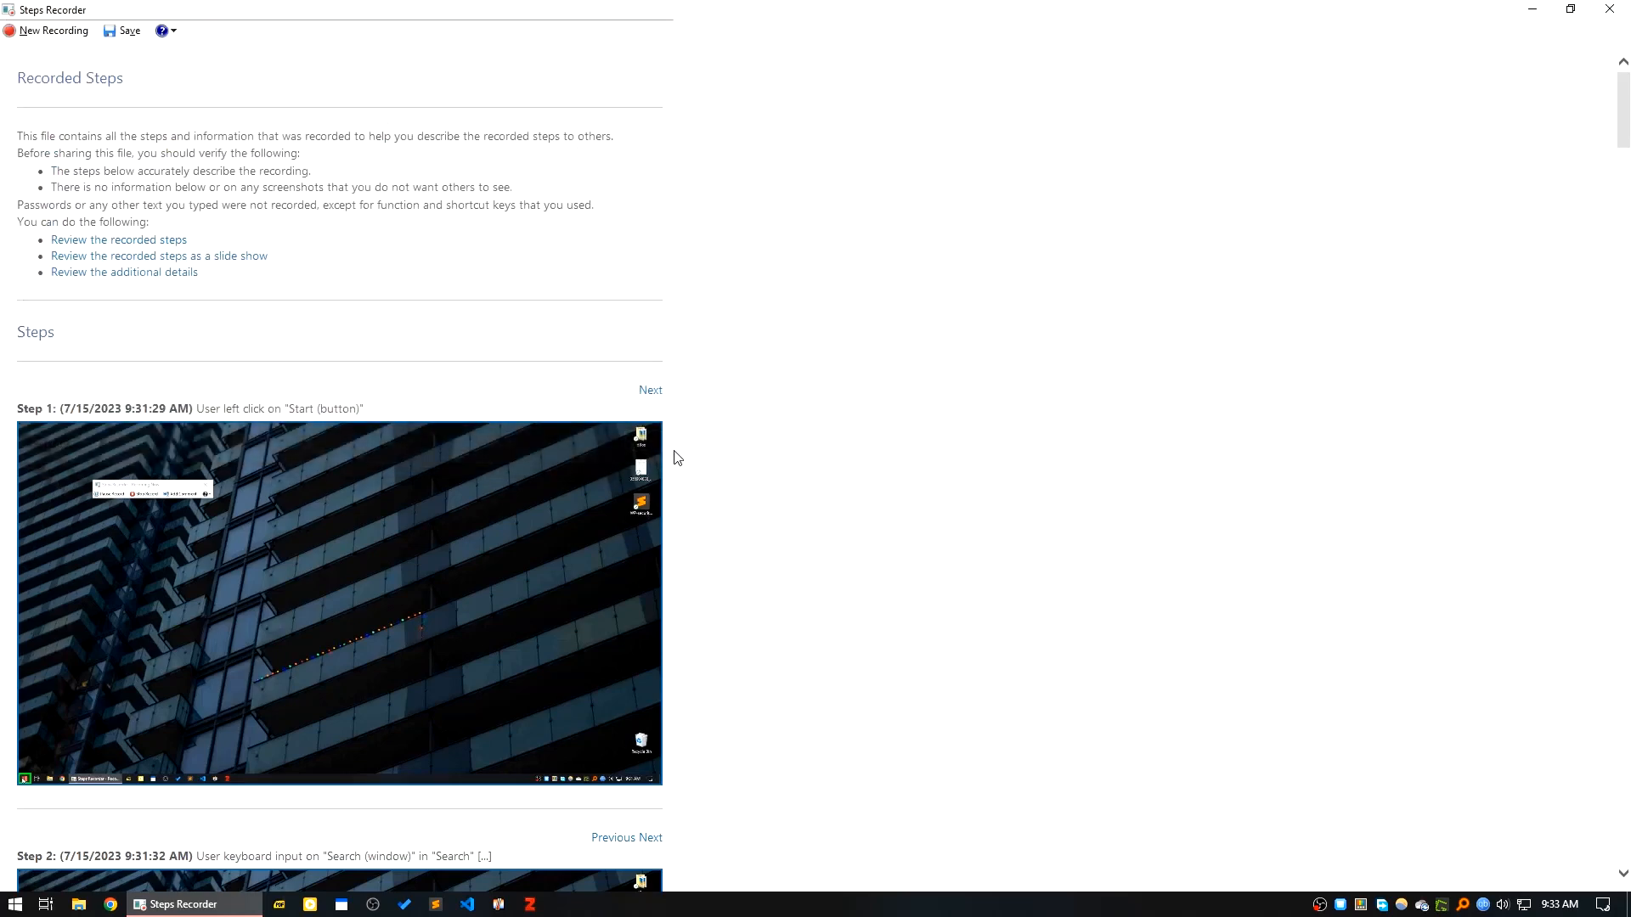
mouse_move(1211, 225)
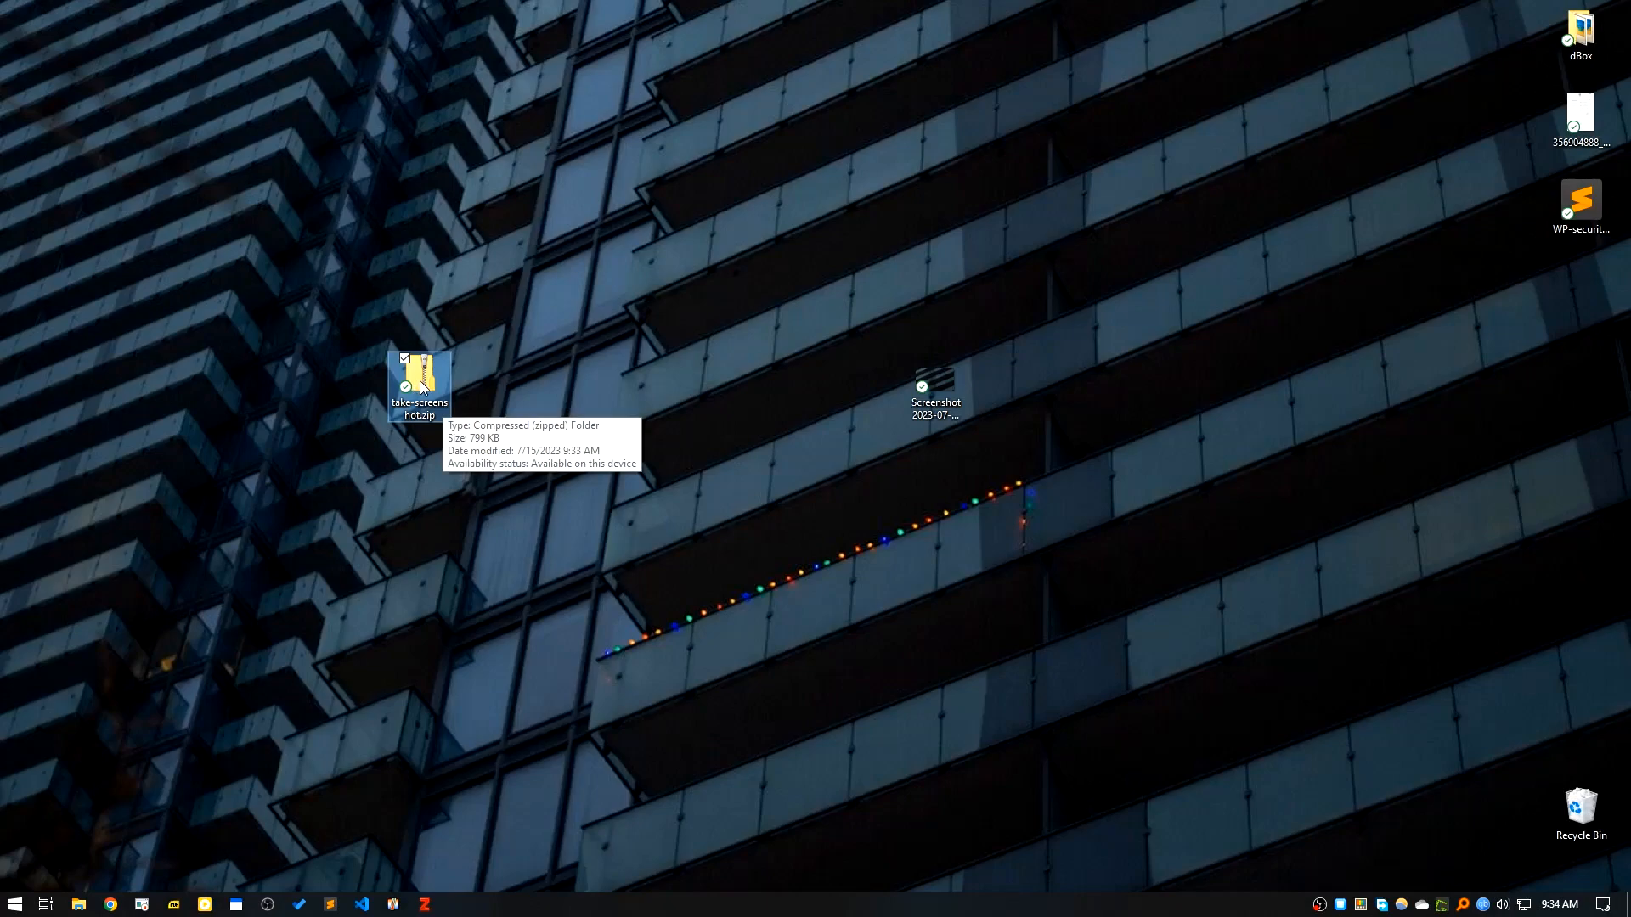
Extract the Recording .mht from take-screenshot.zip and choose Internet Explorer to open it.
double_click(418, 386)
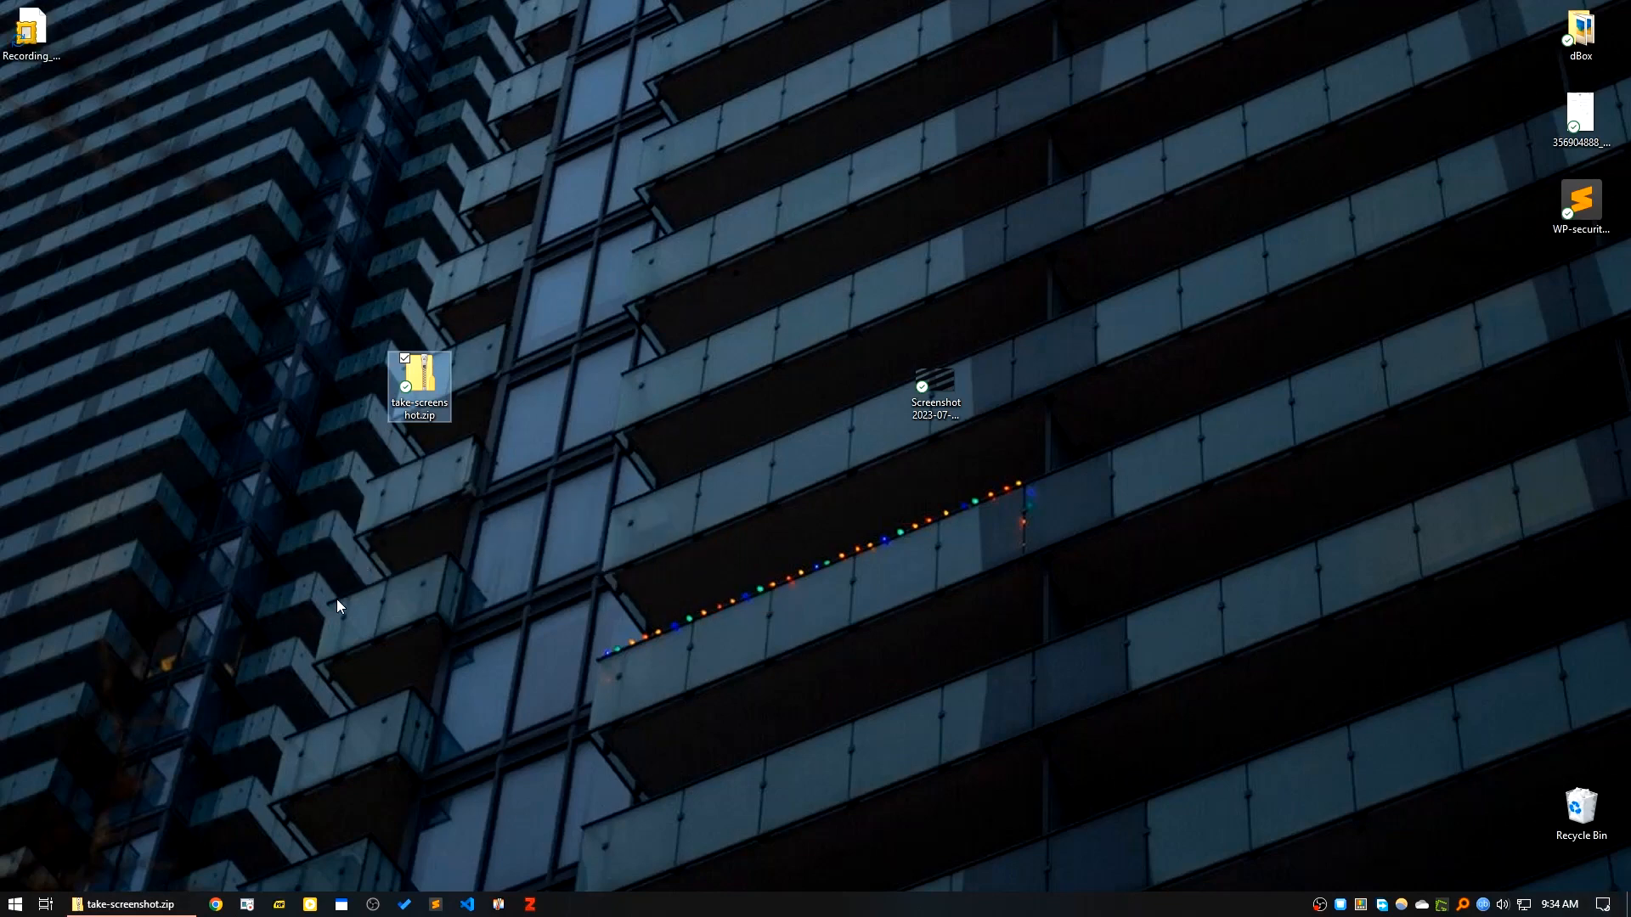
click(31, 30)
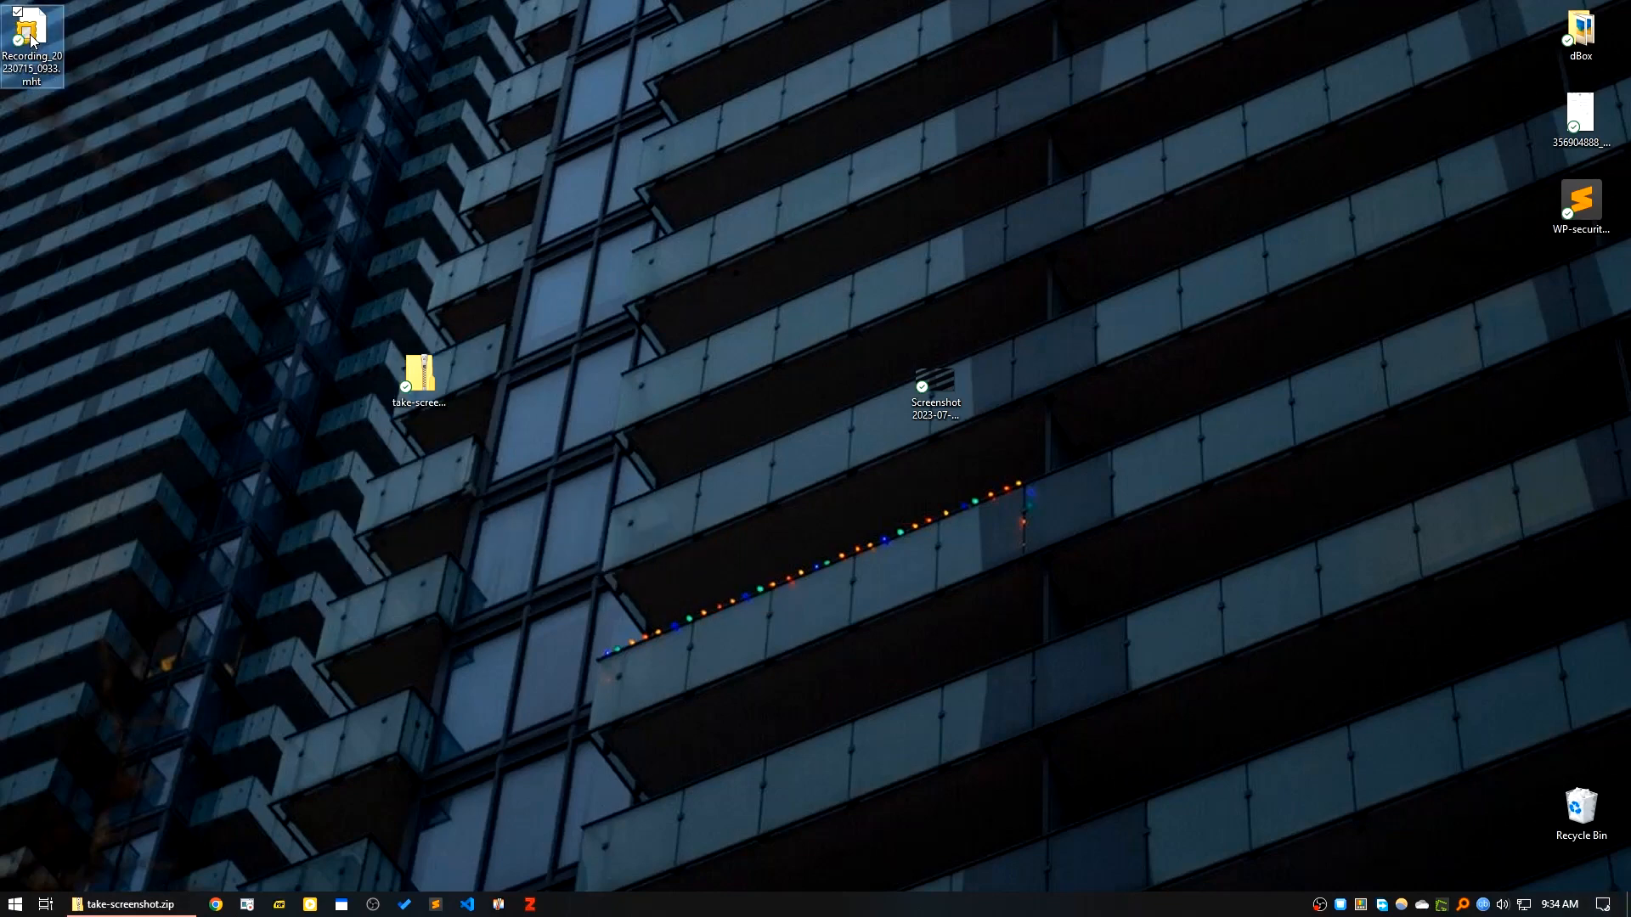
right_click(30, 36)
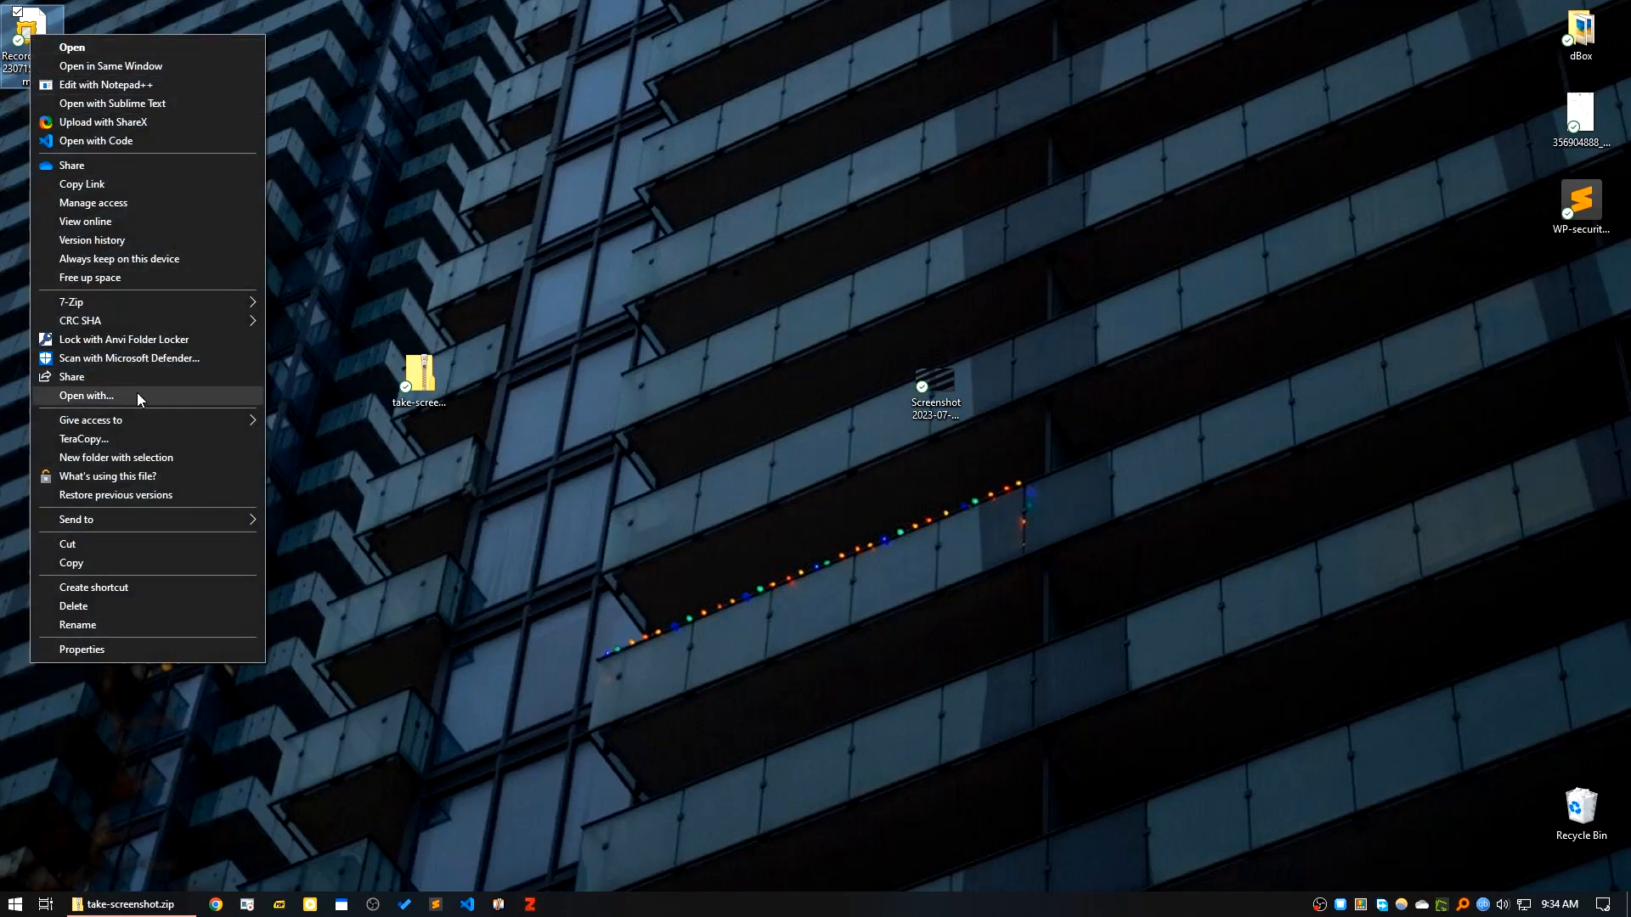
click(87, 396)
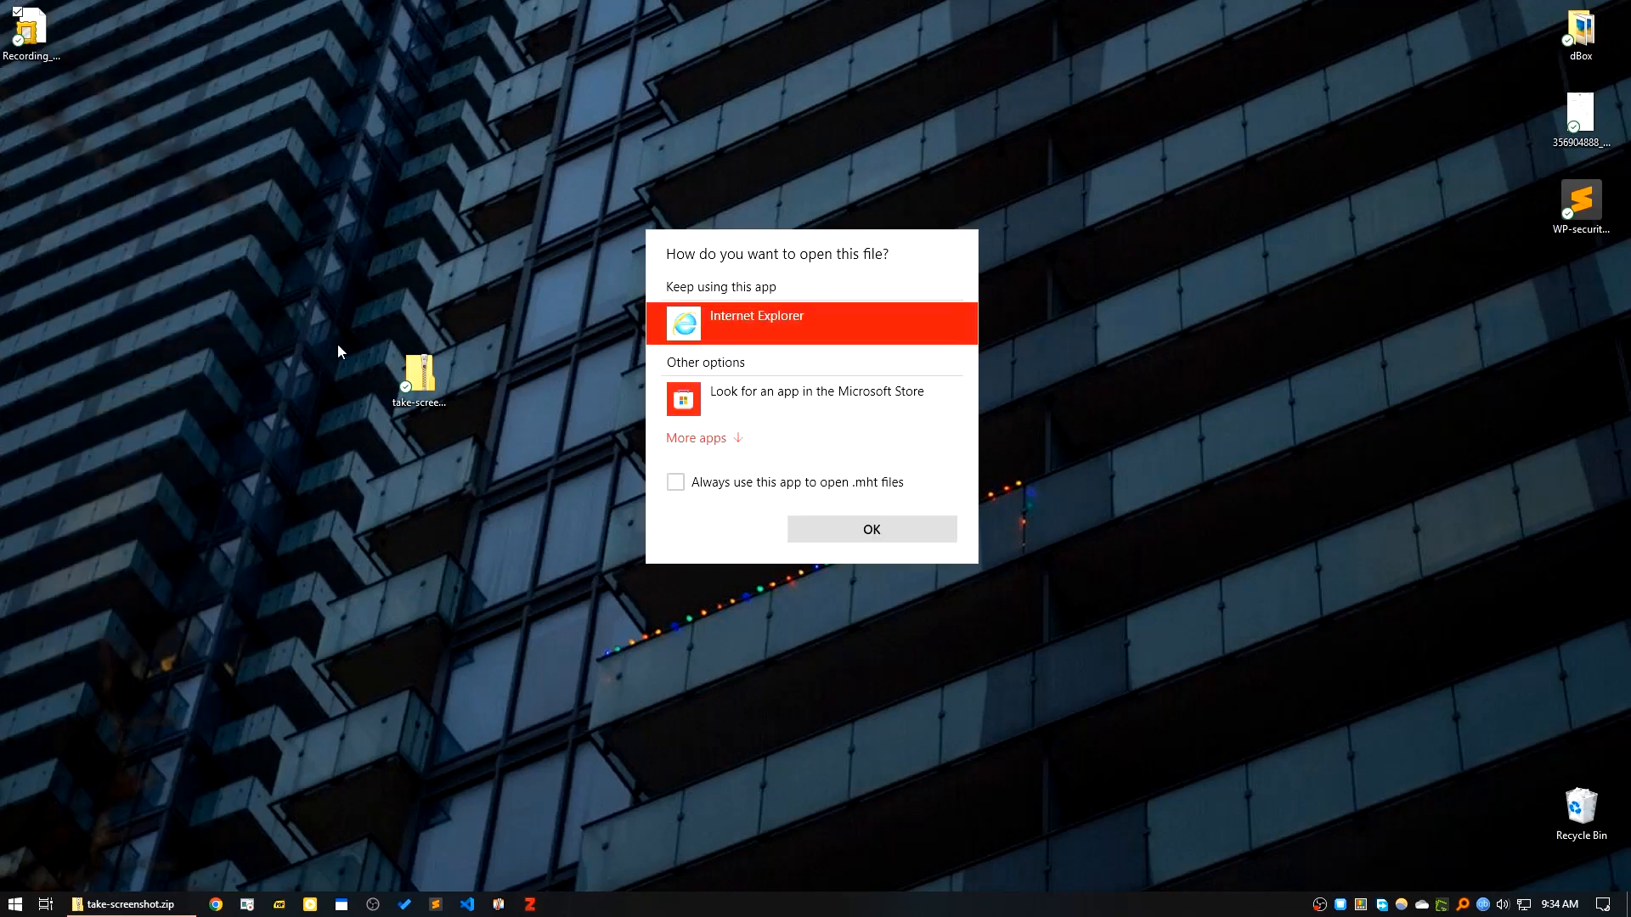
click(696, 438)
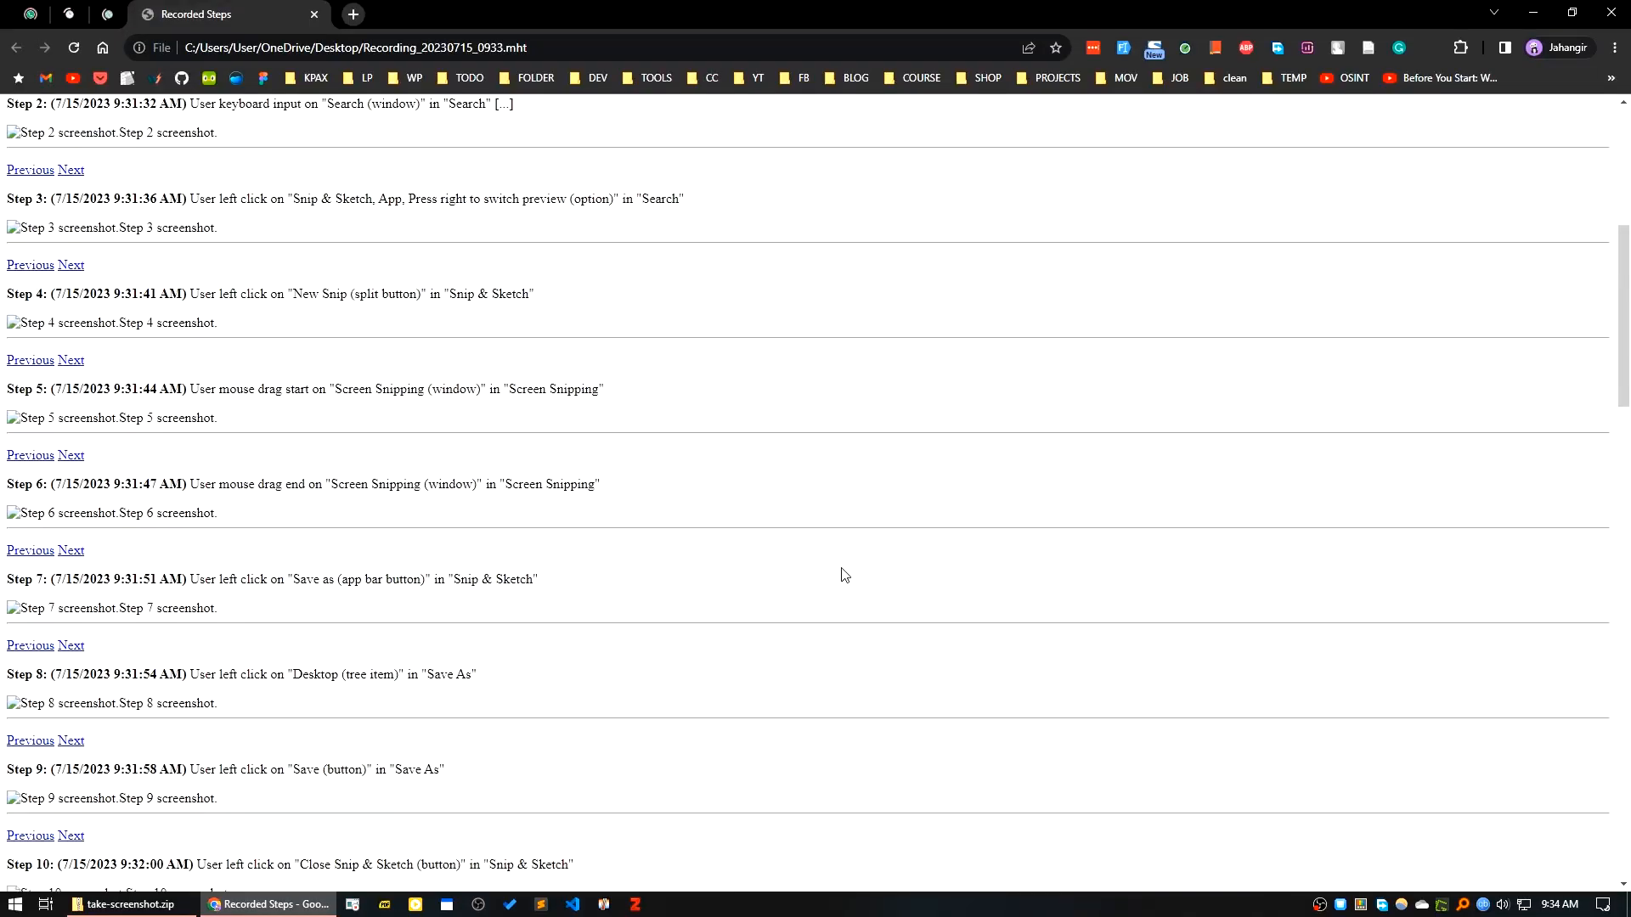
Scroll through the Chrome report showing broken screenshot placeholders.
scroll(down, 3)
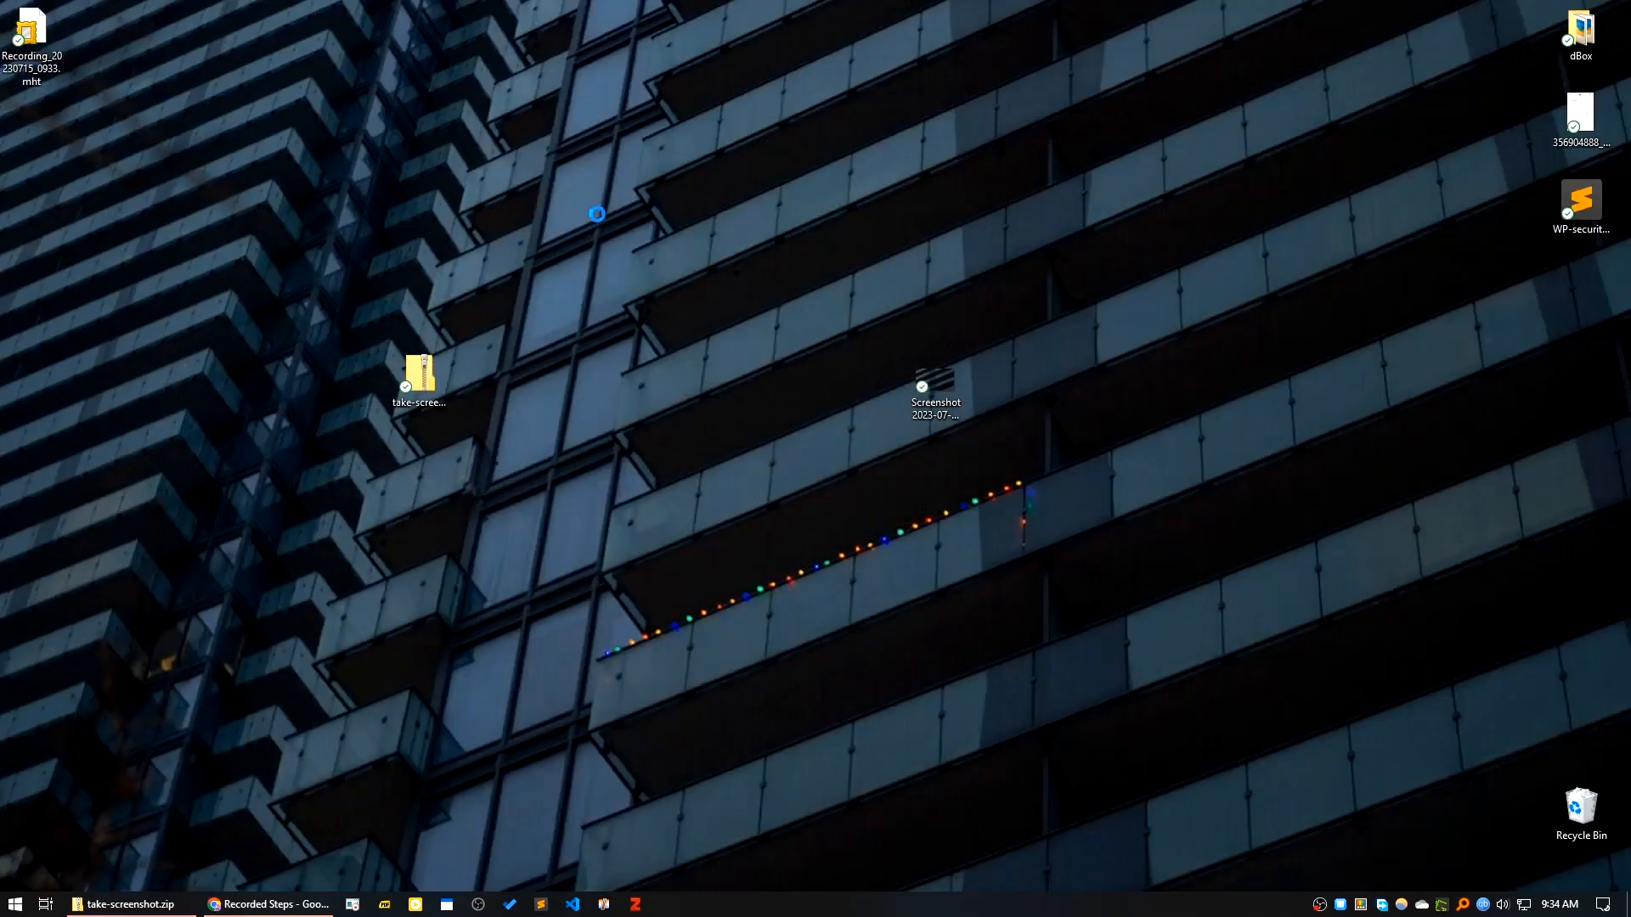
mouse_move(31, 31)
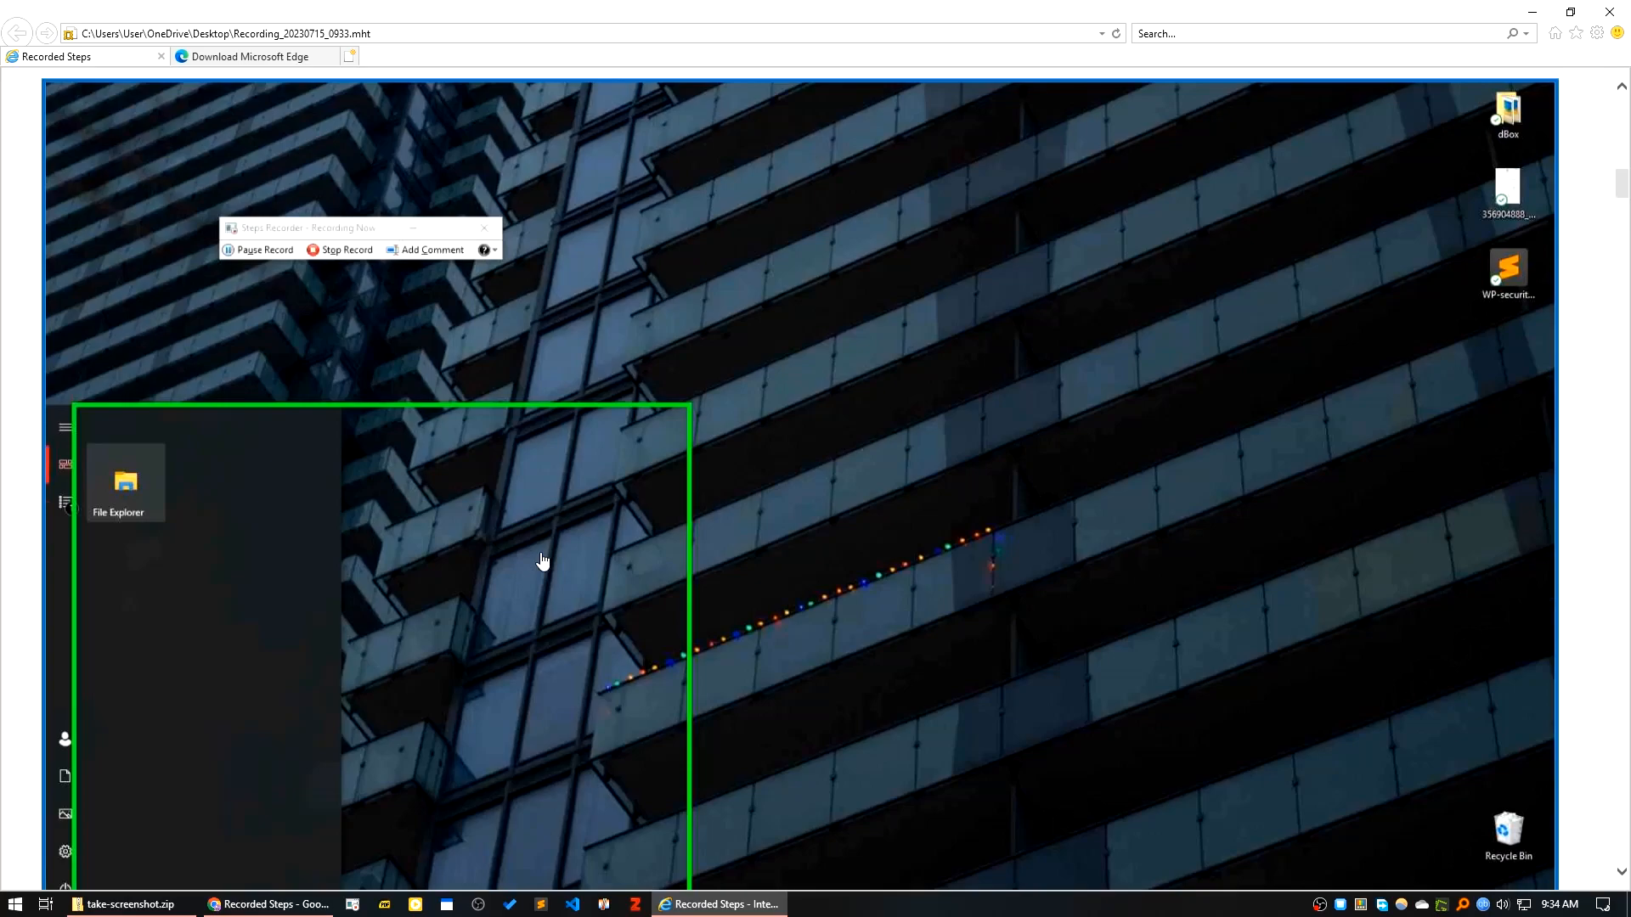
Review the report's step screenshots in Internet Explorer, then close all its tabs.
scroll(down, 3)
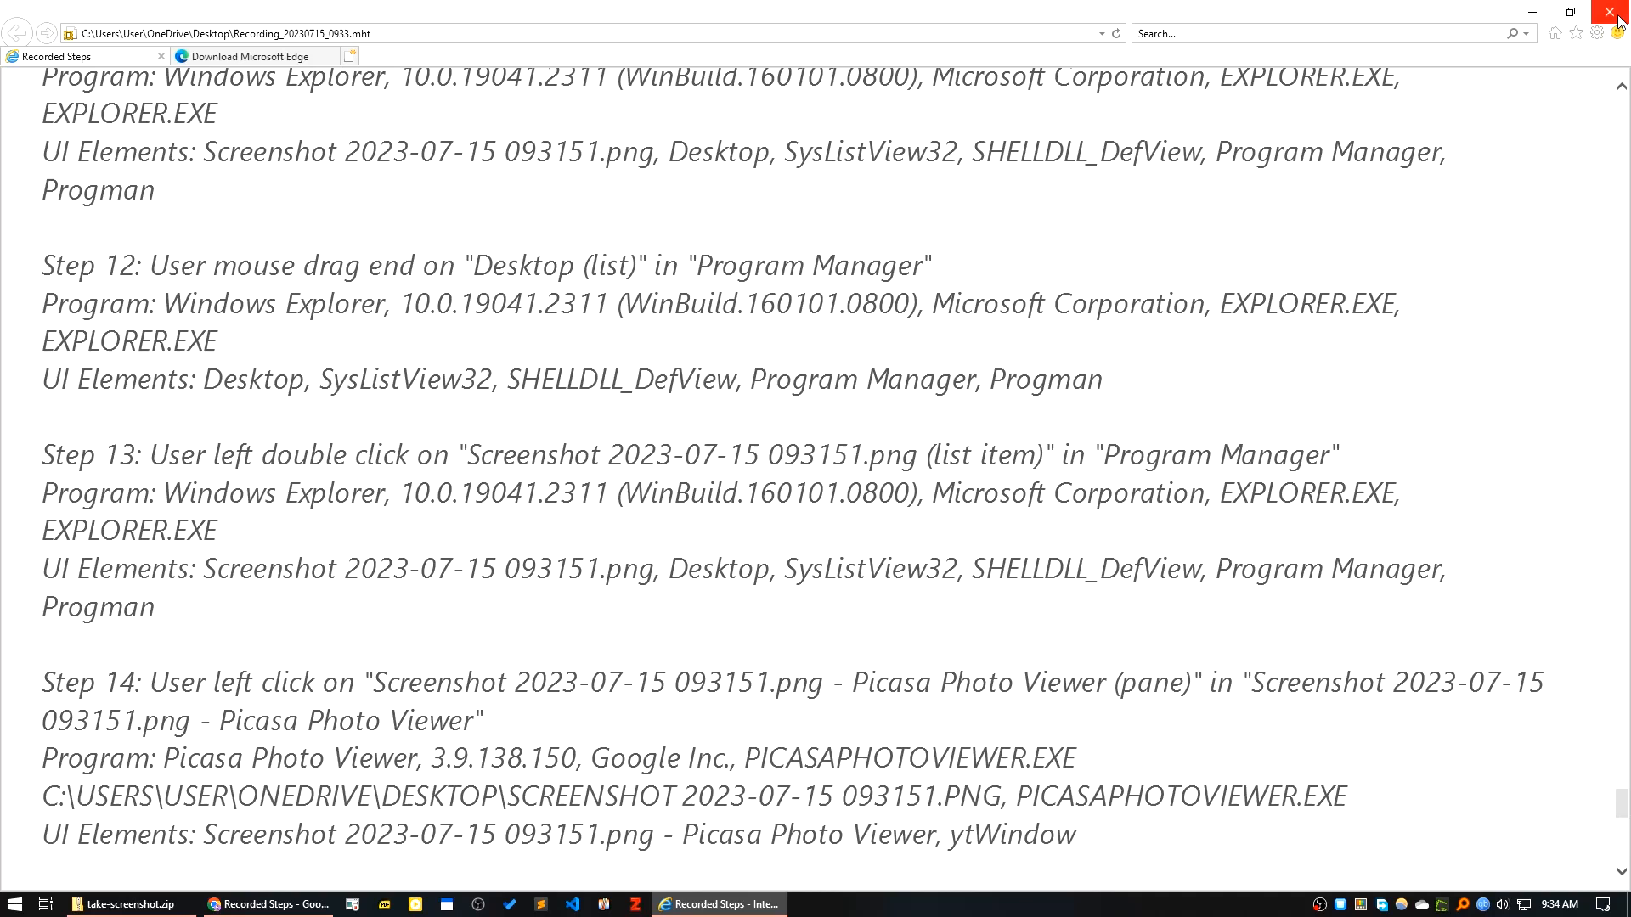
click(1619, 17)
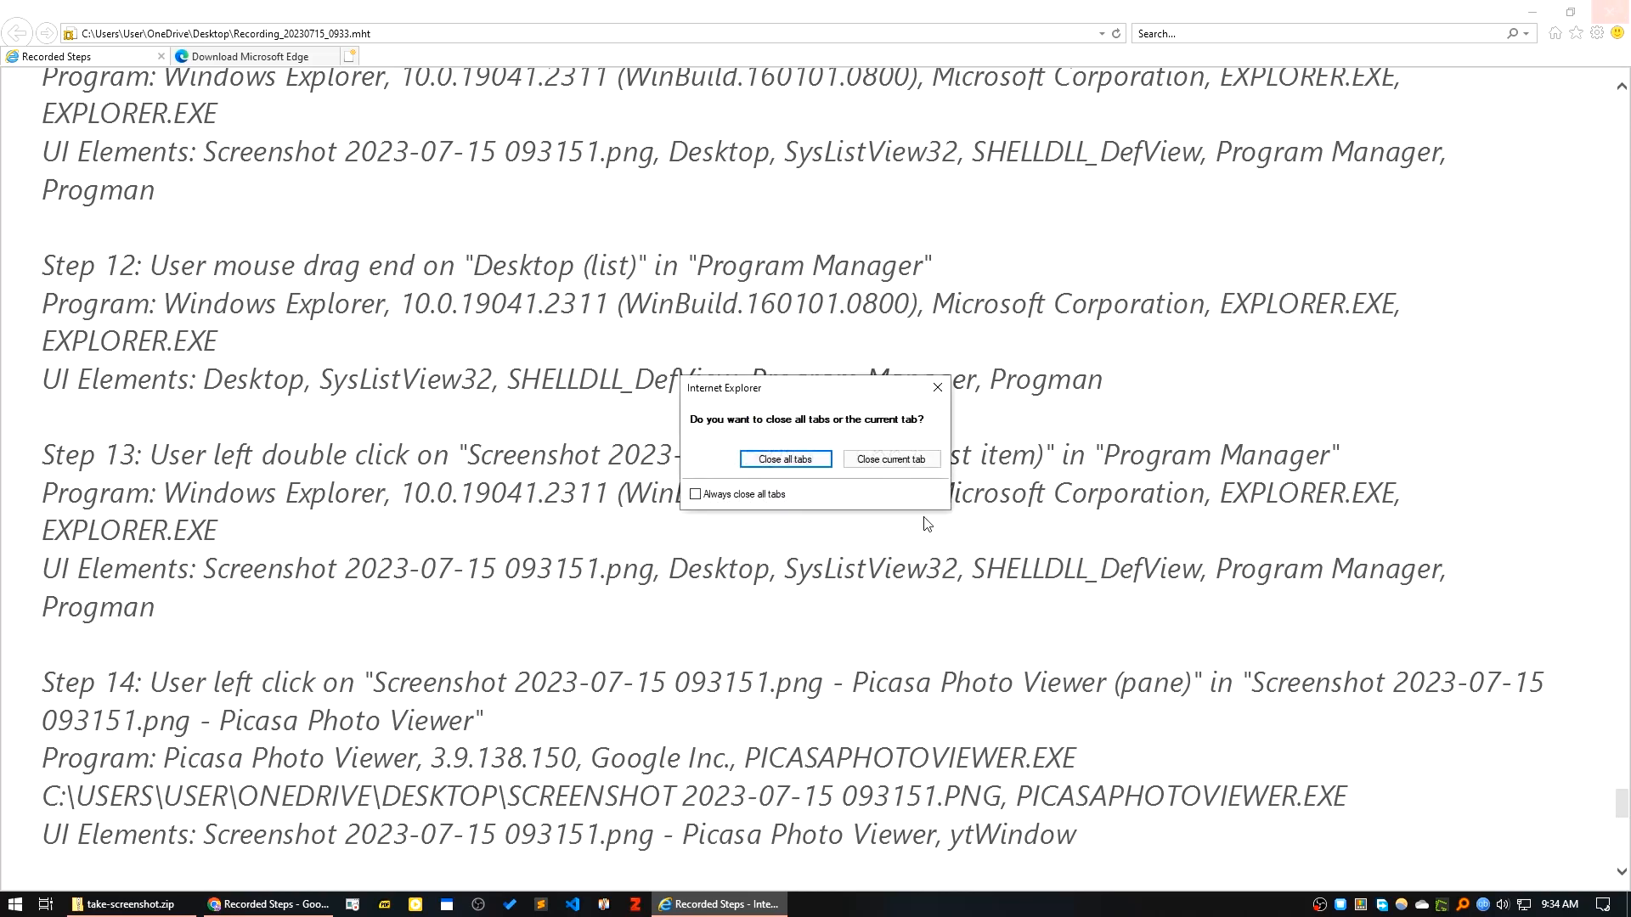
click(785, 459)
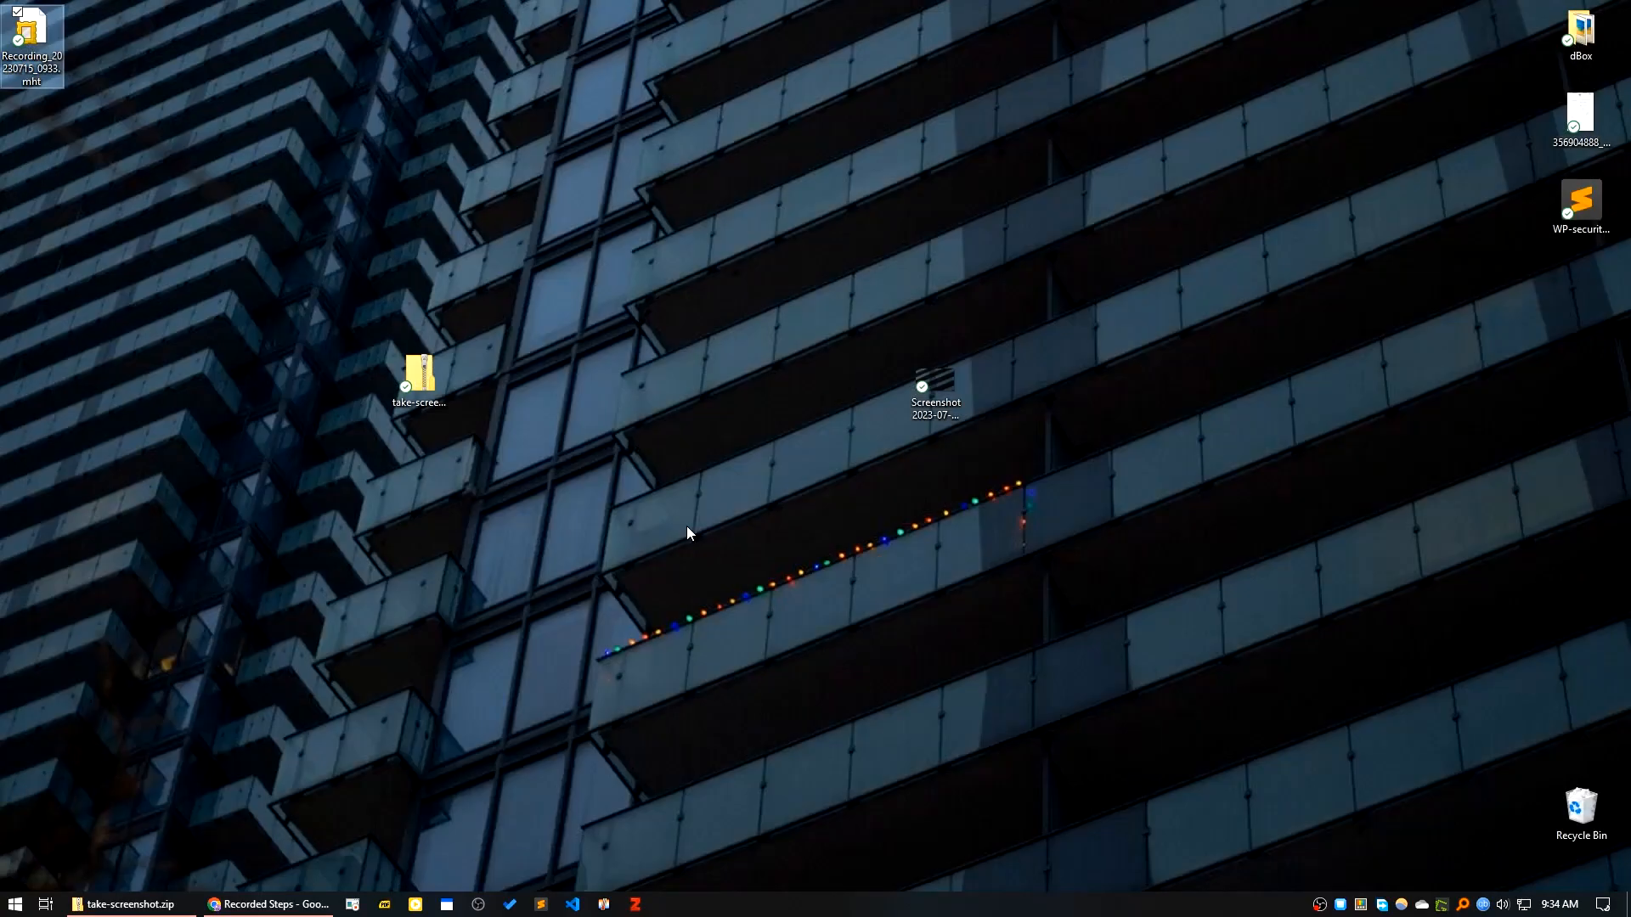
Bring the Chrome report back and scroll to its Additional Details section.
click(266, 902)
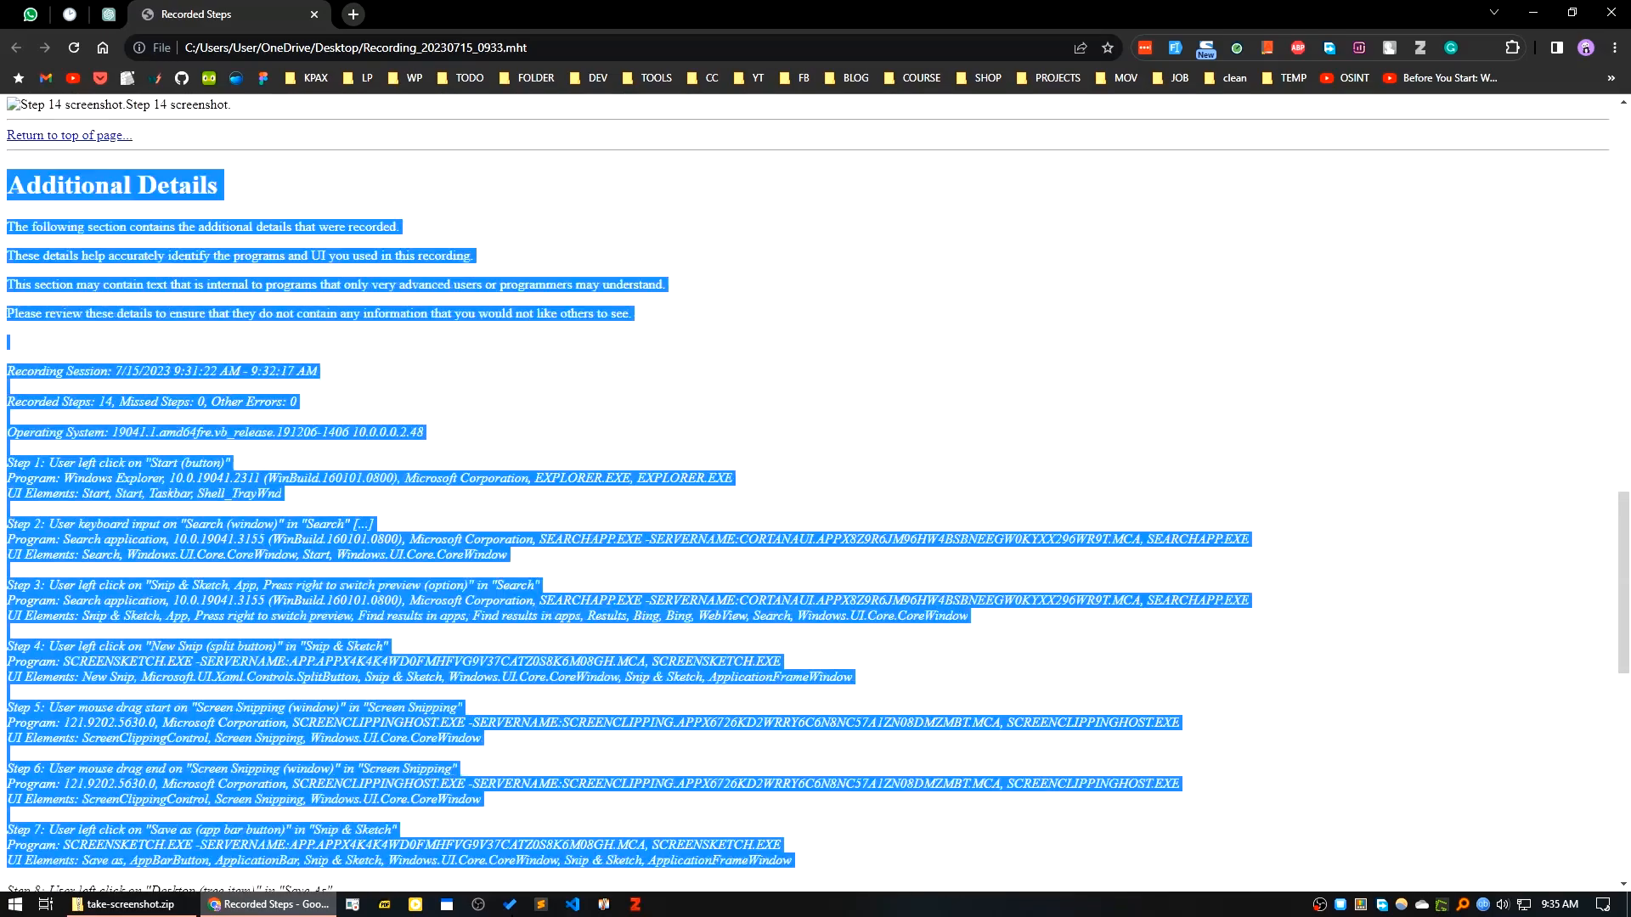
scroll(down, 3)
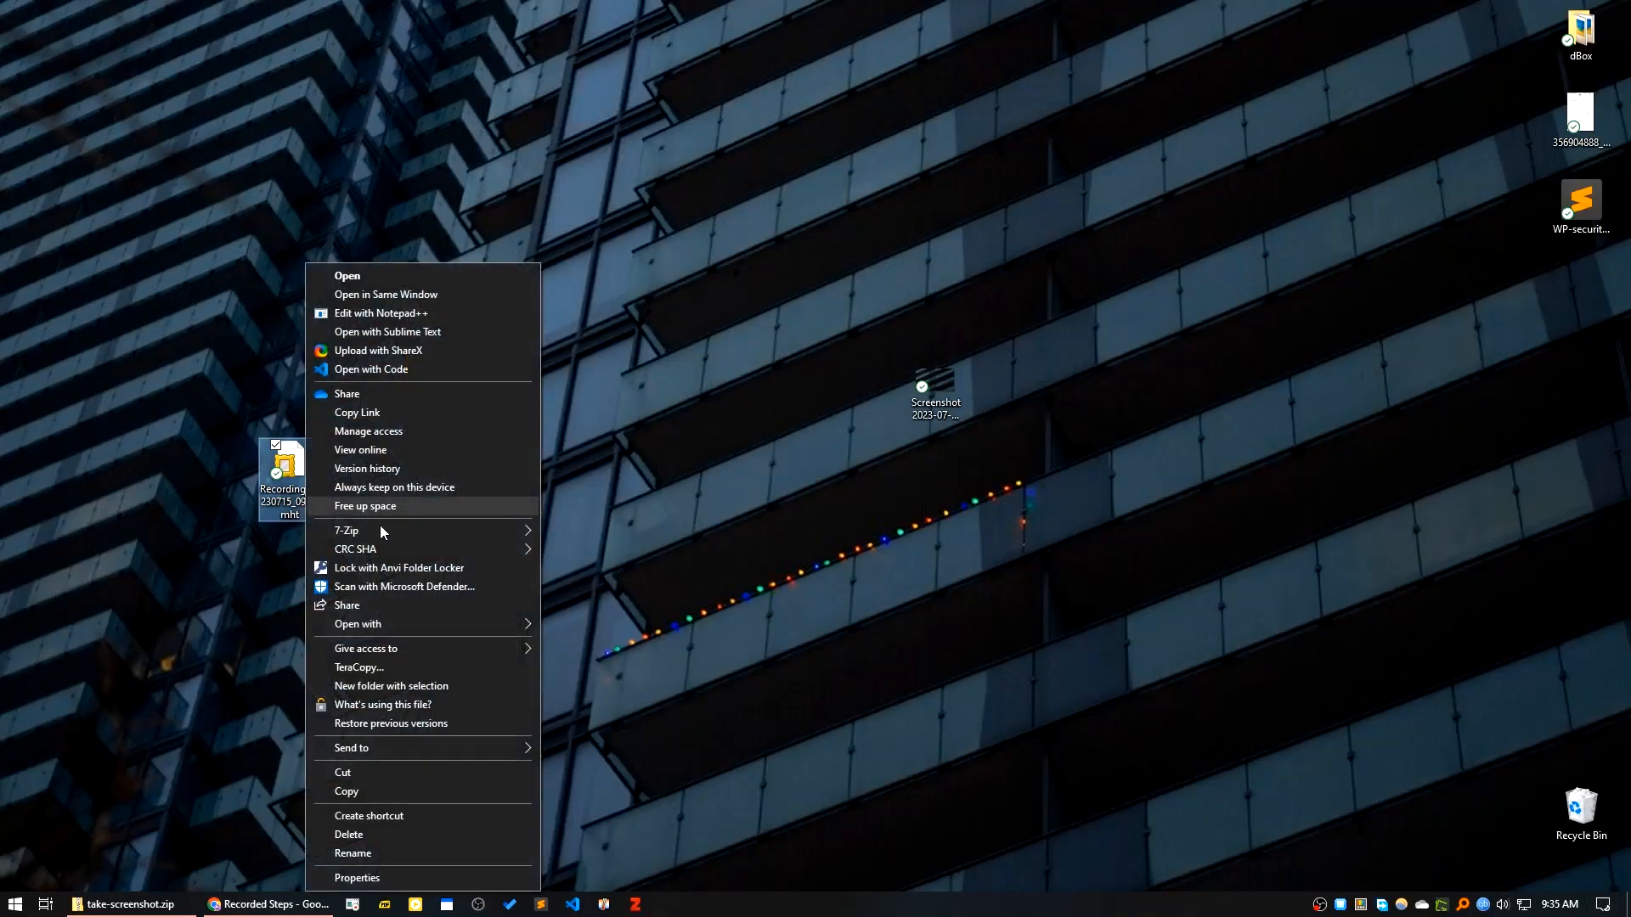
mouse_move(365, 647)
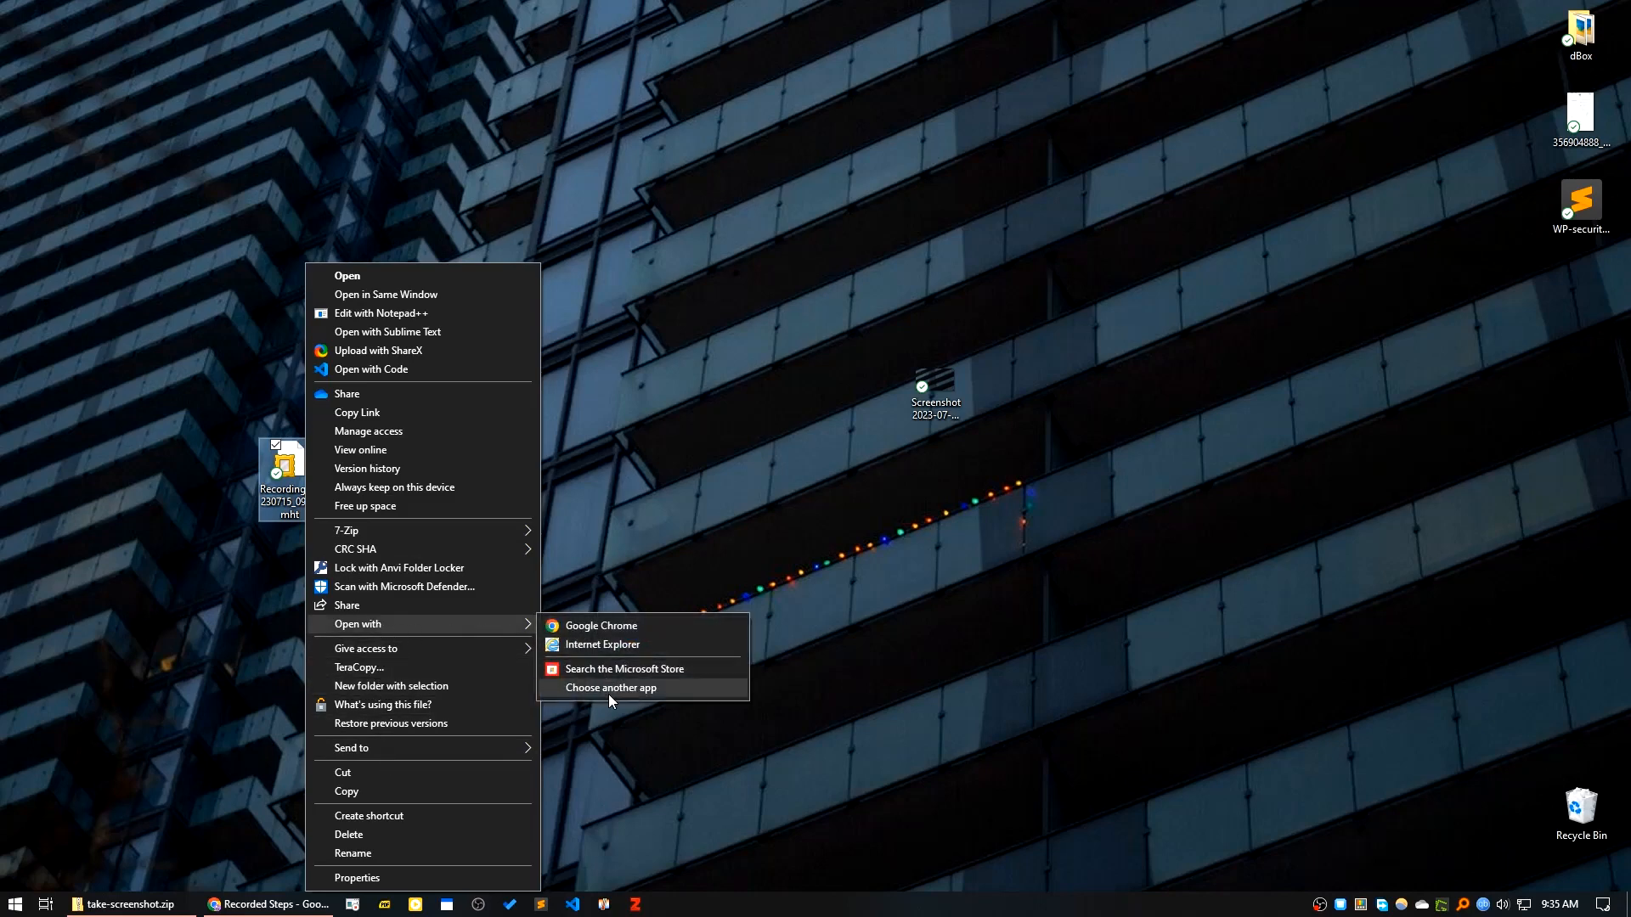
click(611, 688)
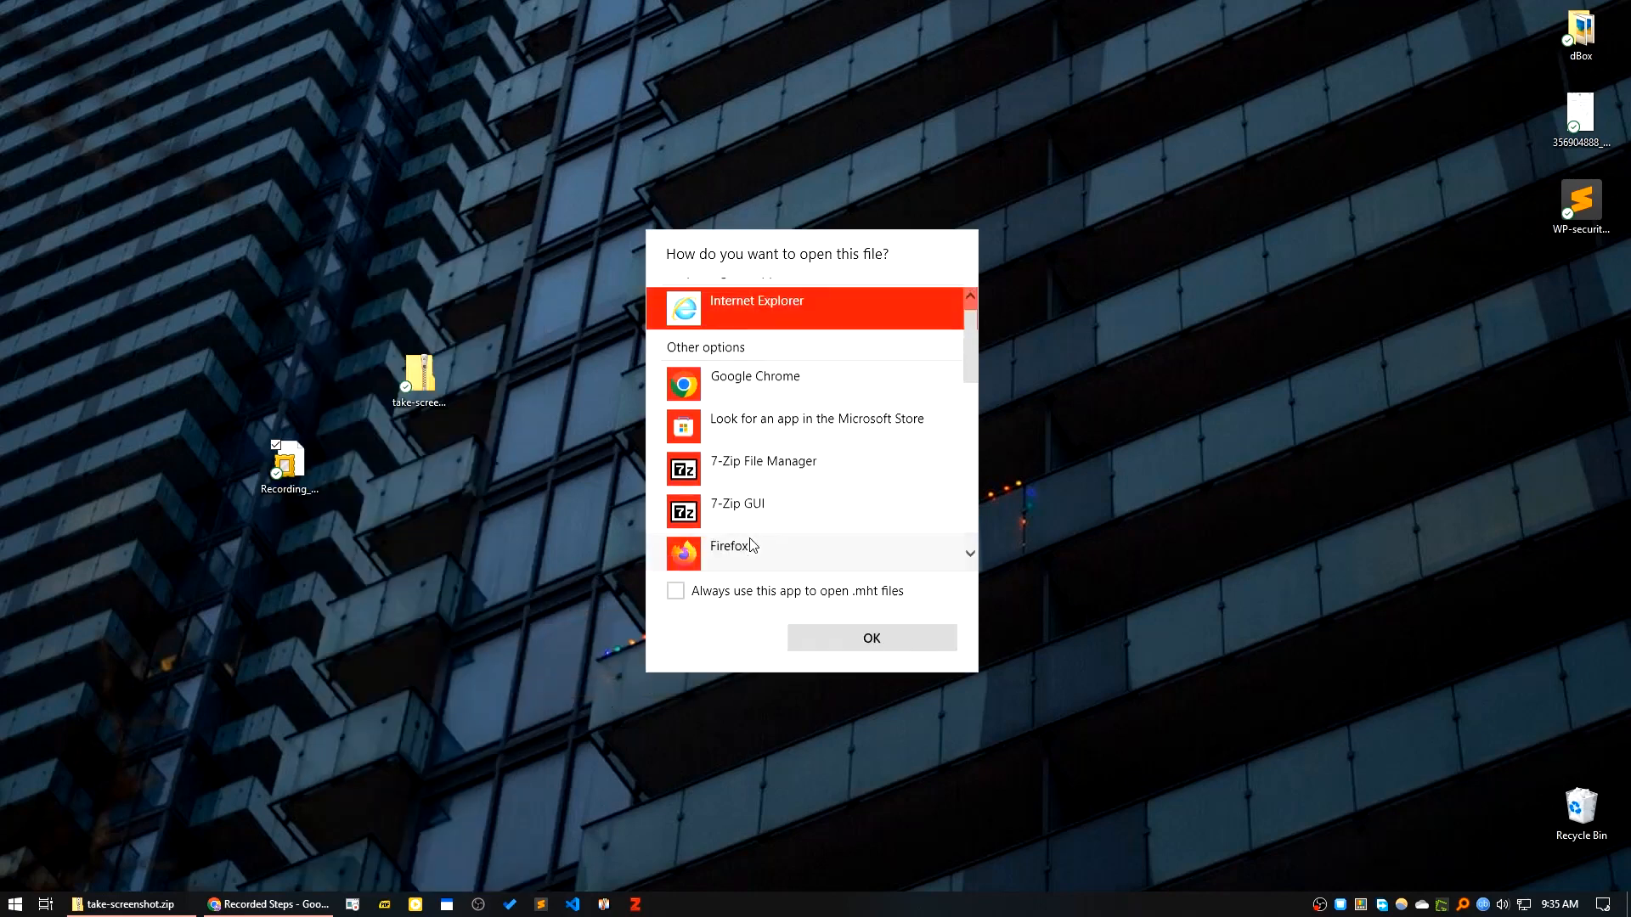
scroll(down, 3)
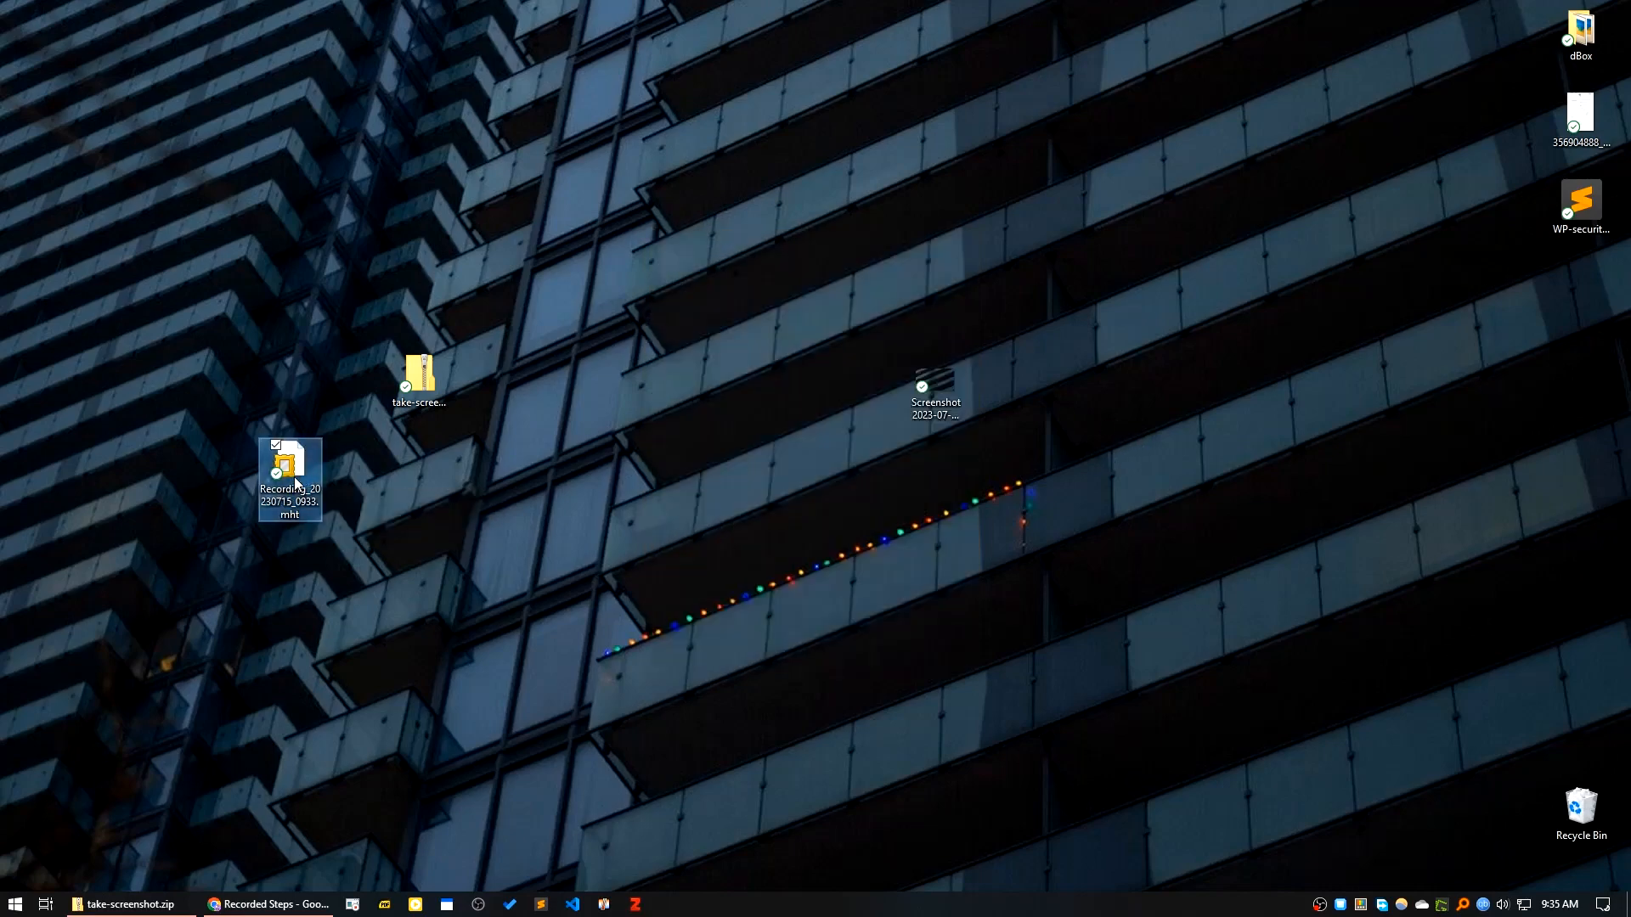
Reopen the Recording .mht in Internet Explorer and scroll to the step screenshots.
double_click(288, 474)
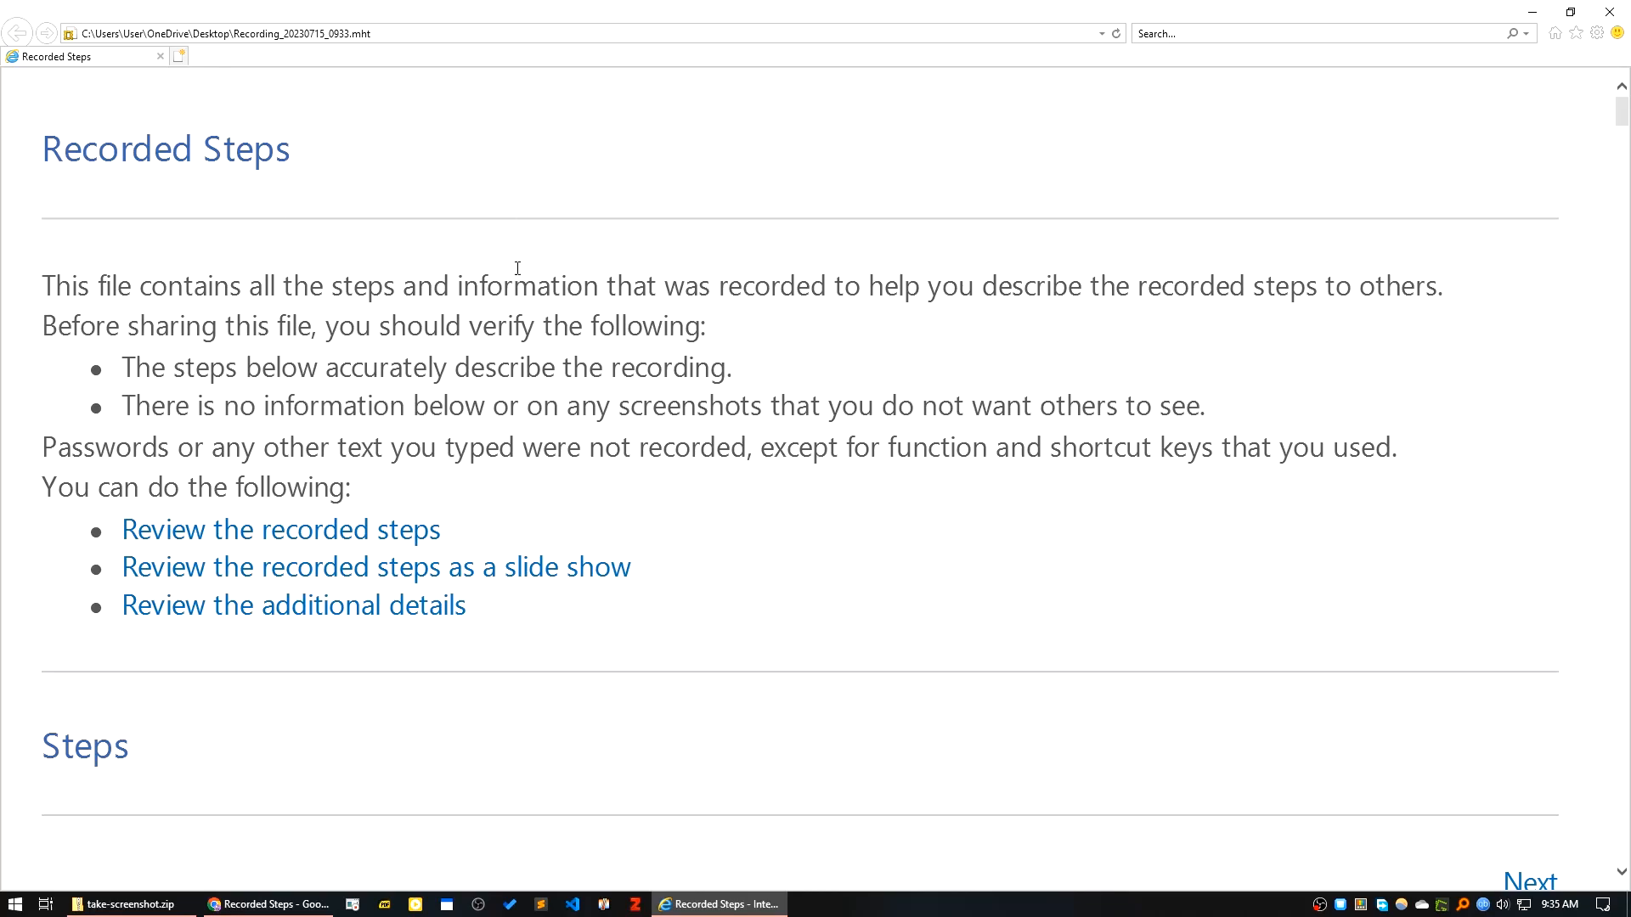
mouse_move(433, 510)
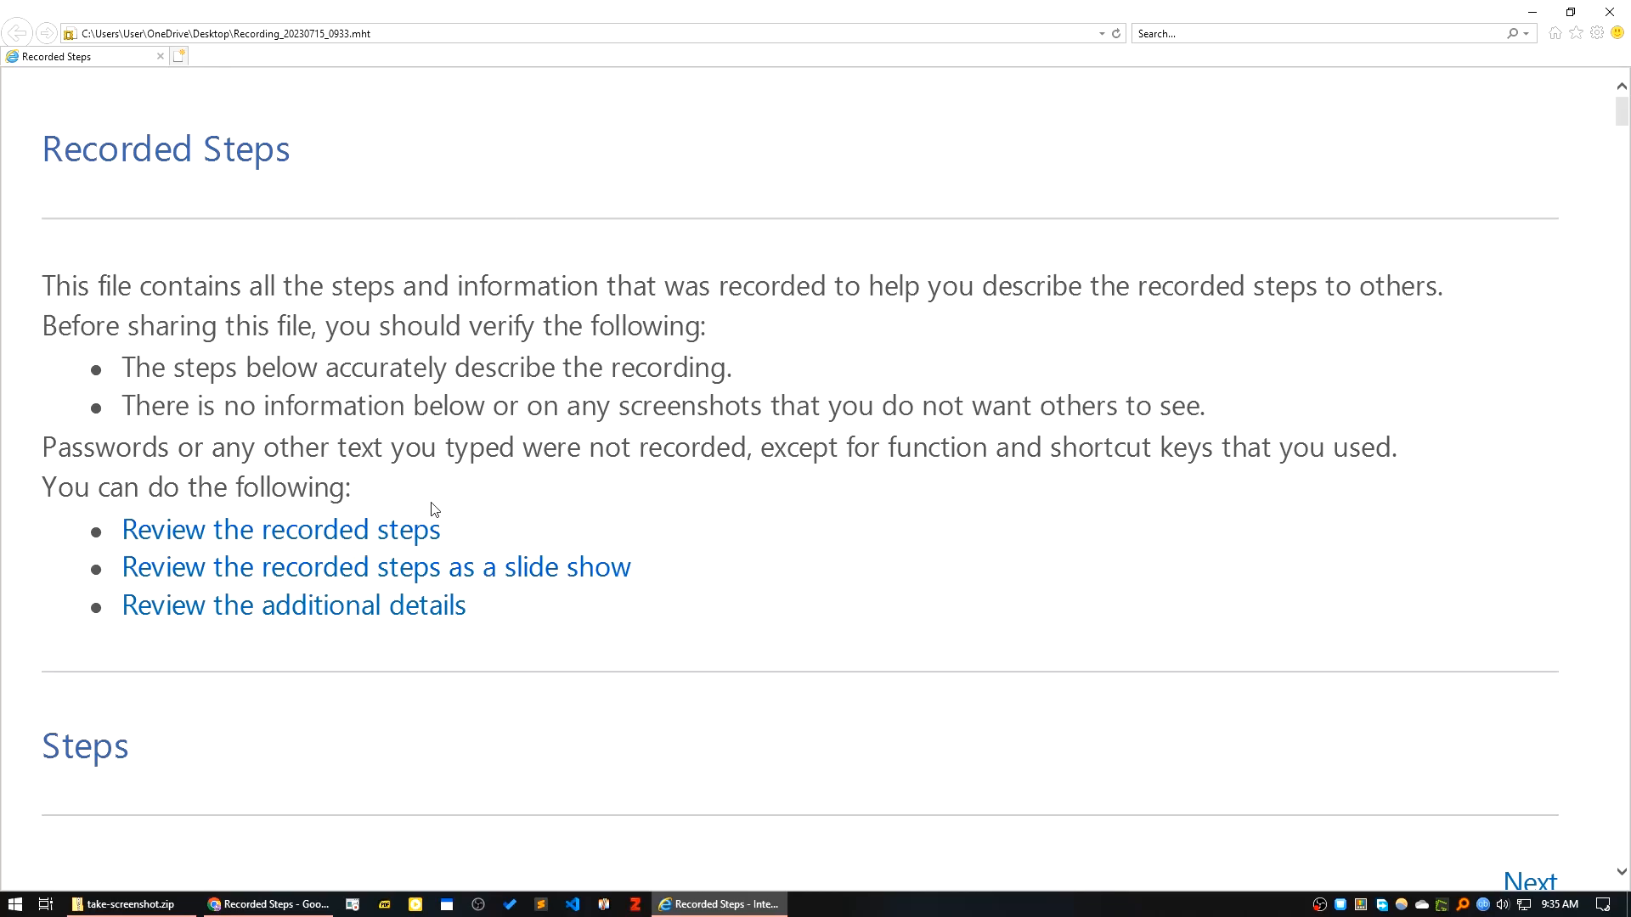
scroll(down, 3)
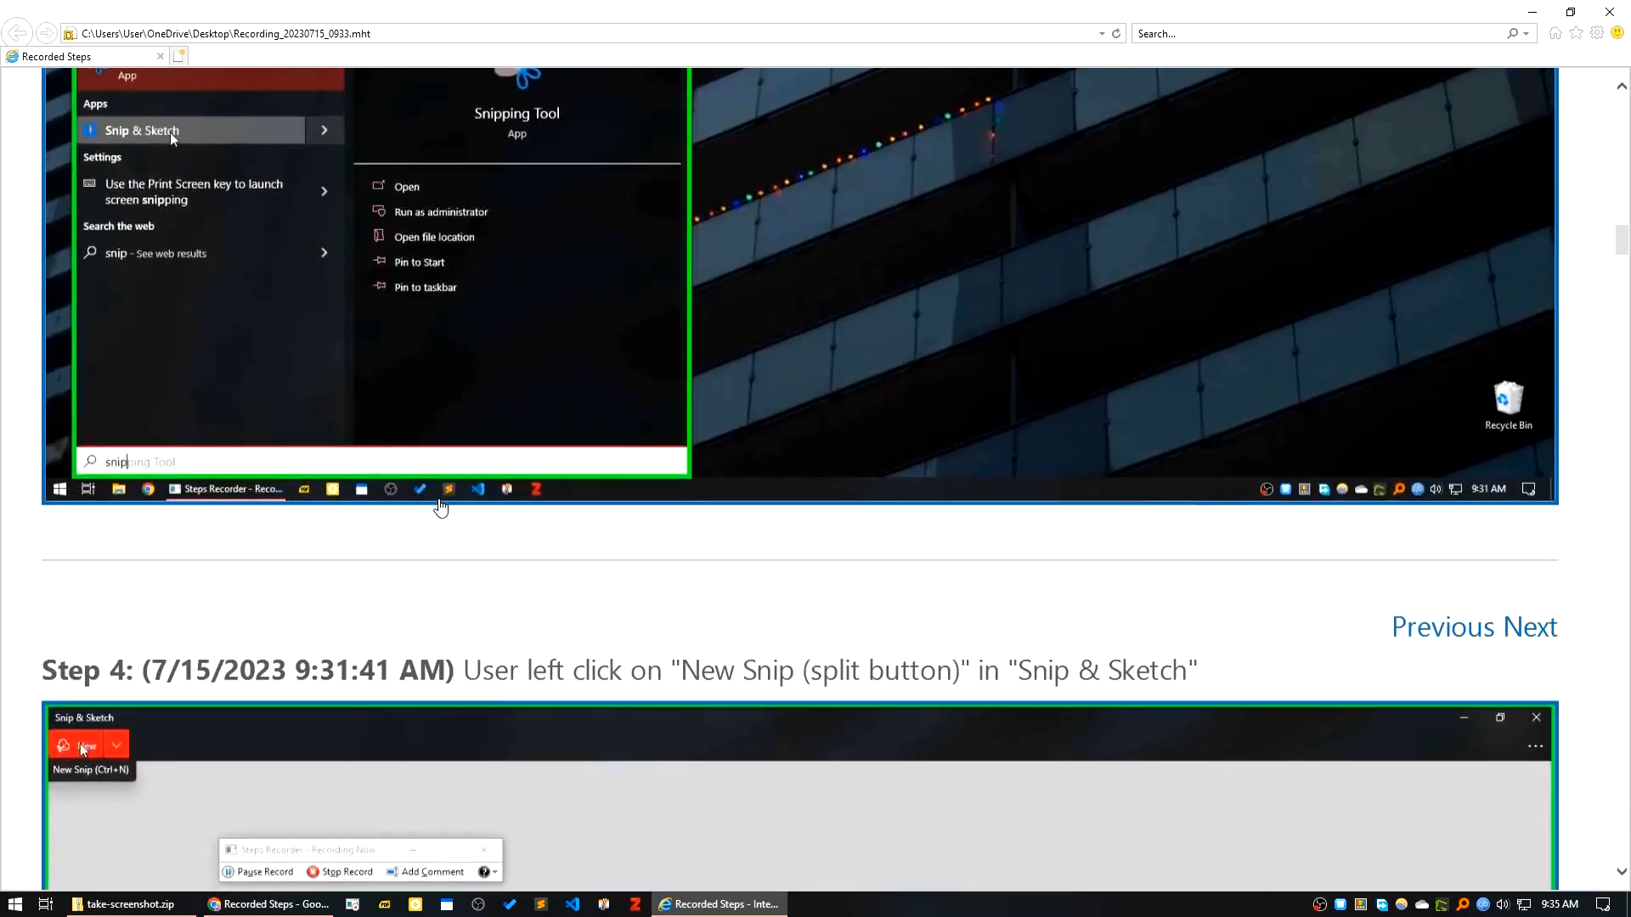